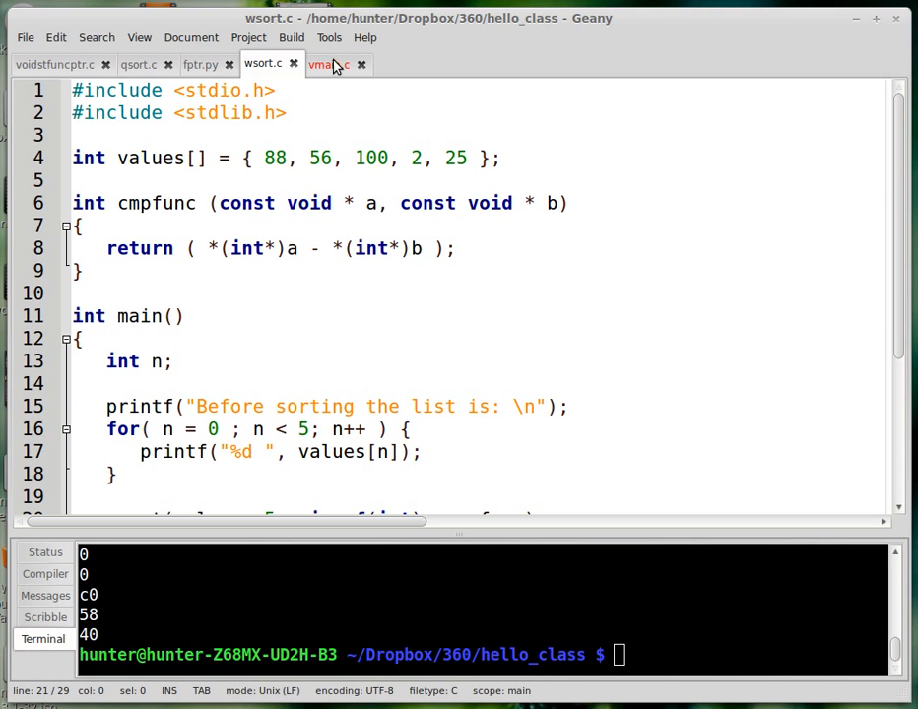
Step: Glance through vmain.c and wsort.c, then bring up the fptr.py Python example
click(329, 63)
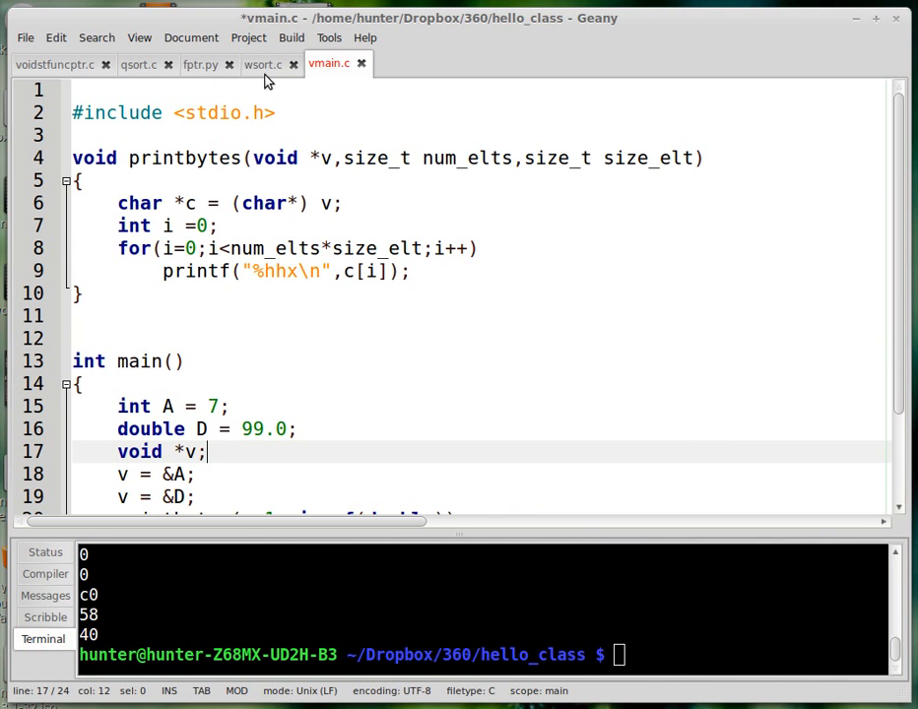
click(262, 64)
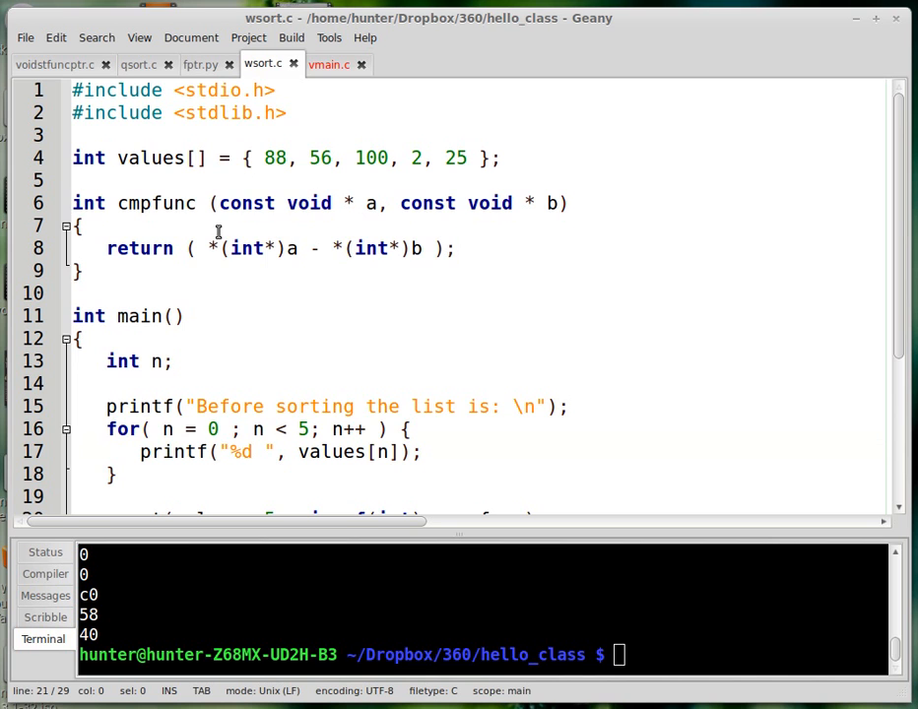
scroll(down, 3)
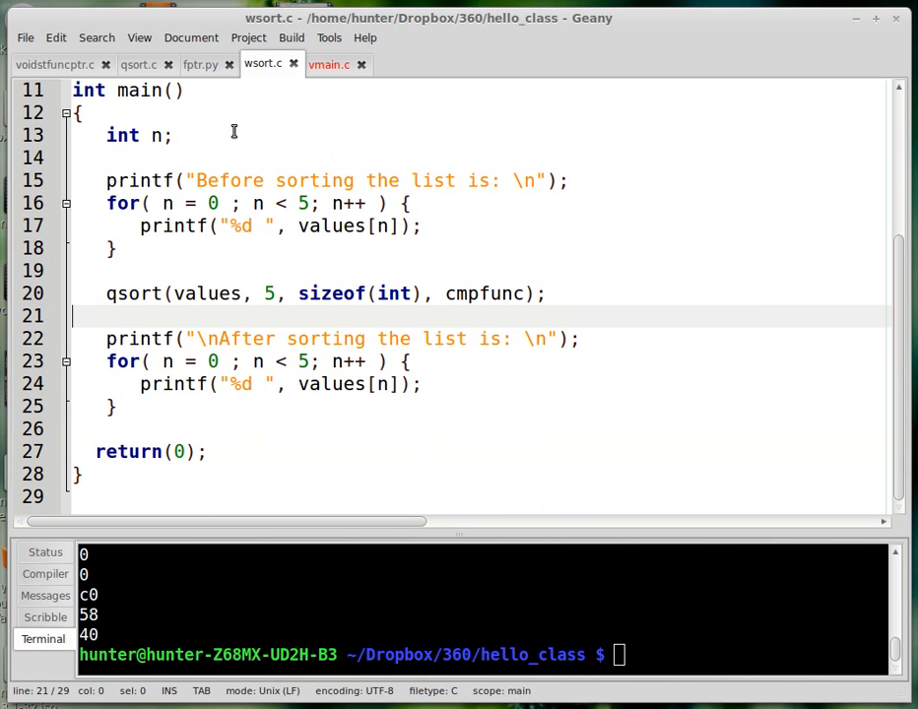
mouse_move(200, 64)
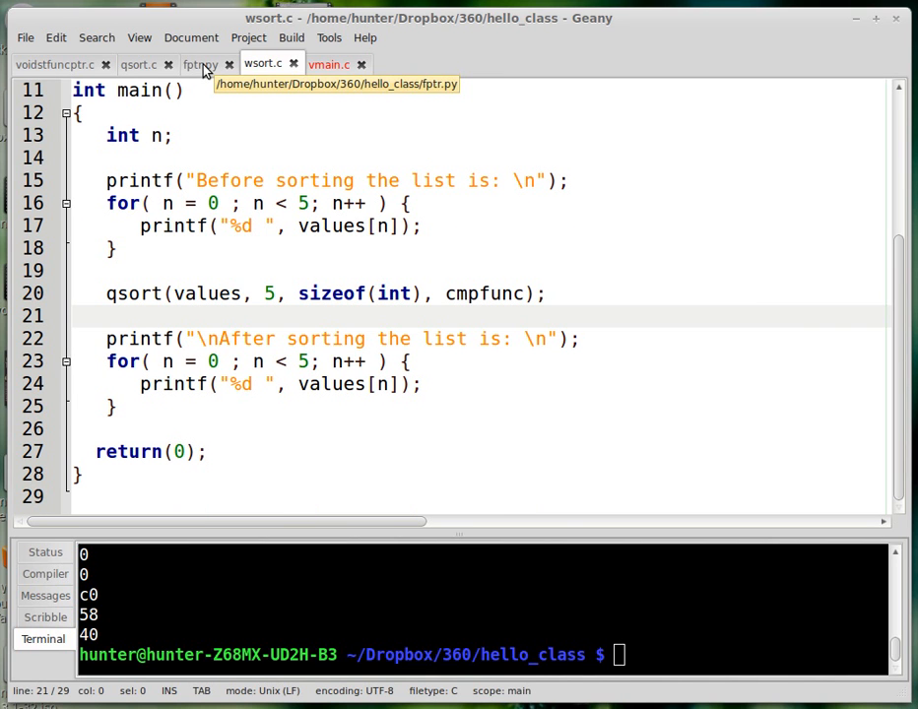
click(200, 64)
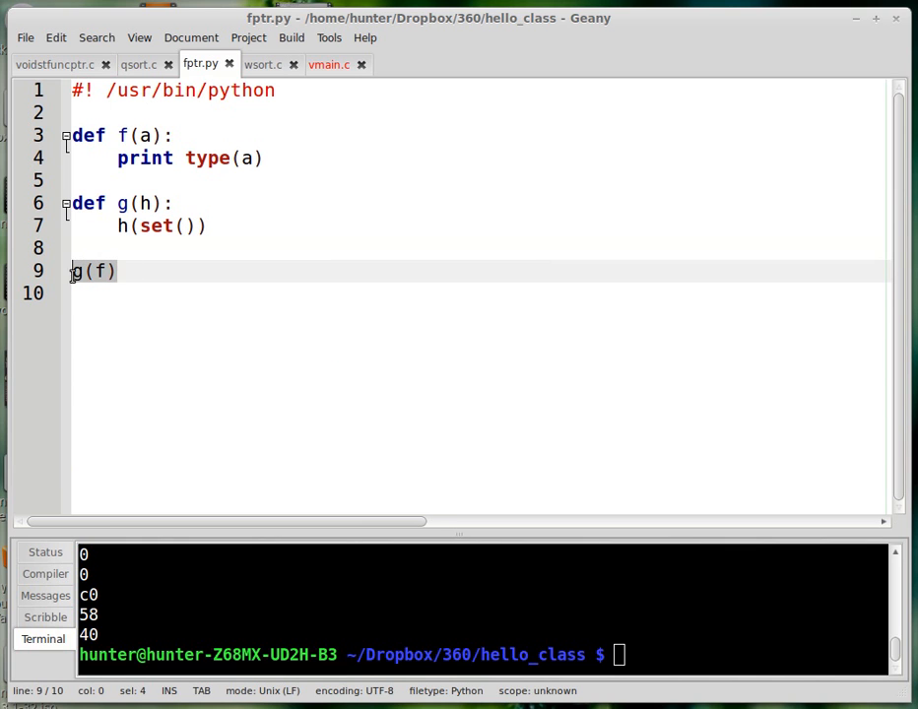
mouse_move(144, 296)
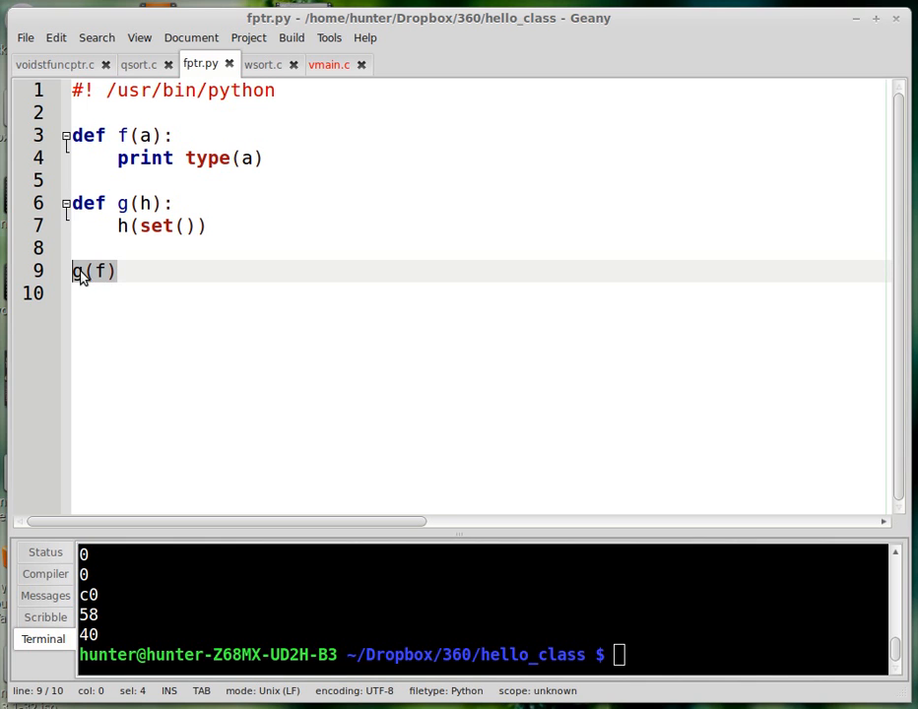
mouse_move(84, 281)
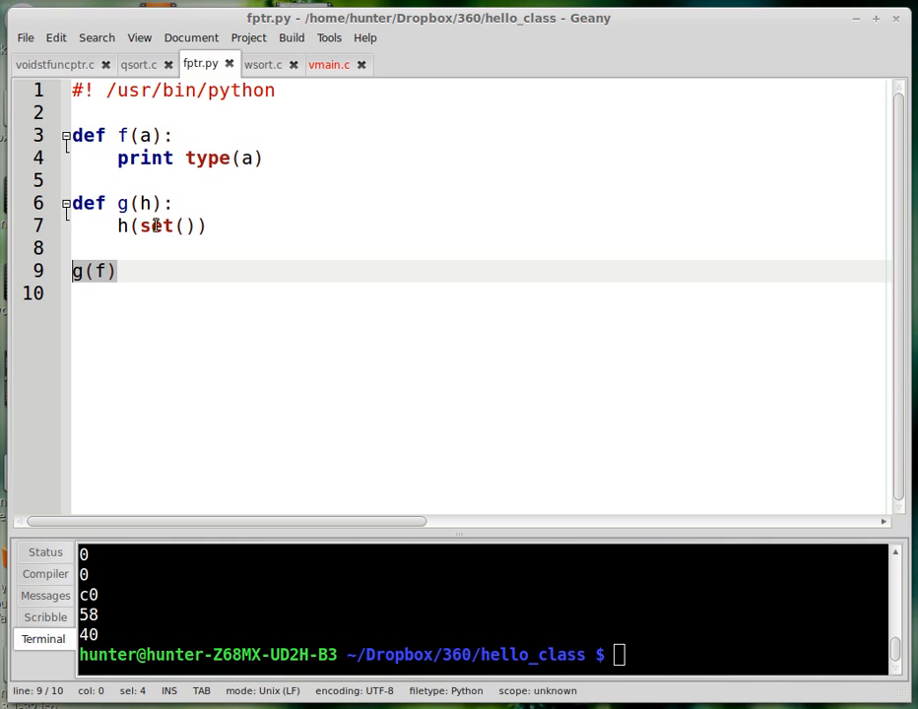
mouse_move(474, 226)
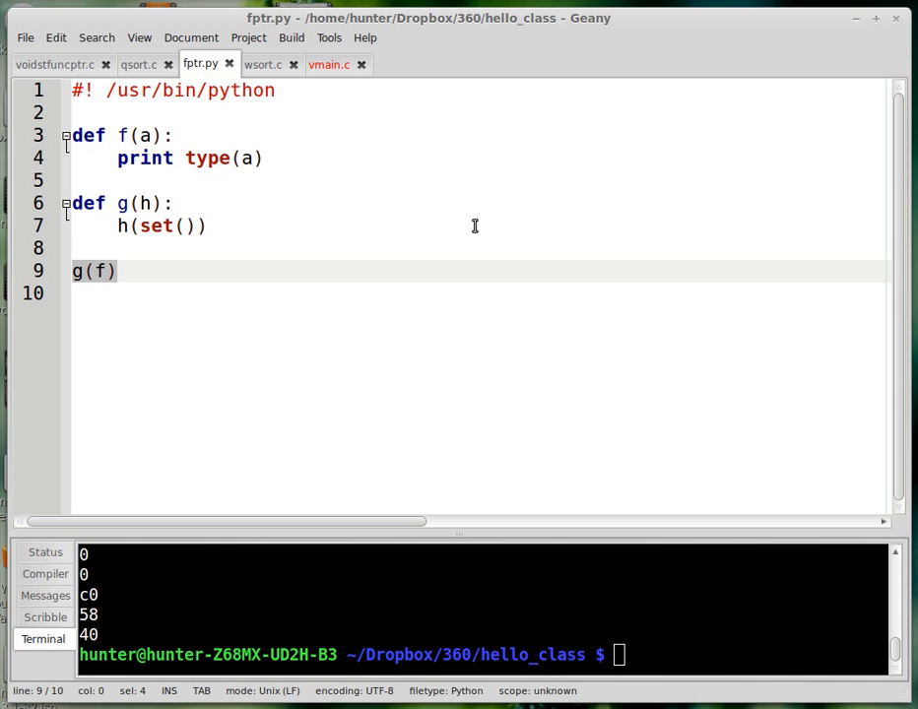
mouse_move(387, 260)
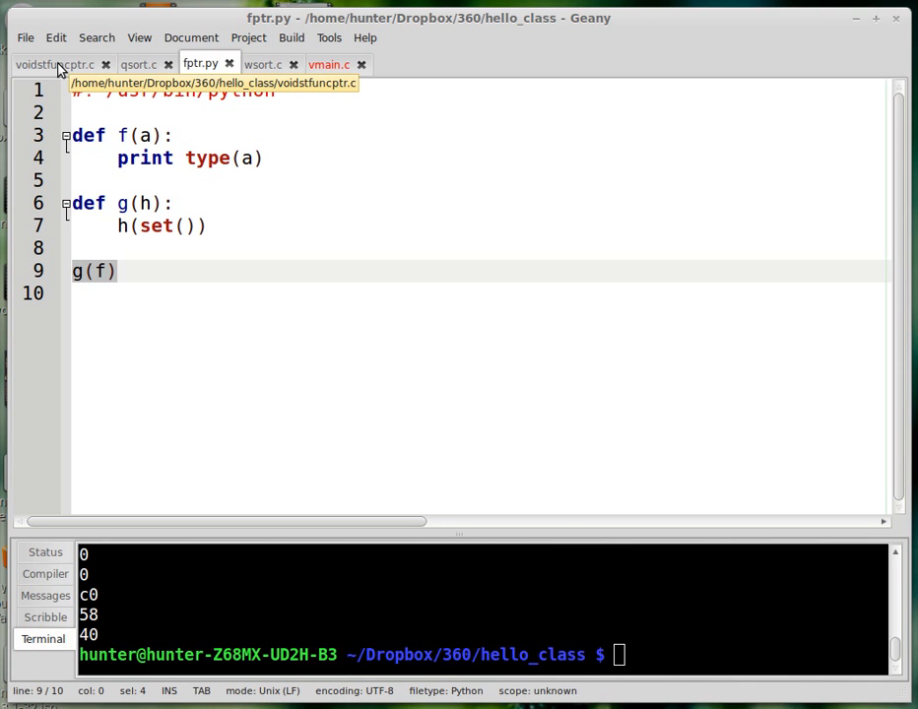
Step: Switch to voidstfuncptr.c and scroll through its size_teller and numcmp code
click(55, 64)
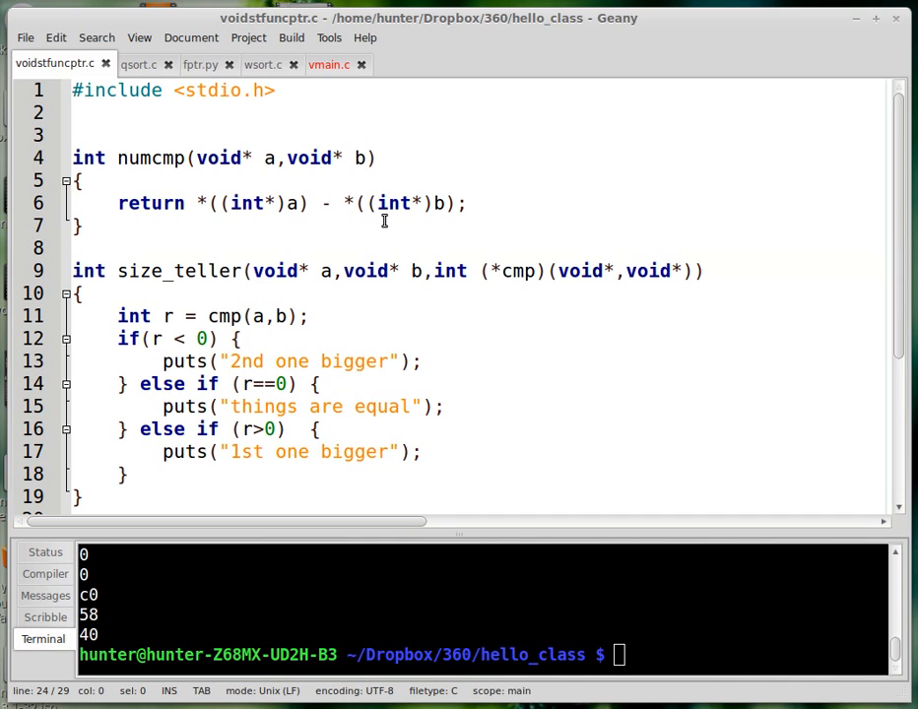
scroll(down, 3)
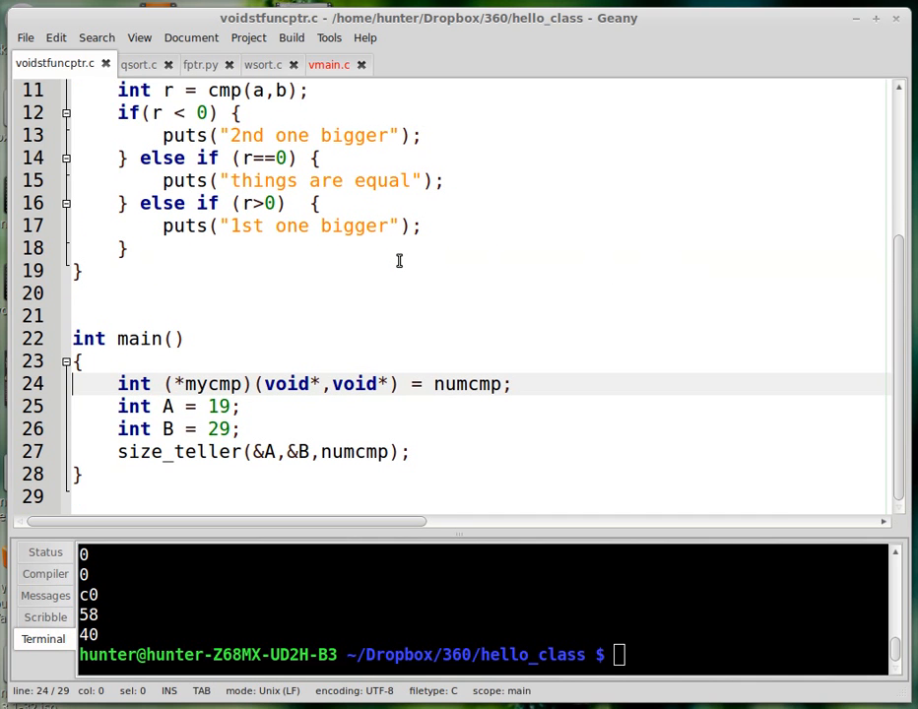
scroll(up, 3)
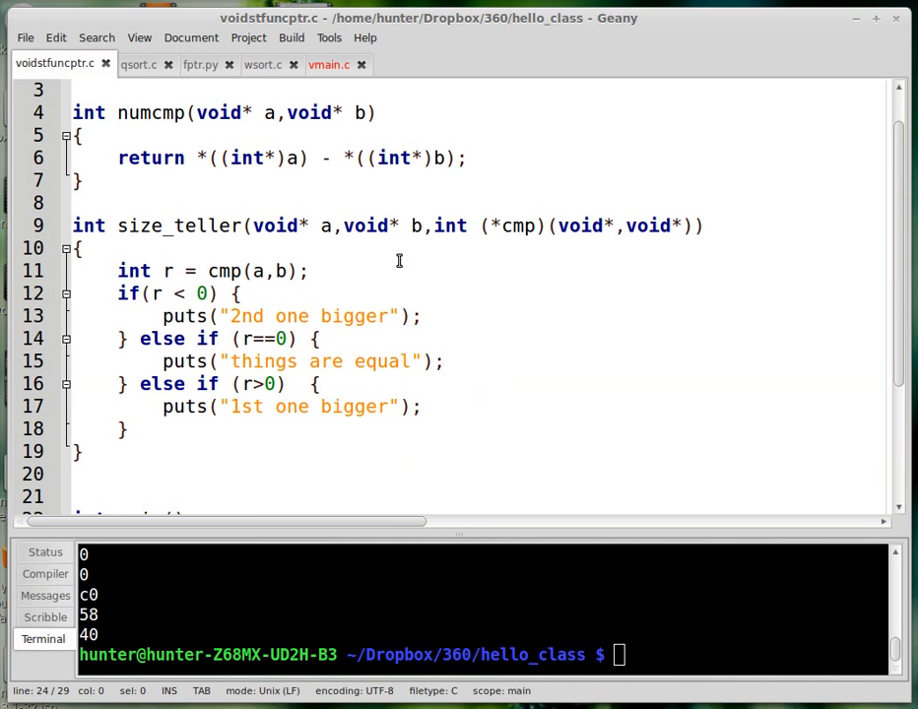
mouse_move(159, 193)
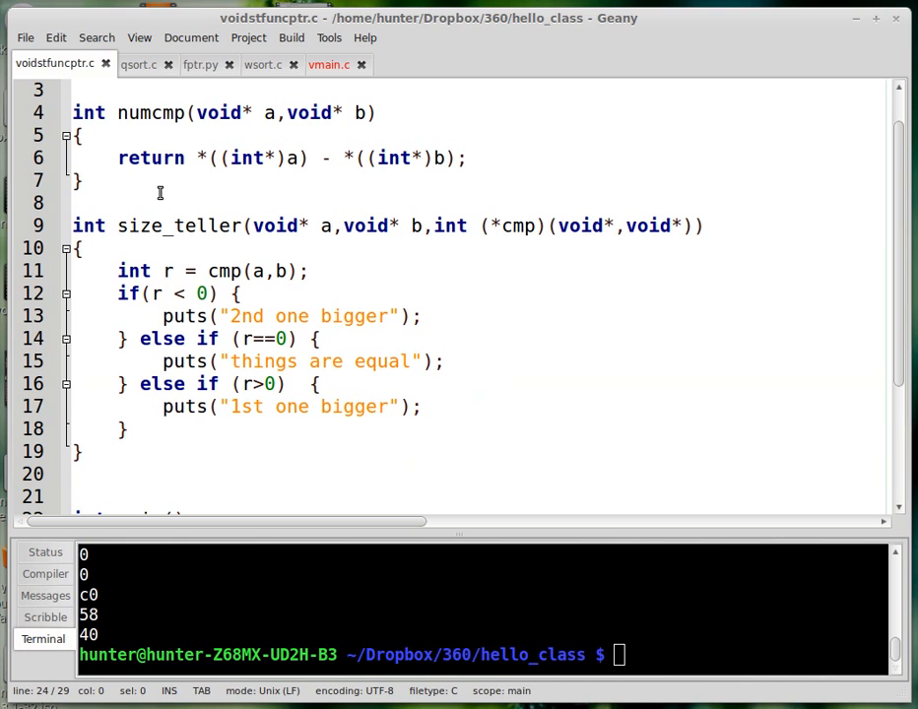
mouse_move(190, 81)
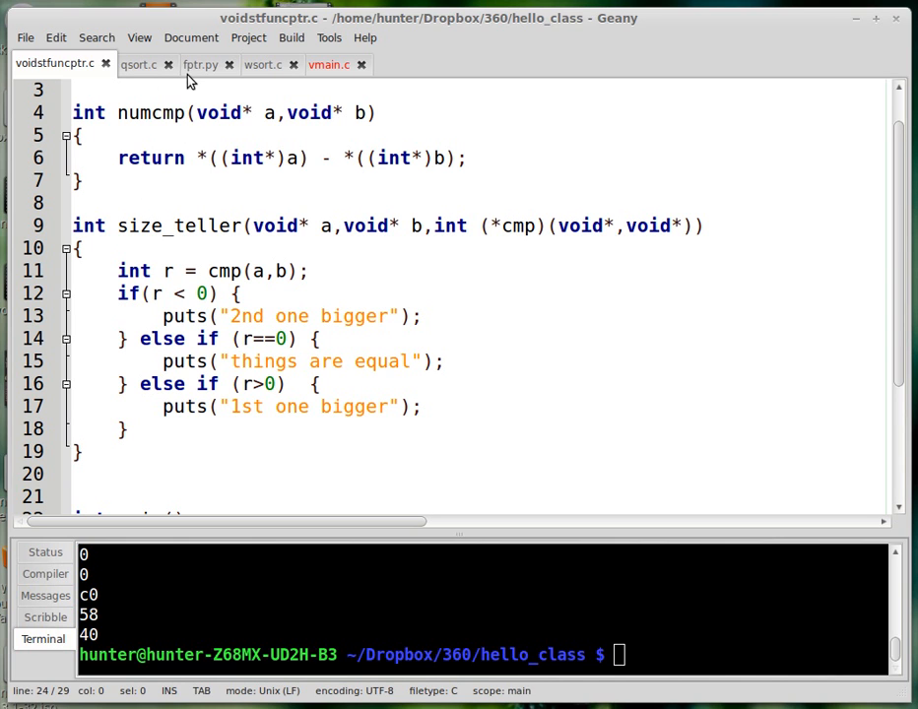
mouse_move(221, 133)
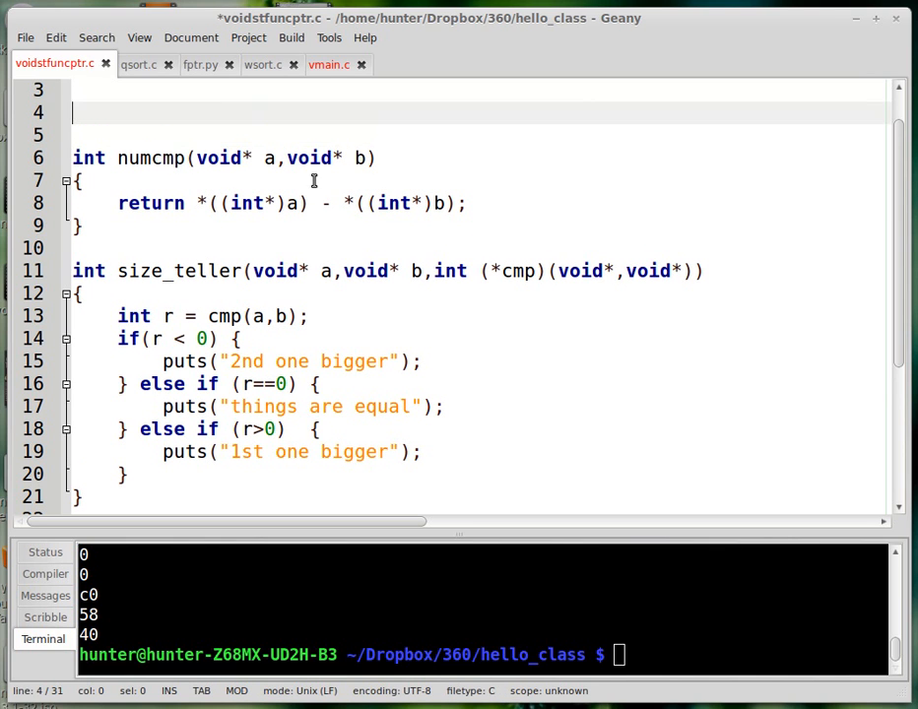
Step: Write strcmp and memcmp as notes on separate lines above numcmp
text(strcmp)
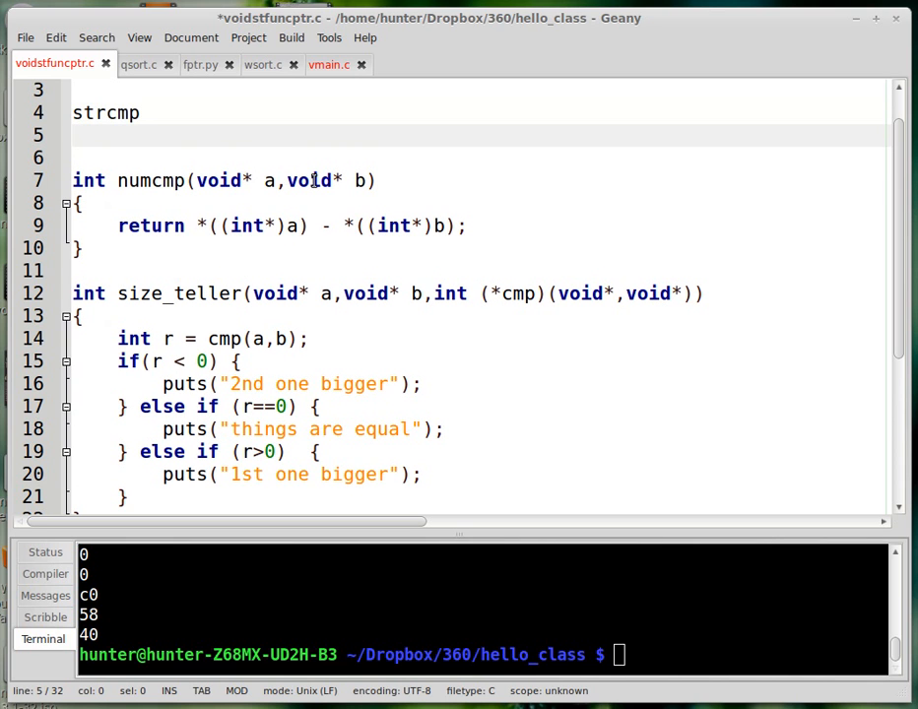
click(74, 135)
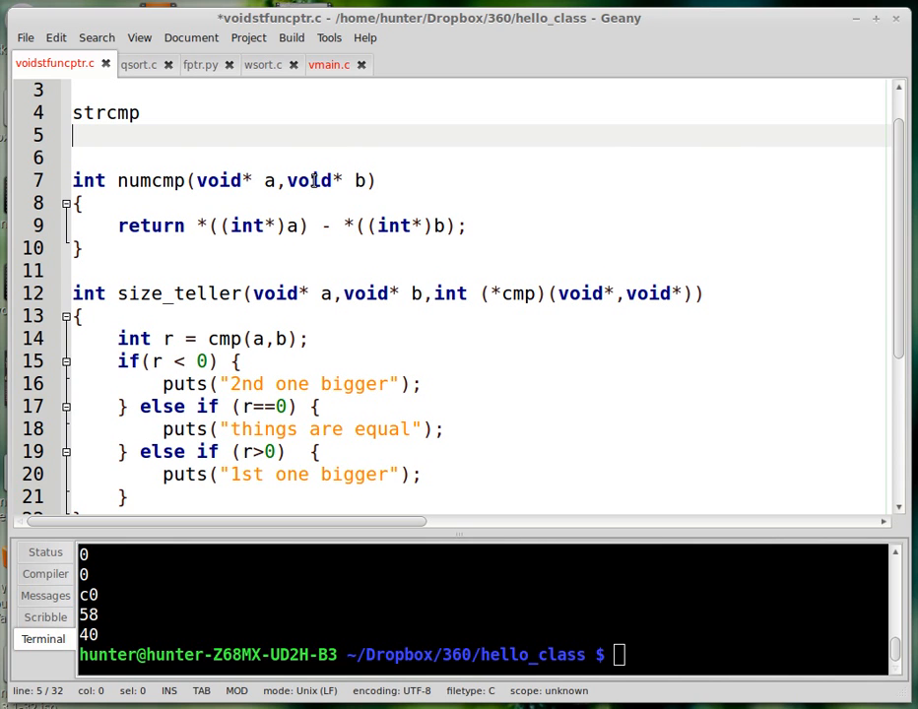
text(memcmp)
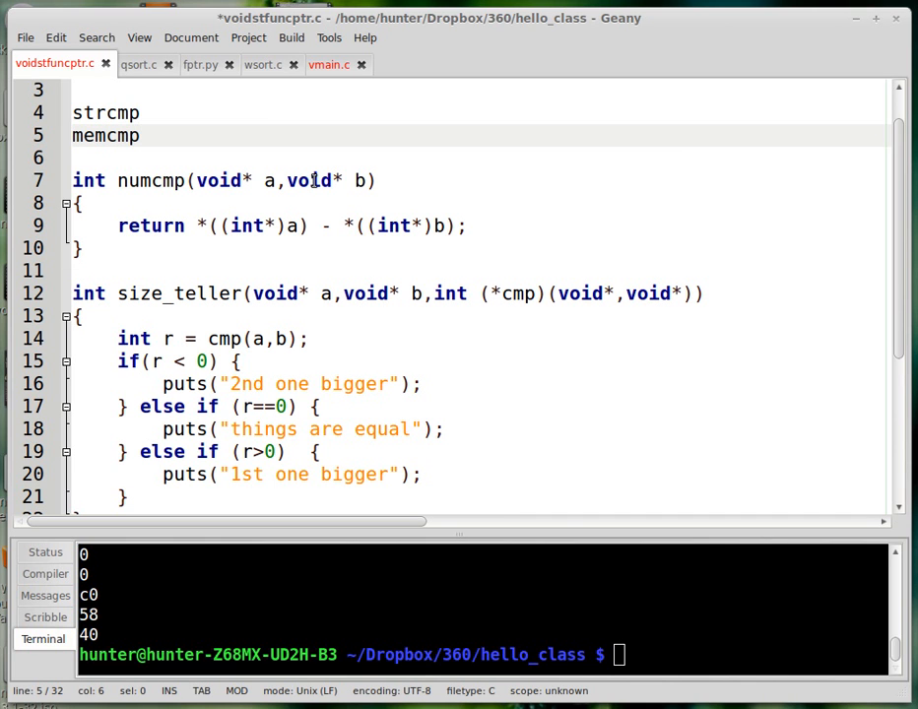
click(140, 136)
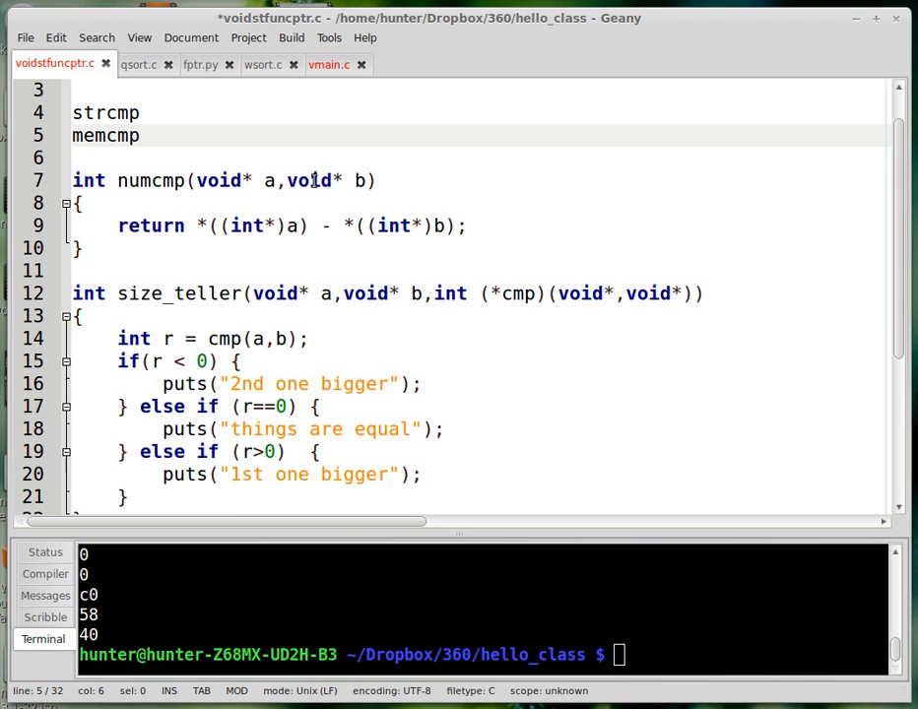
Step: Type the example arrays [1,234,56,234,] and ["ajh","adlklj", "allkj"]
text([1)
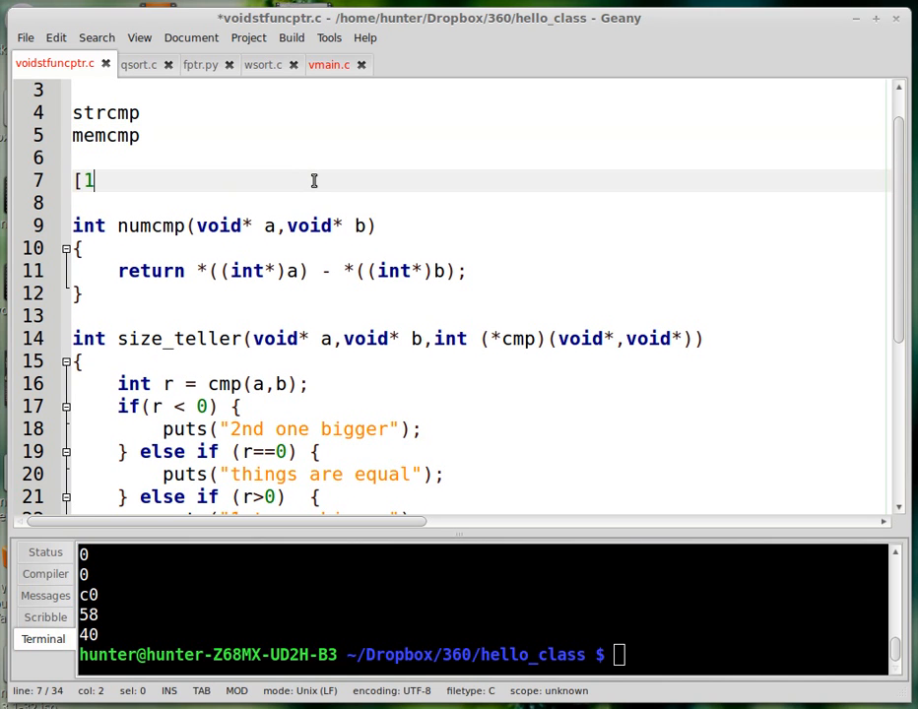
text(,234,56)
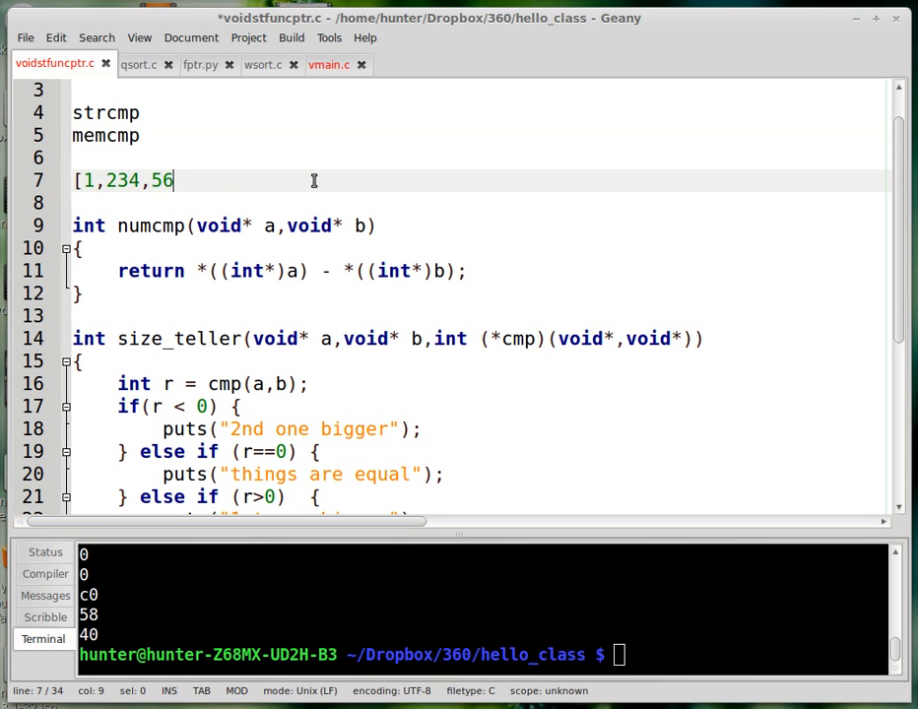
text(,234,)
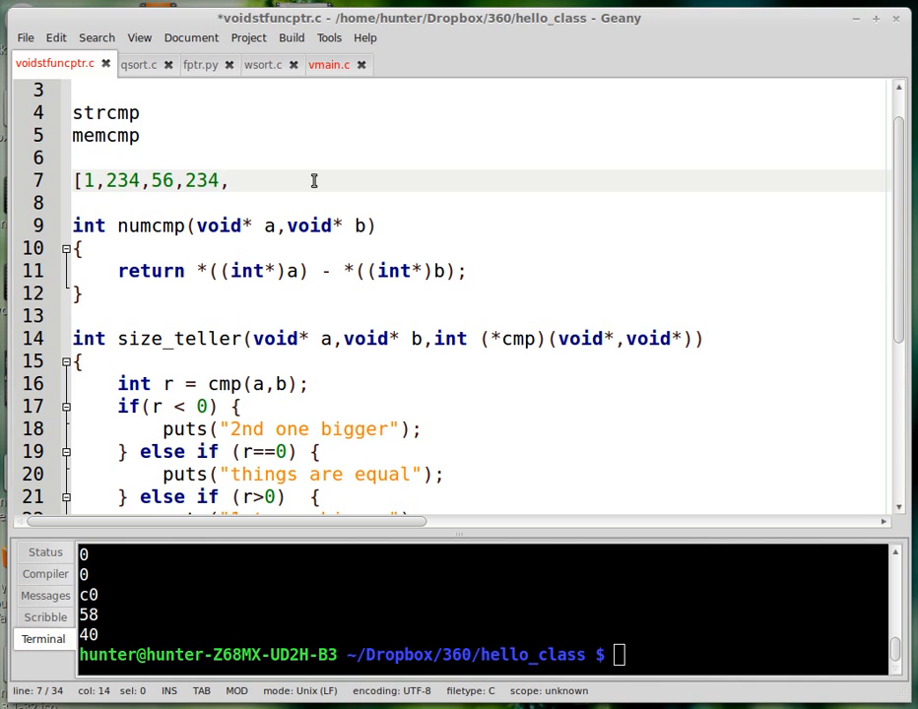
text(])
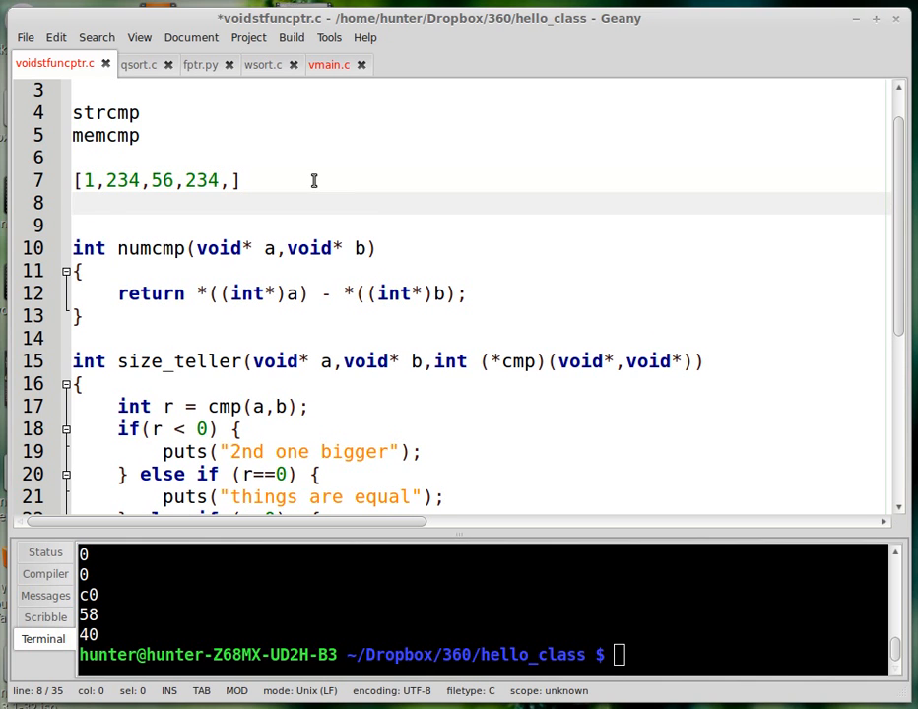
text(["ajh",)
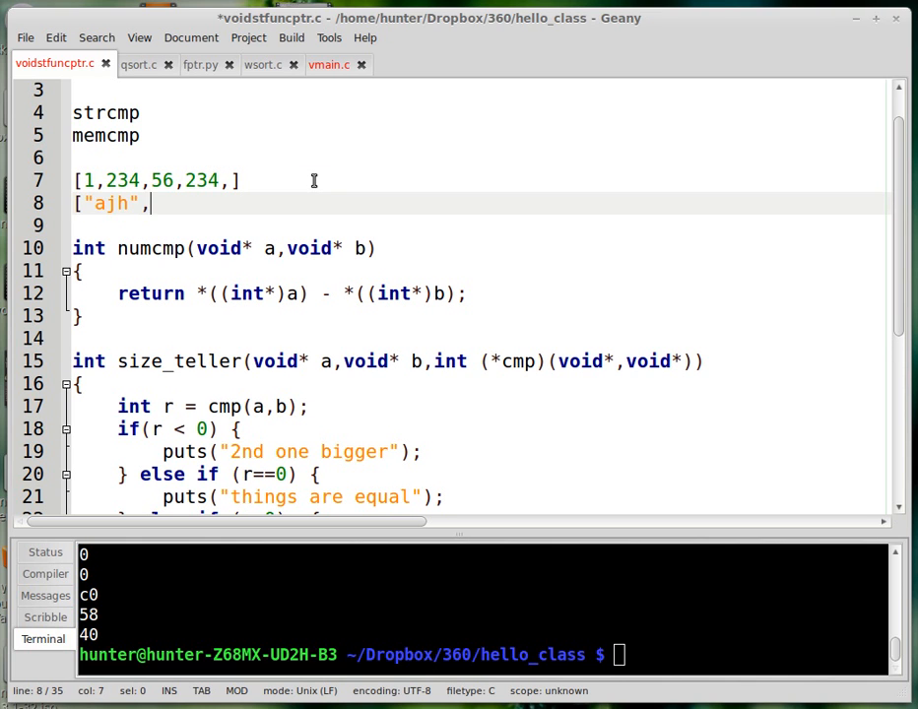
text("adlklj)
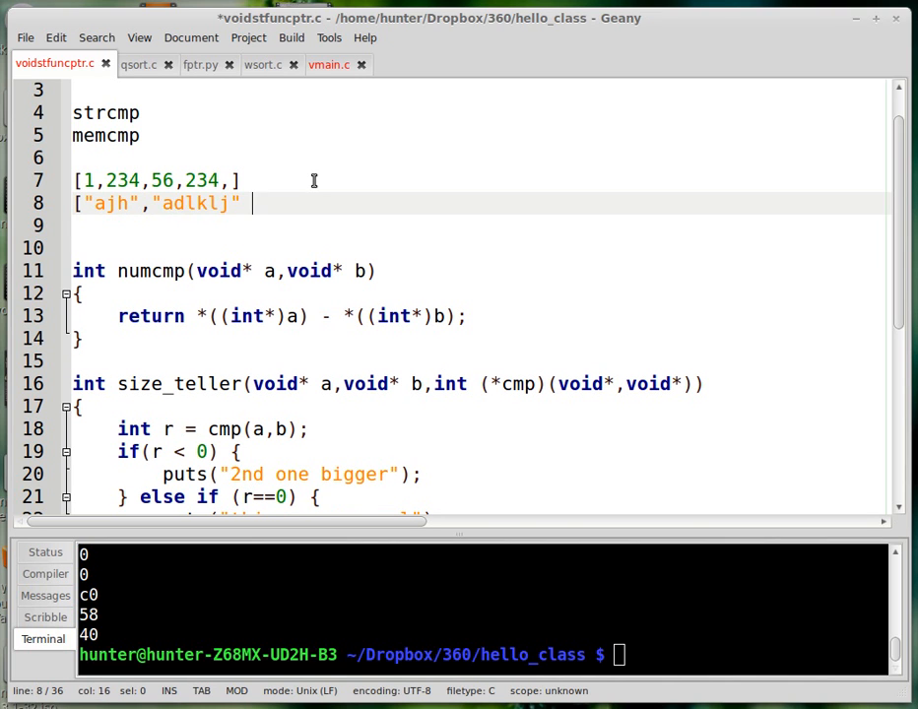
text(, "allkj)
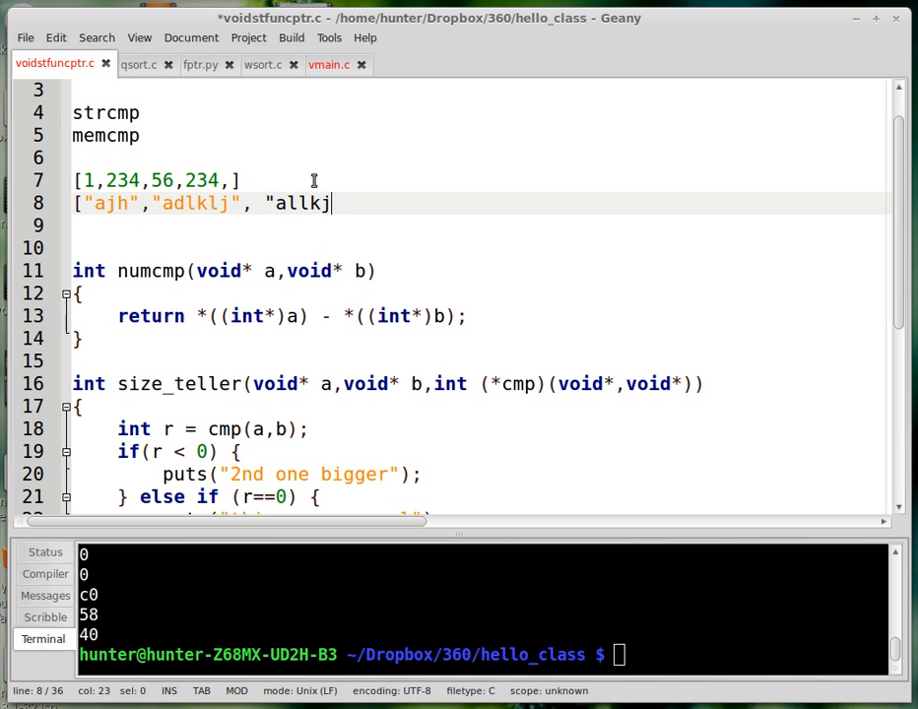
text("])
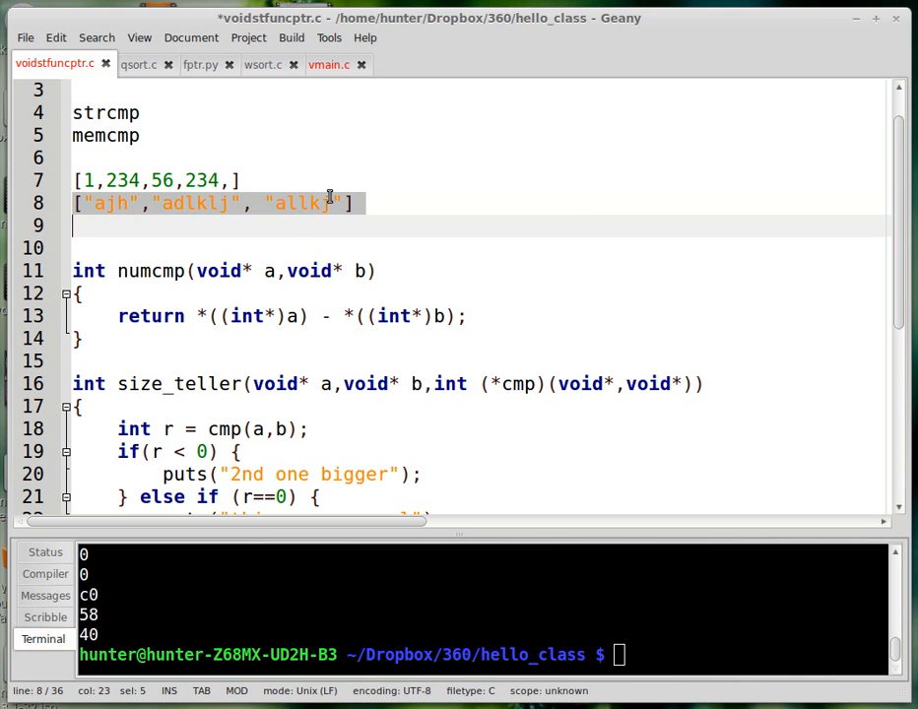
Step: Highlight the name strings, including adlklj and allkj, then clear the highlight
double_click(192, 204)
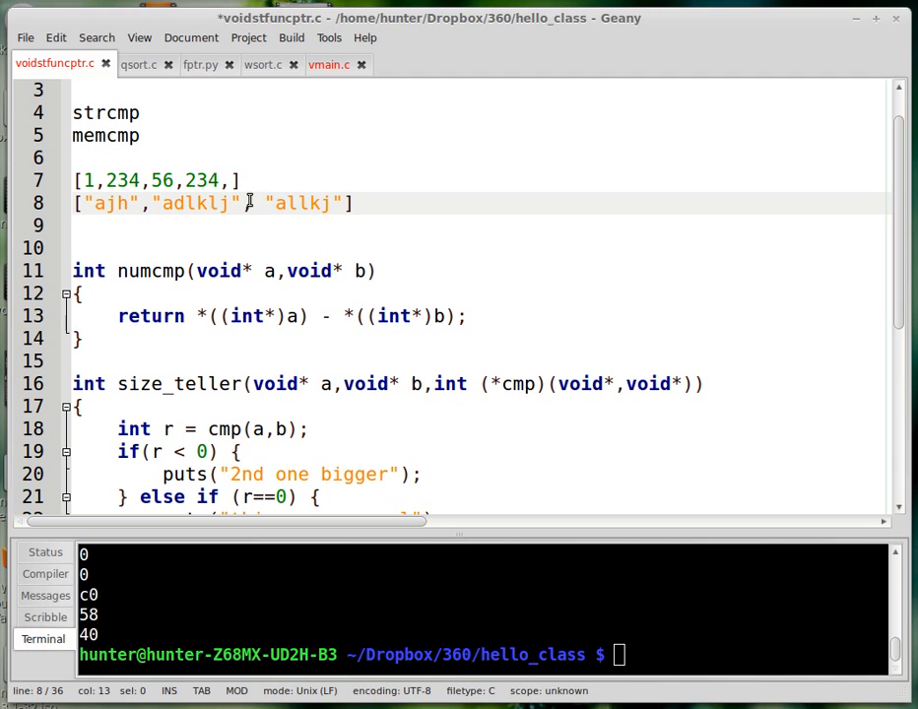
double_click(190, 203)
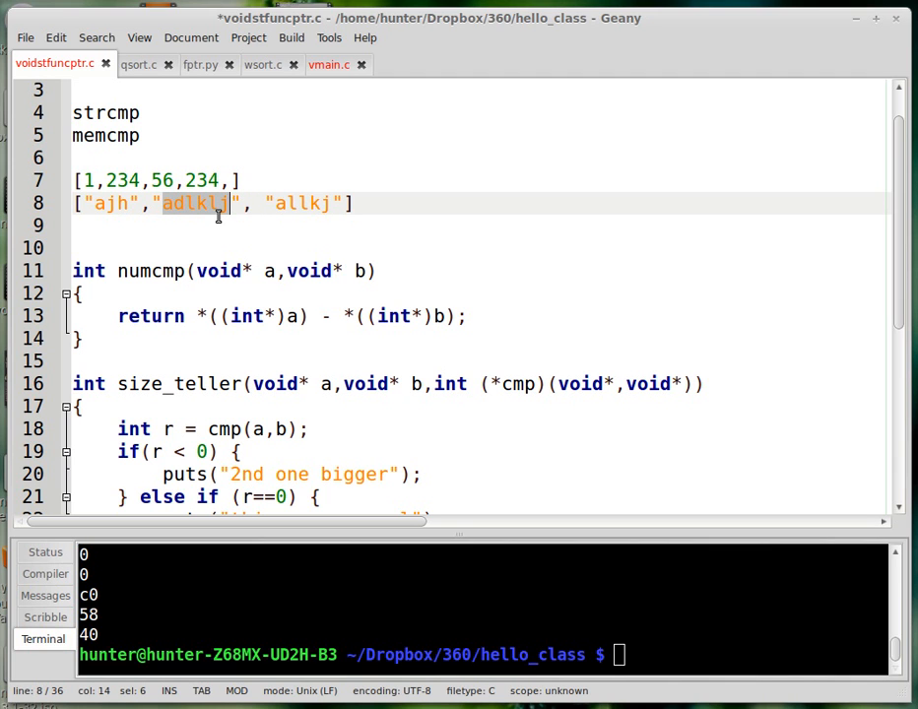
double_click(301, 203)
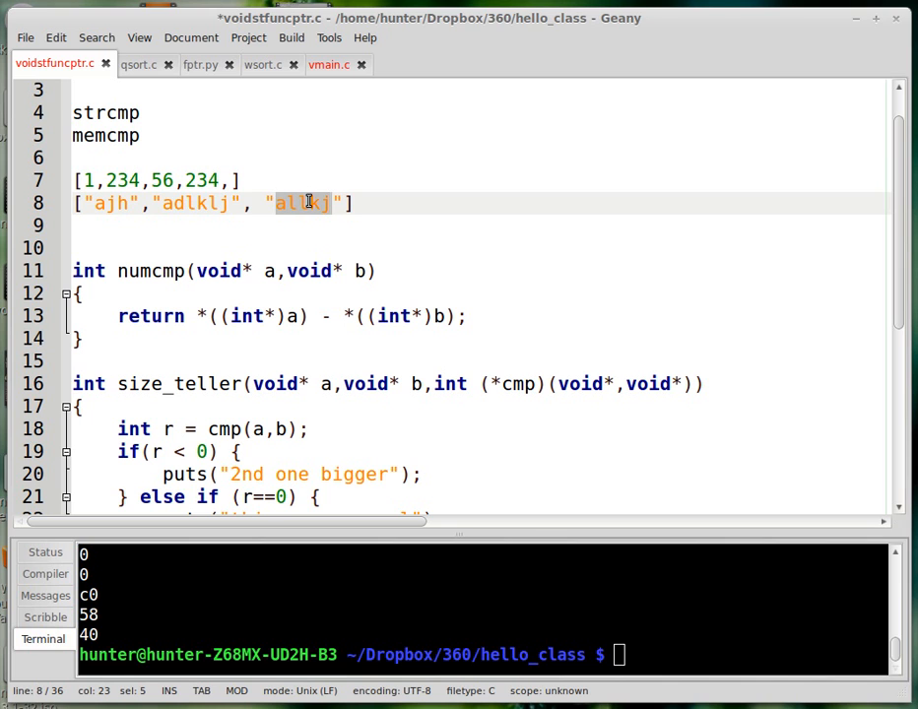
click(128, 180)
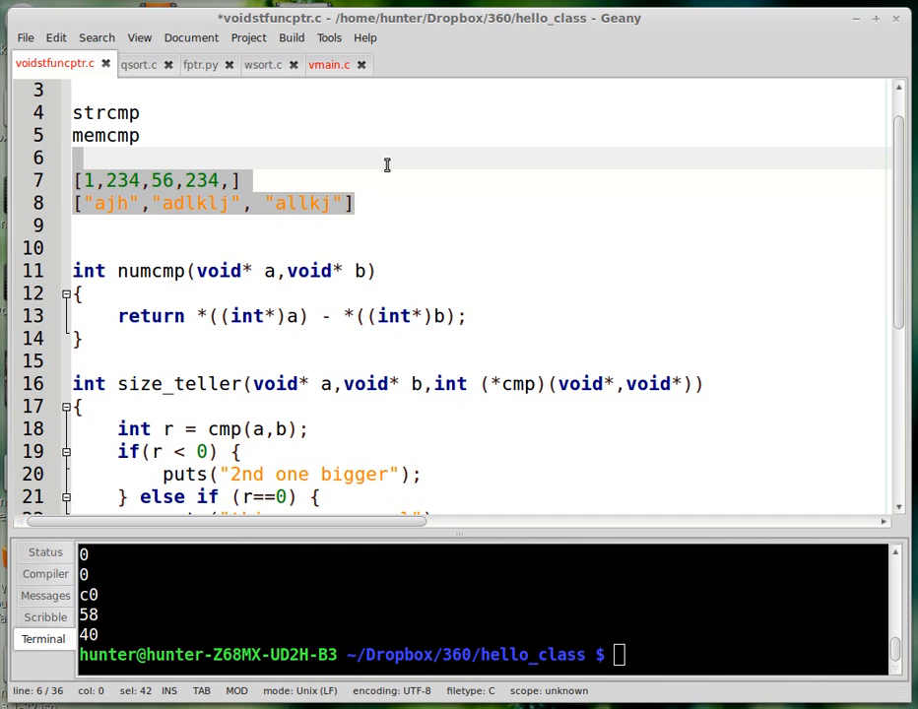
Step: Delete the array lines and strcmp/memcmp notes, leaving an A-B note on line 4
key(Delete)
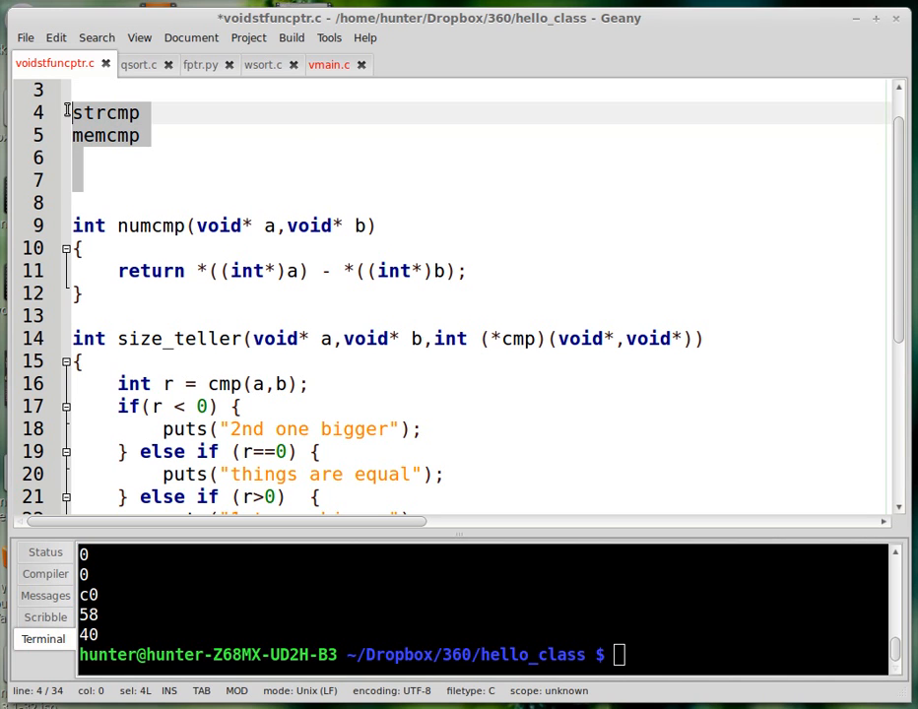
mouse_move(303, 148)
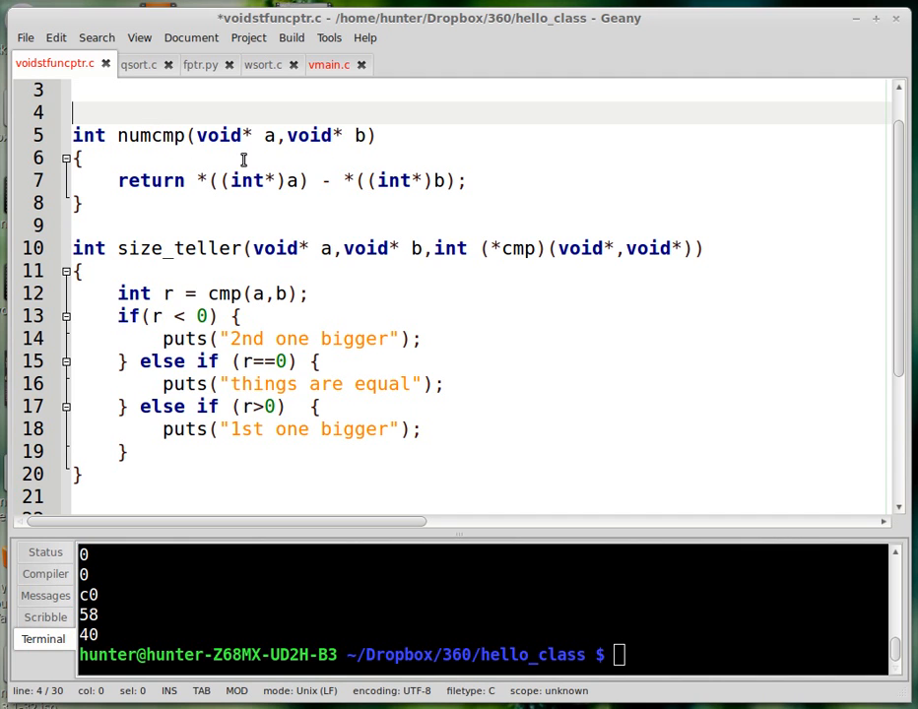
mouse_move(370, 157)
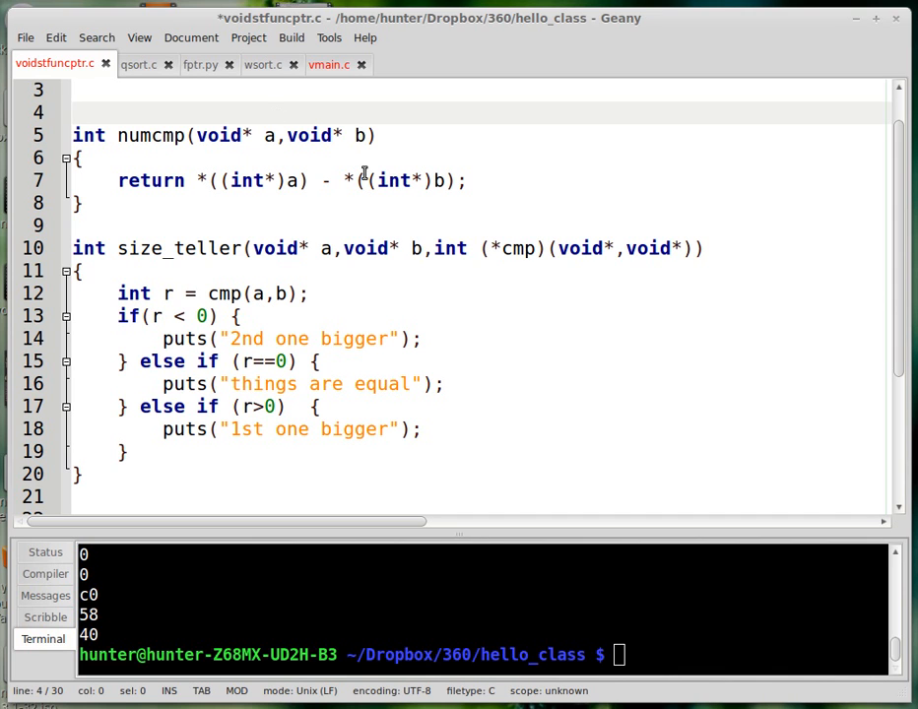
text(<)
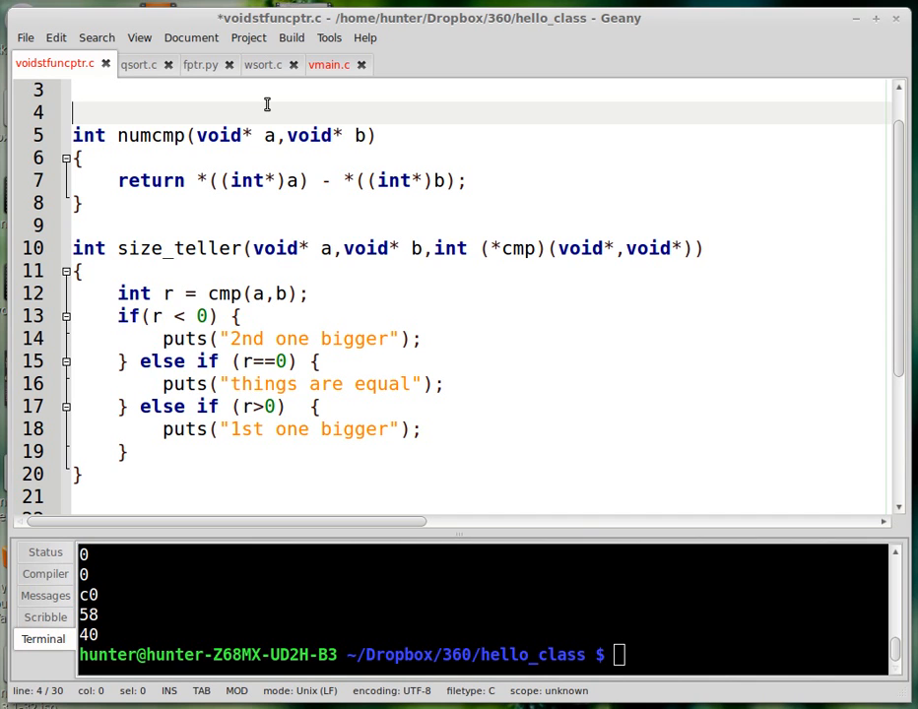
mouse_move(268, 183)
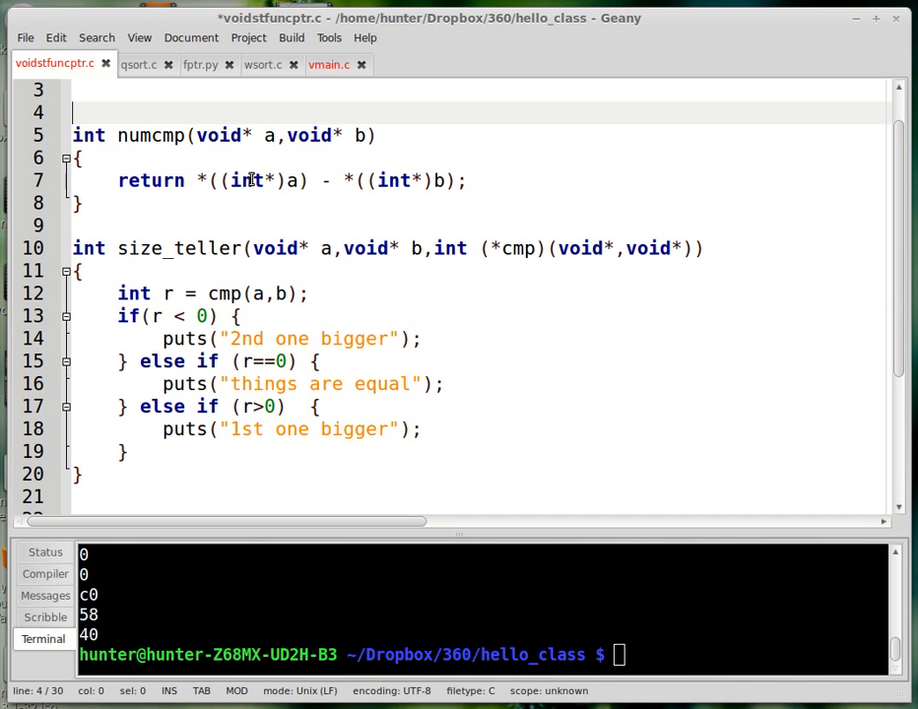
mouse_move(384, 180)
text(A-B)
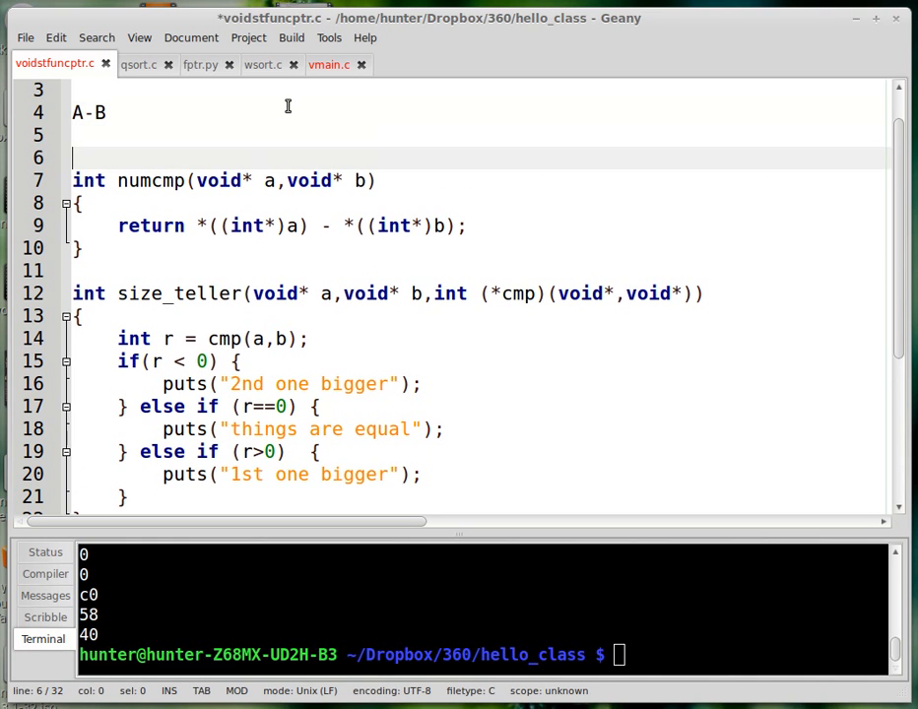
mouse_move(138, 107)
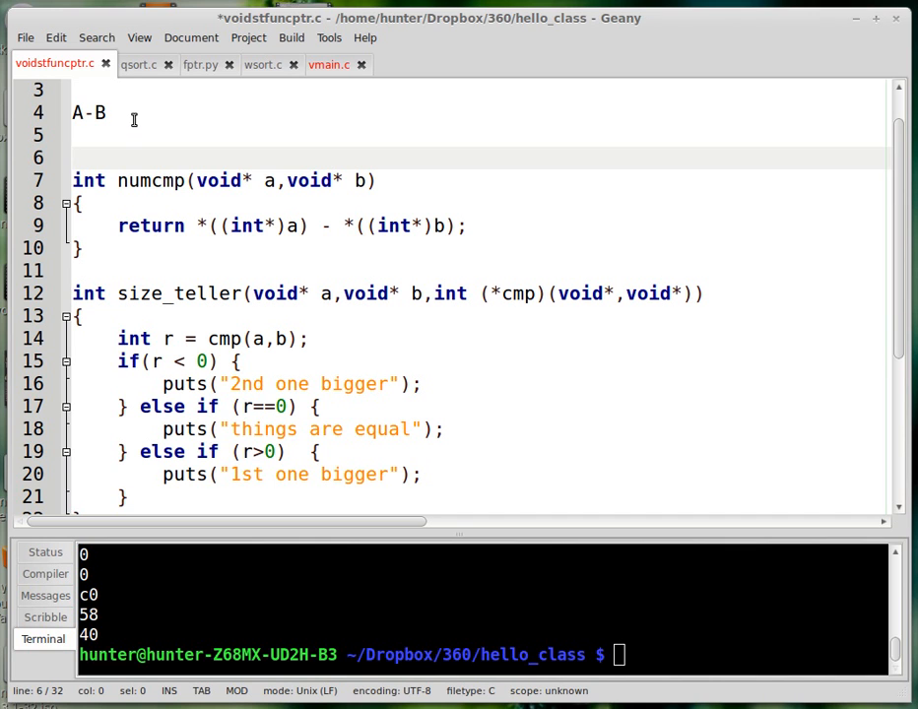
Step: Add notes: A-B >0 then A is bigger, ==0 then A == B, <0 then B > A
click(103, 112)
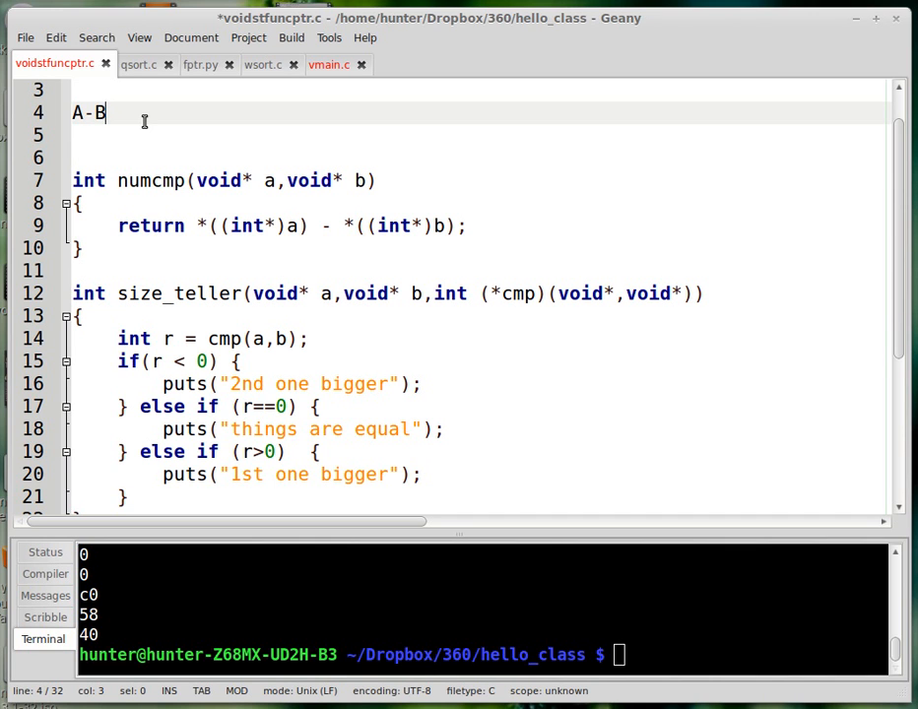
text(>0, t)
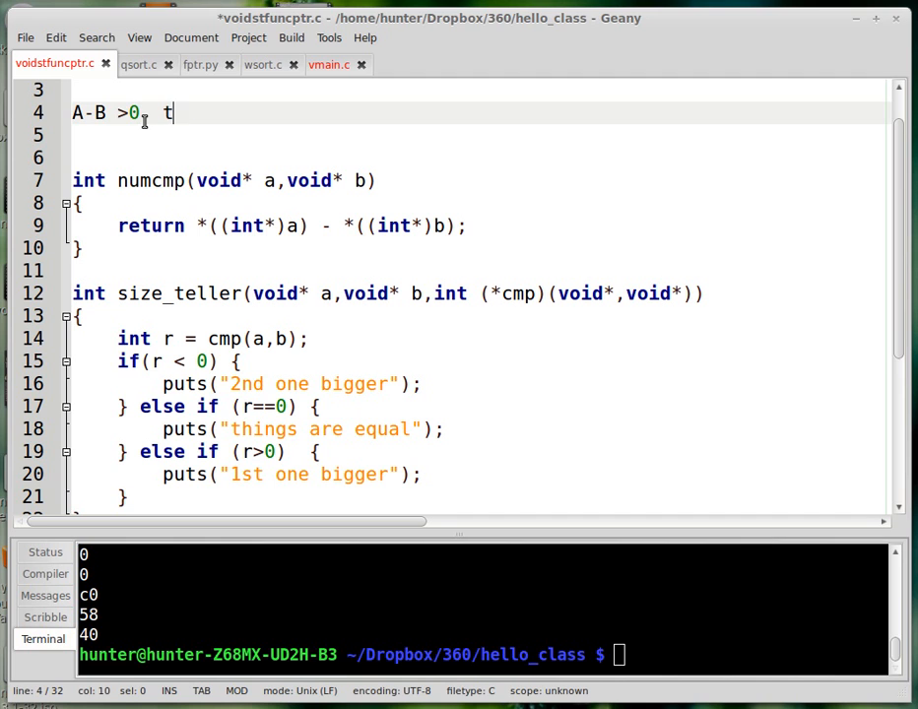
text(hen A is)
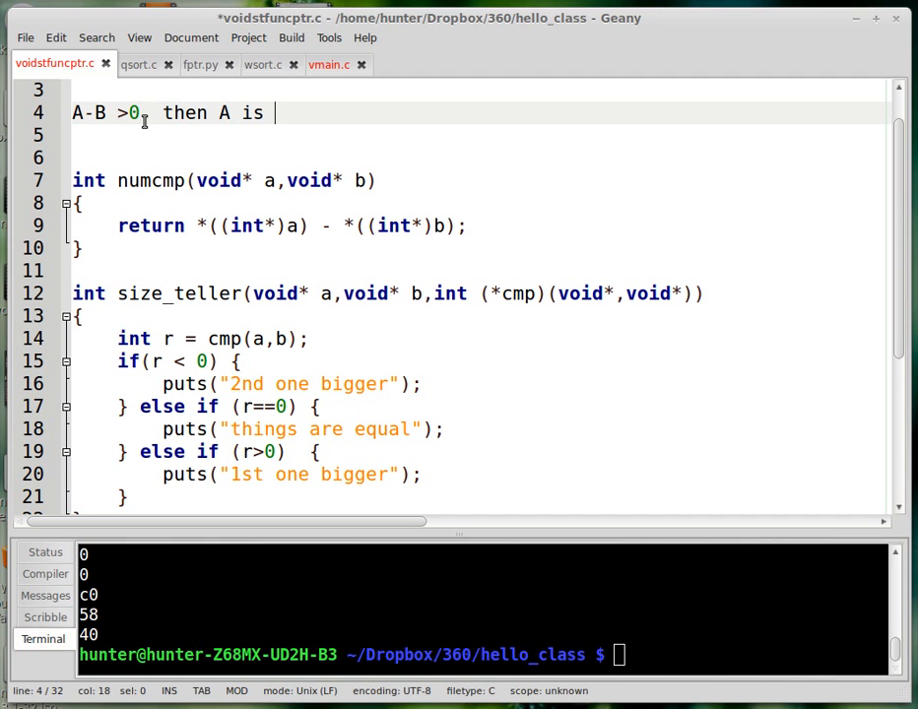
text(bigger than B)
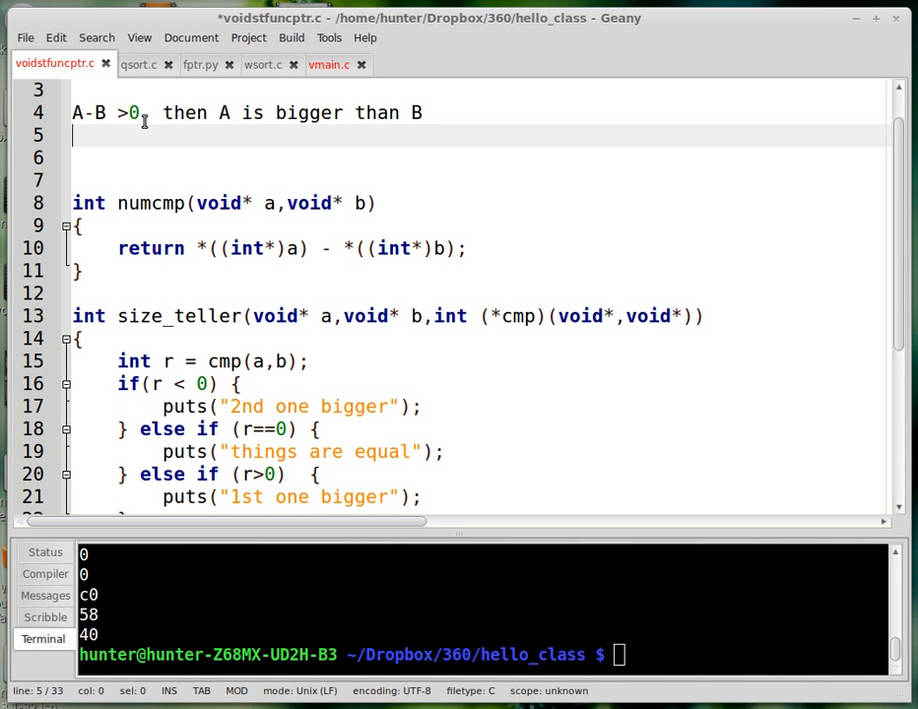
text(A-B ==)
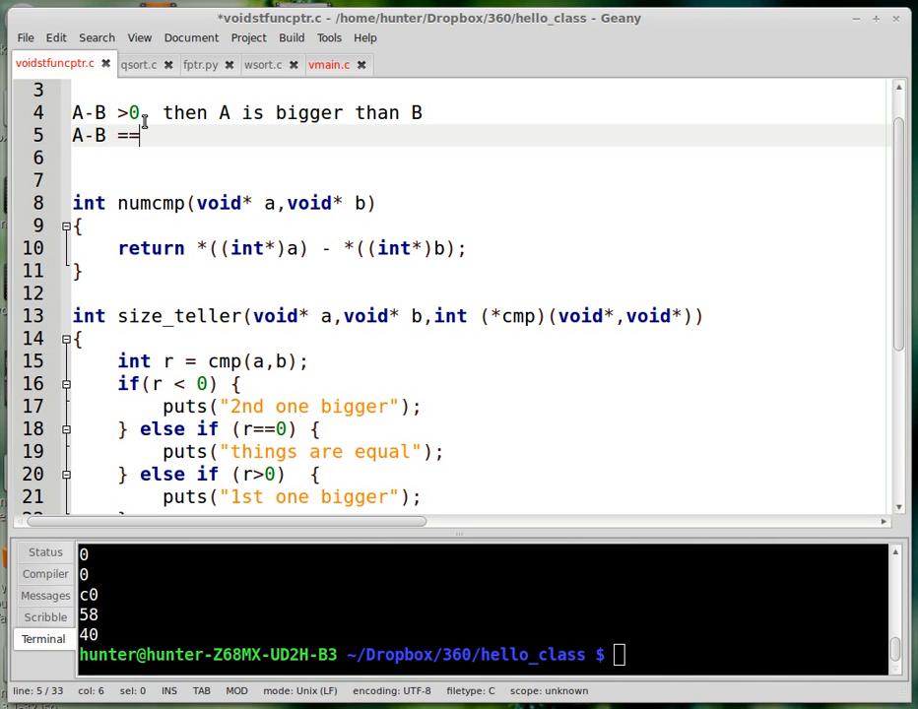
text(0 then A =)
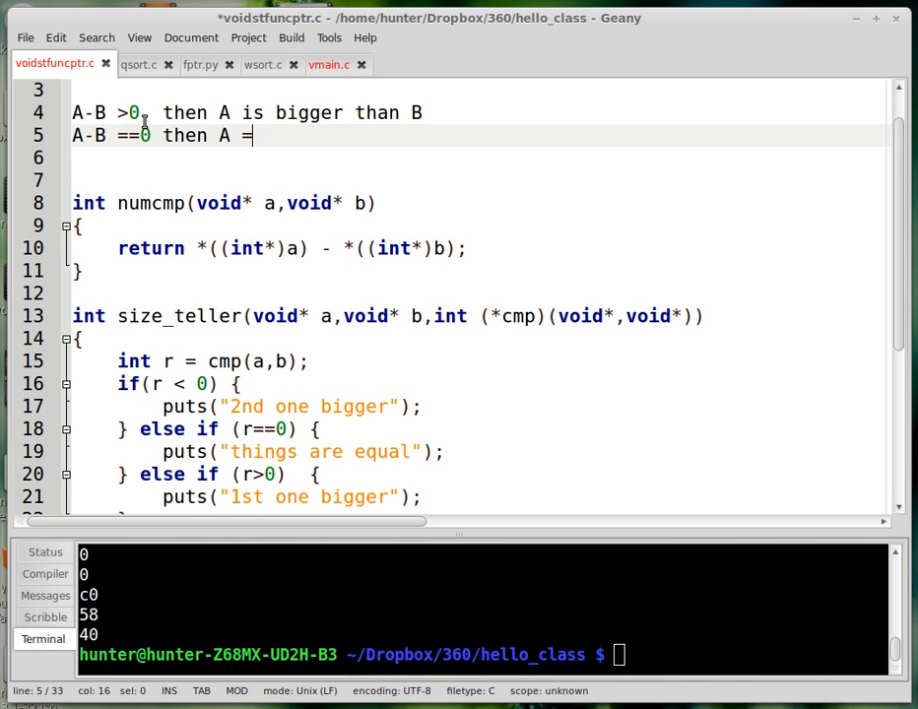
text(= B)
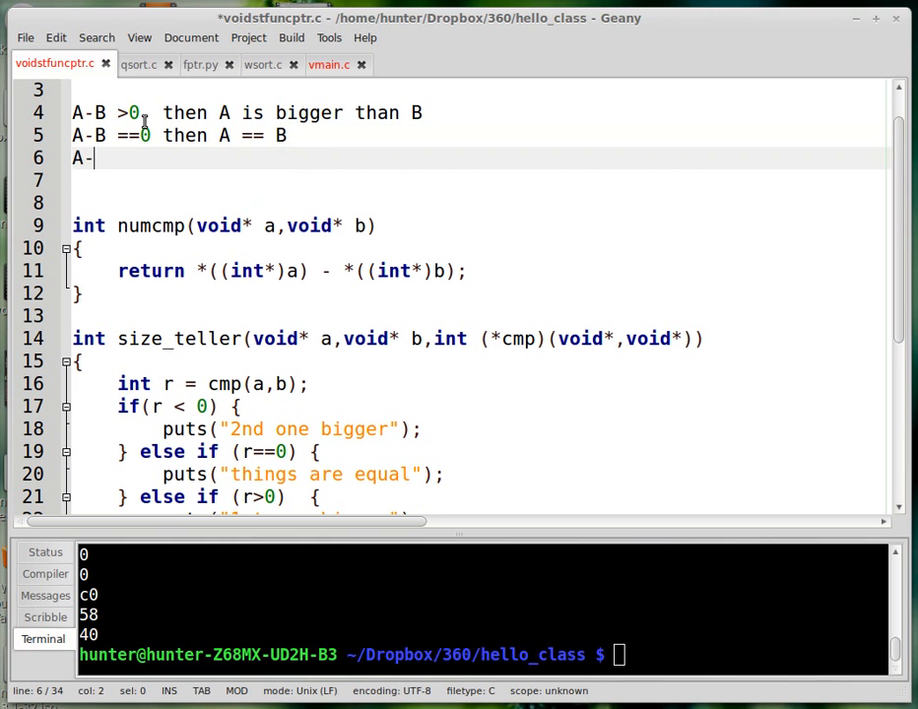
text(B <)
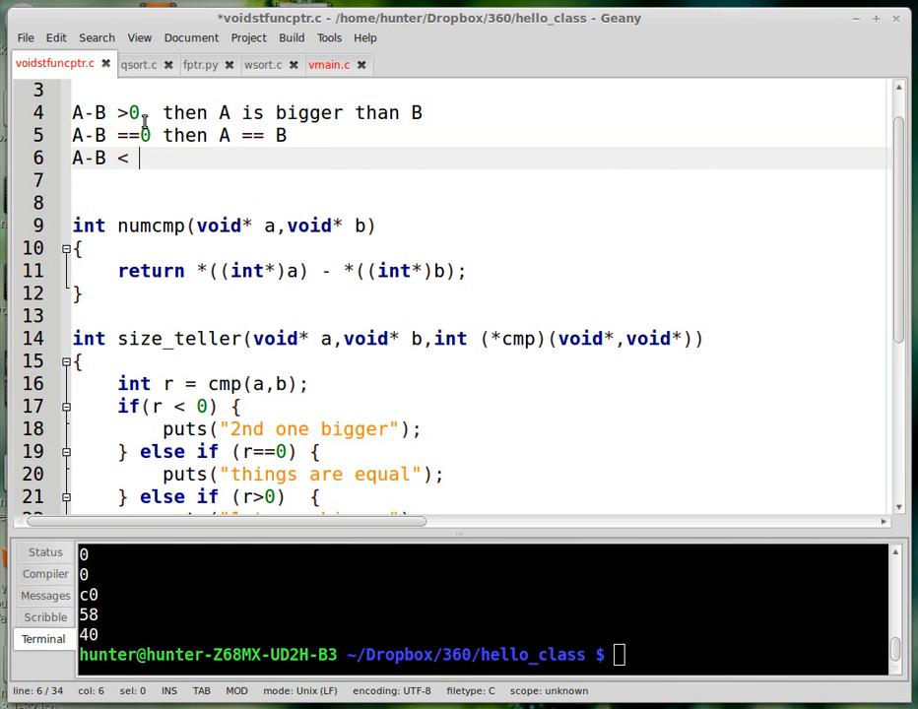
text(0 then B)
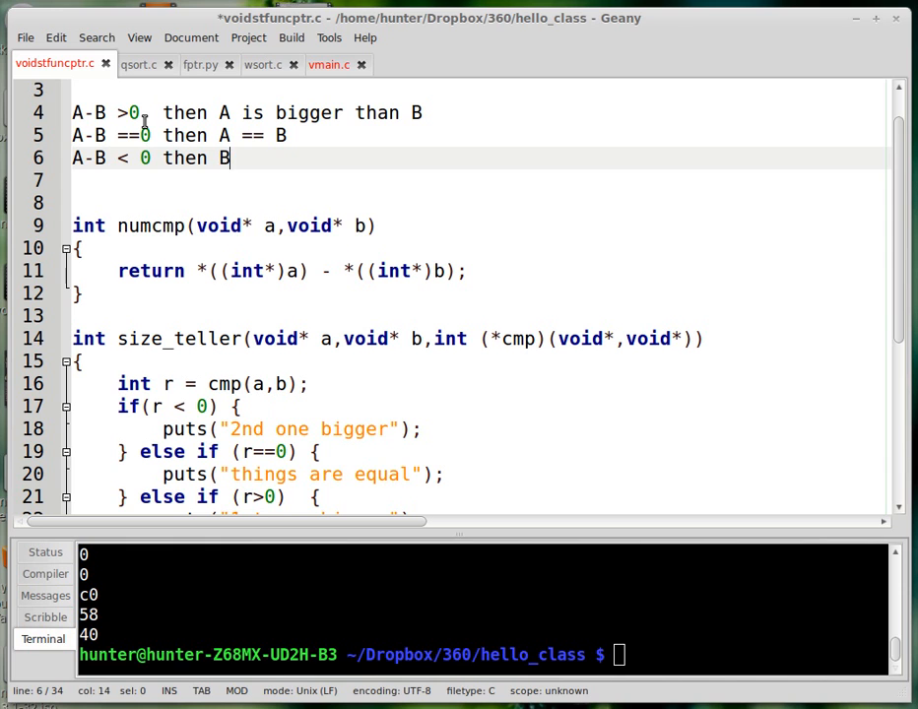
text(> A)
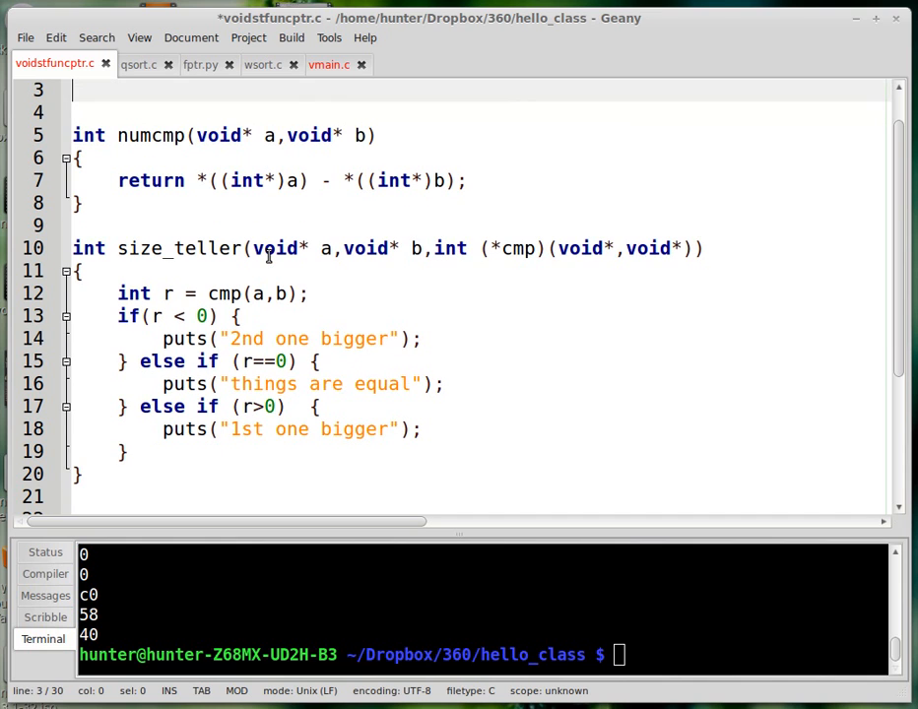
mouse_move(187, 268)
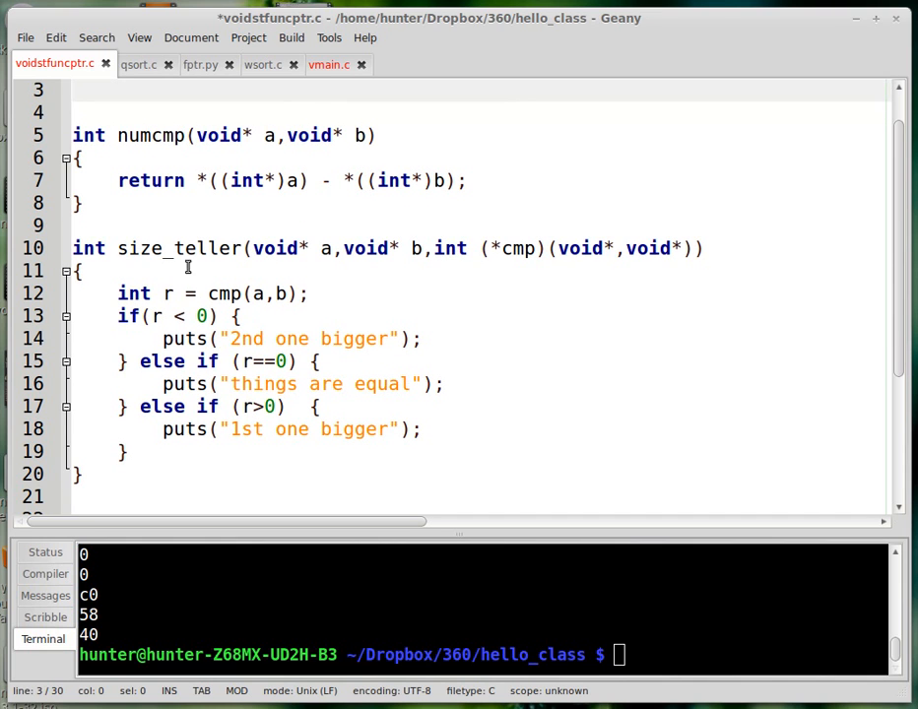
double_click(180, 249)
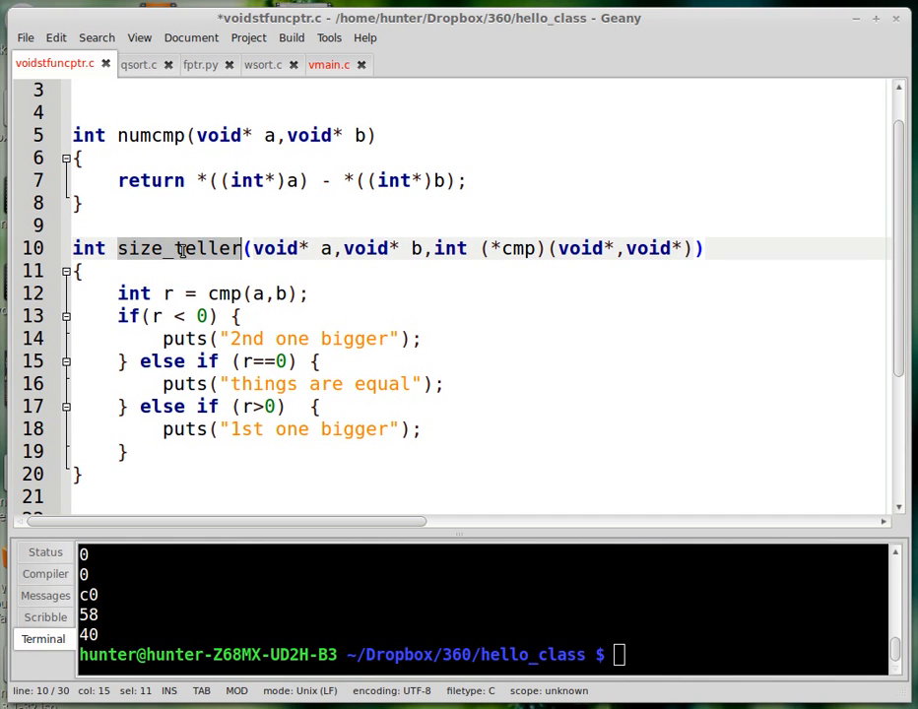
click(182, 315)
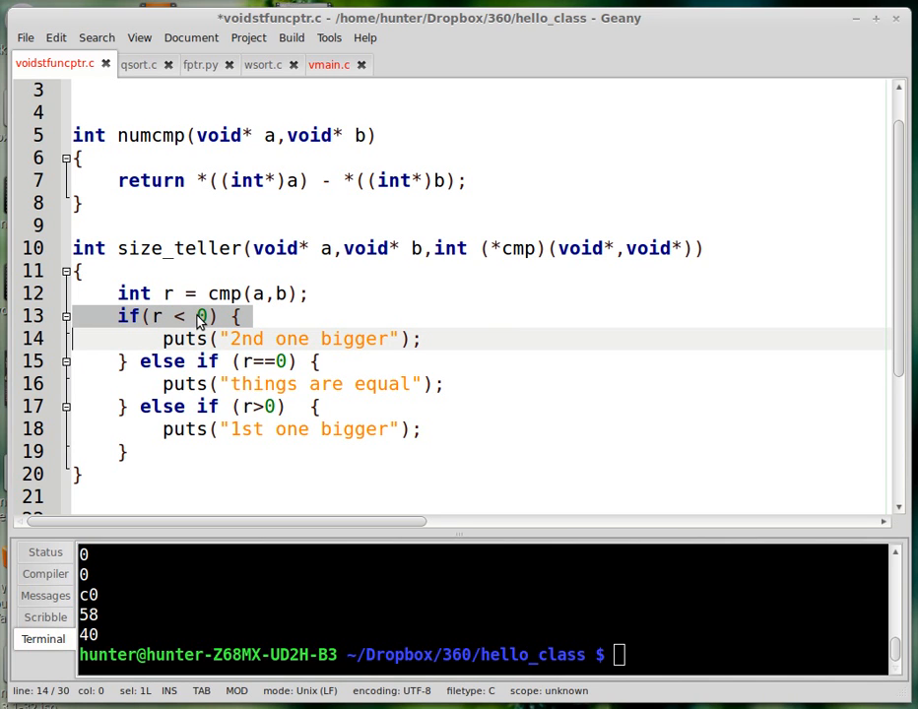
mouse_move(463, 283)
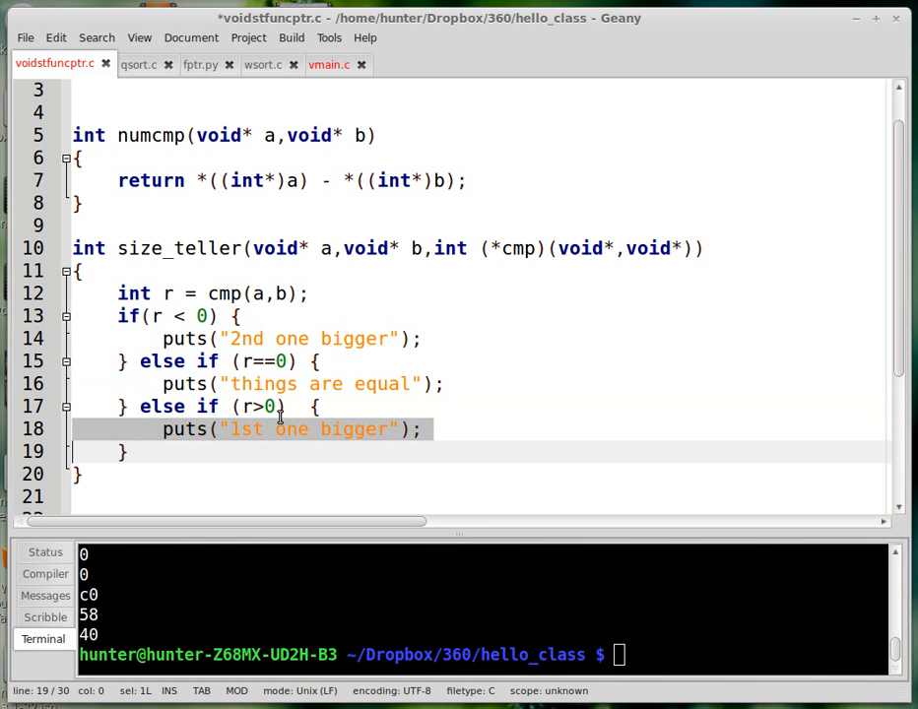
click(452, 406)
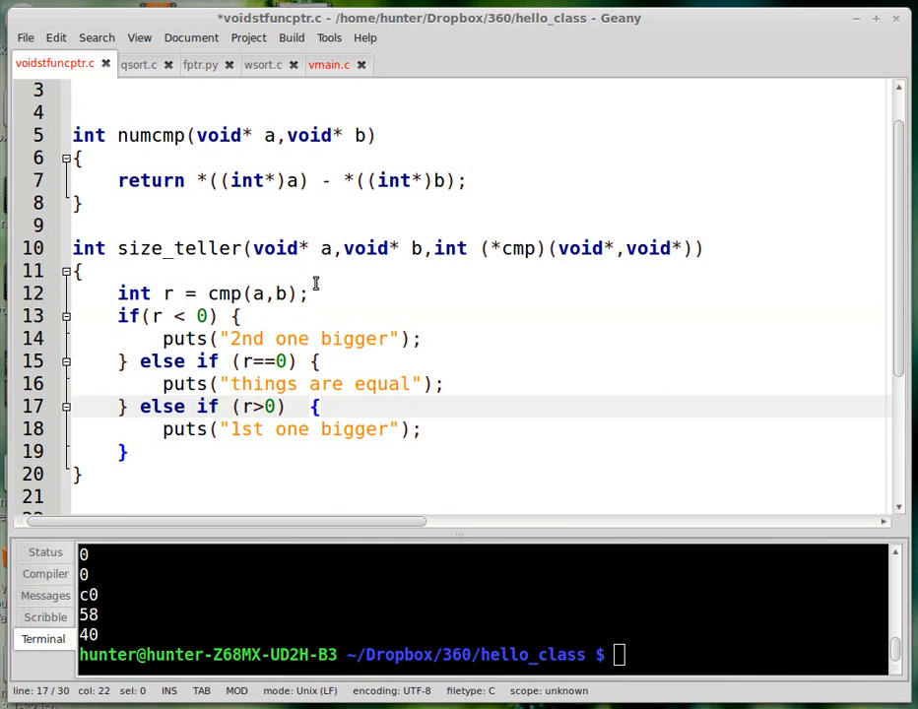
click(140, 248)
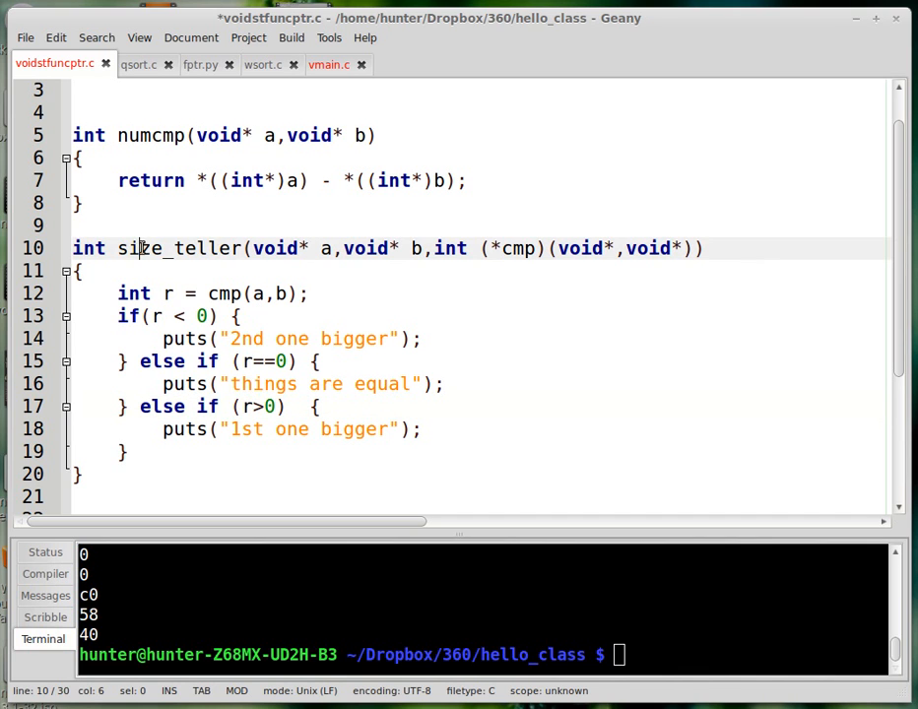
double_click(180, 248)
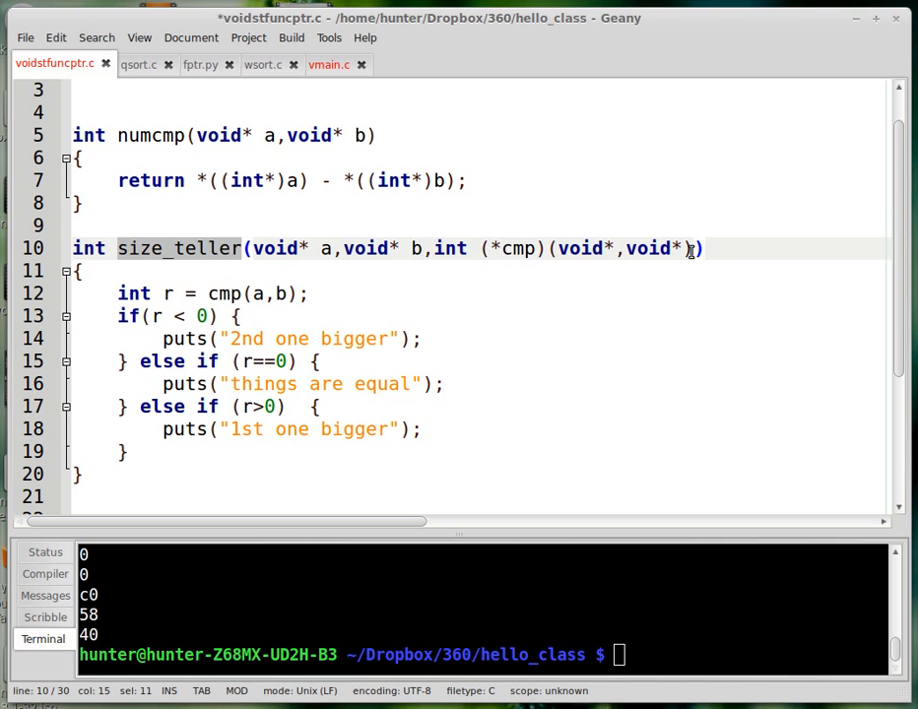
click(443, 242)
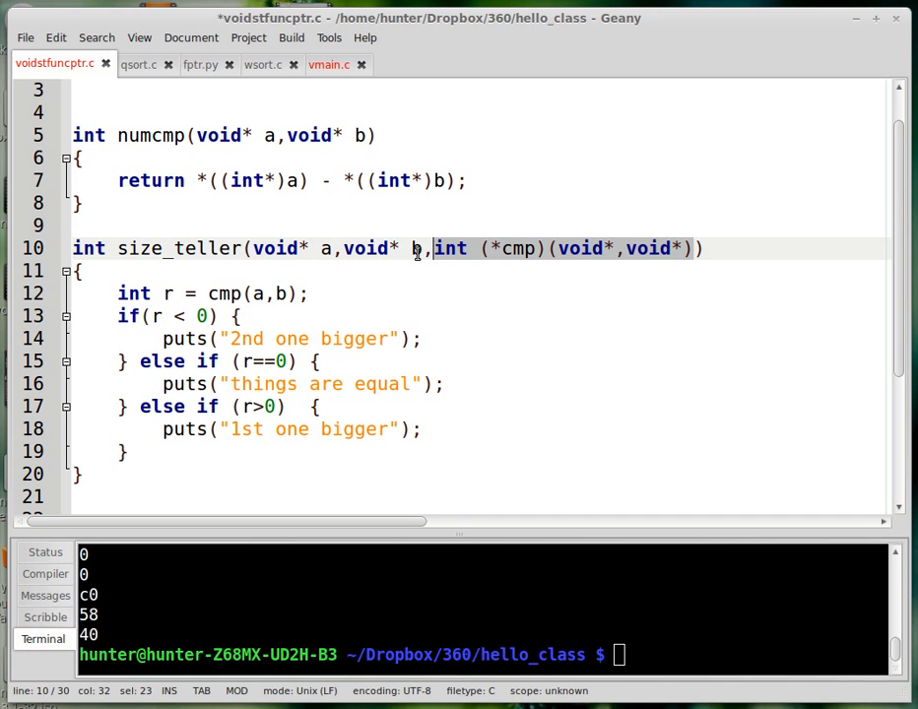
mouse_move(520, 261)
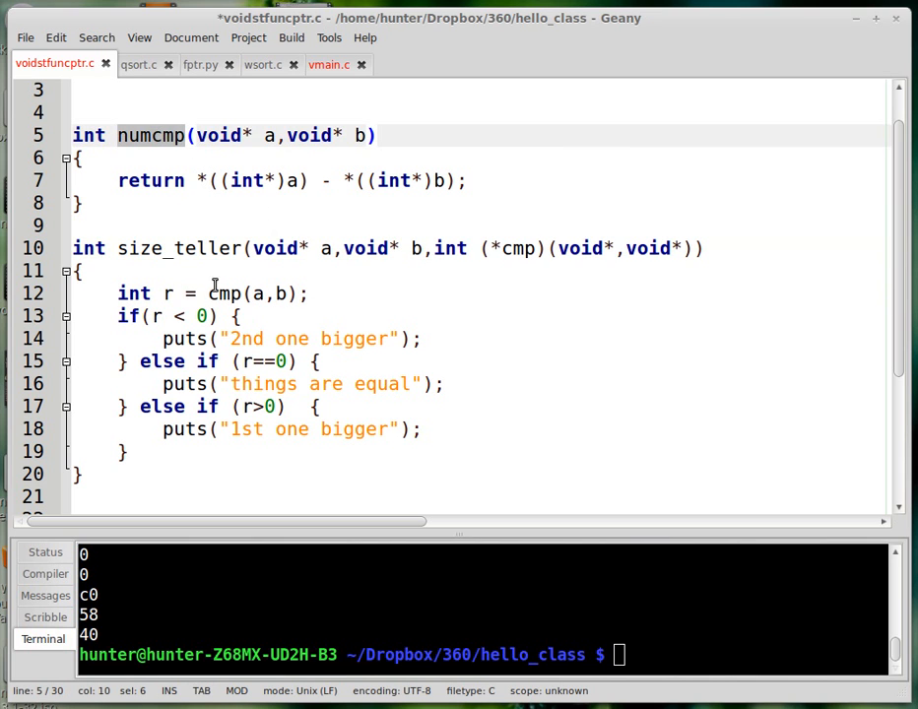
click(207, 292)
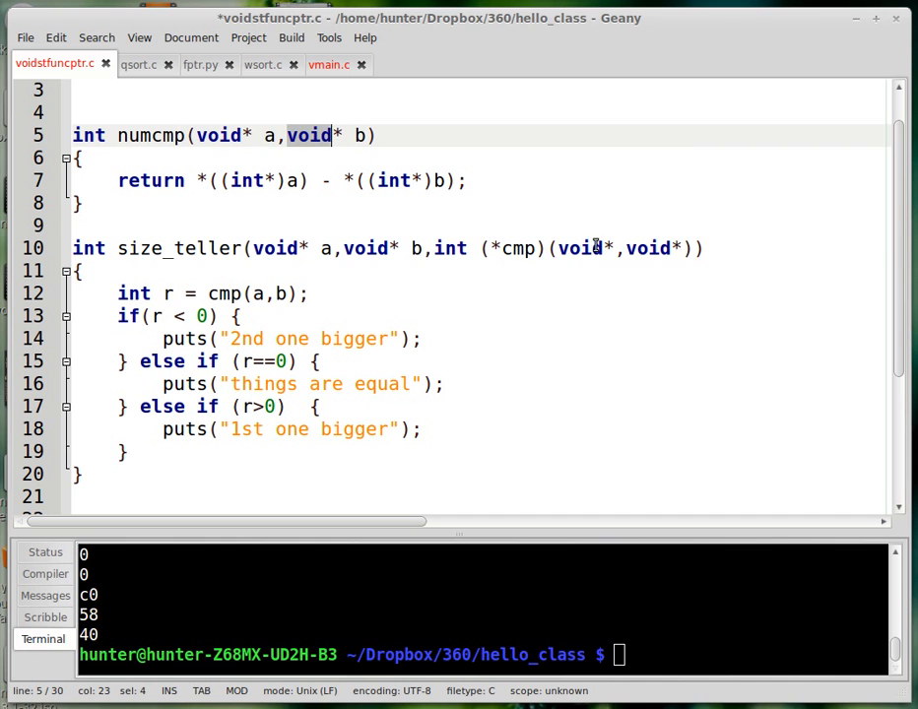
click(522, 247)
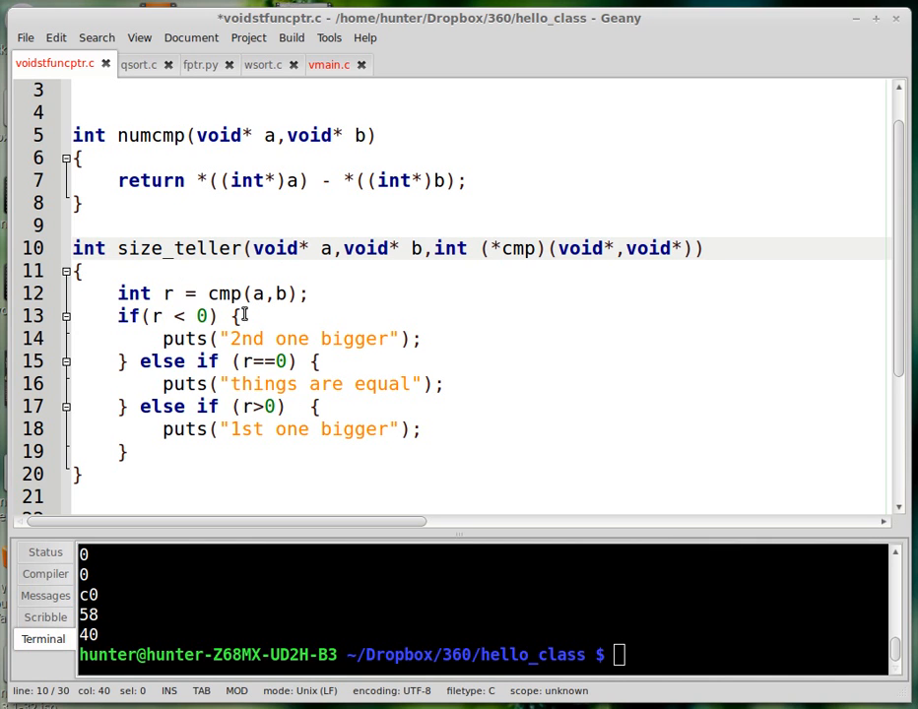
double_click(223, 294)
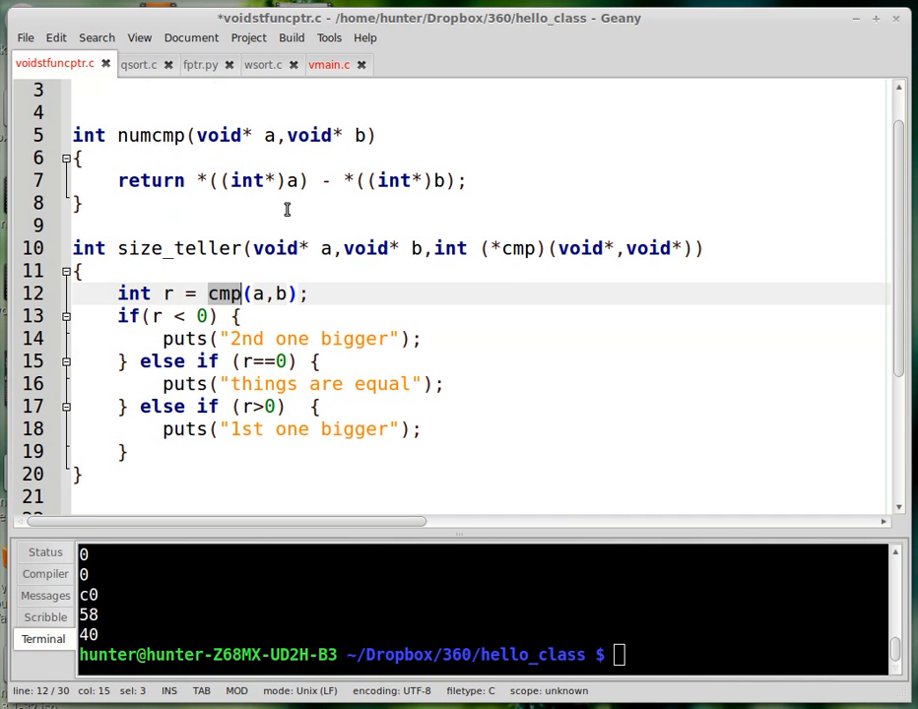
mouse_move(443, 247)
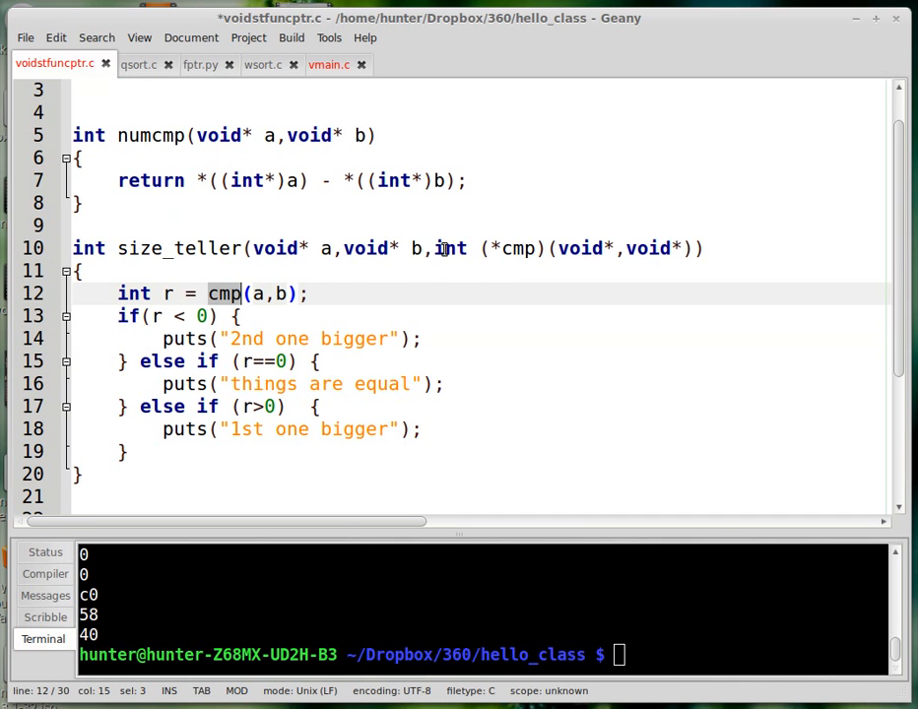
Step: In main, pass mycmp instead of numcmp to size_teller, save, then restore numcmp
scroll(down, 3)
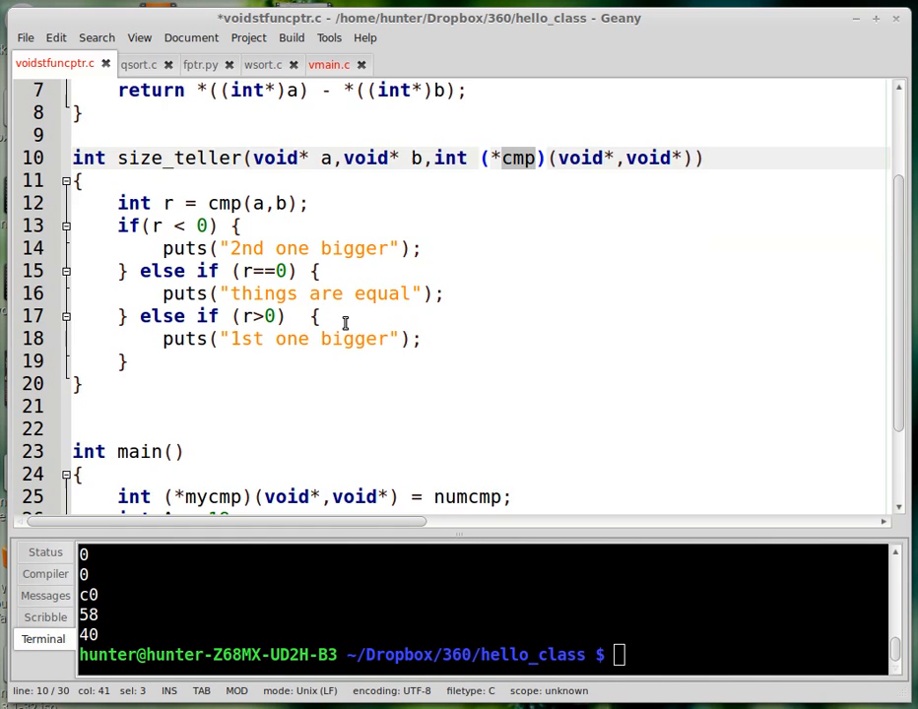
scroll(down, 3)
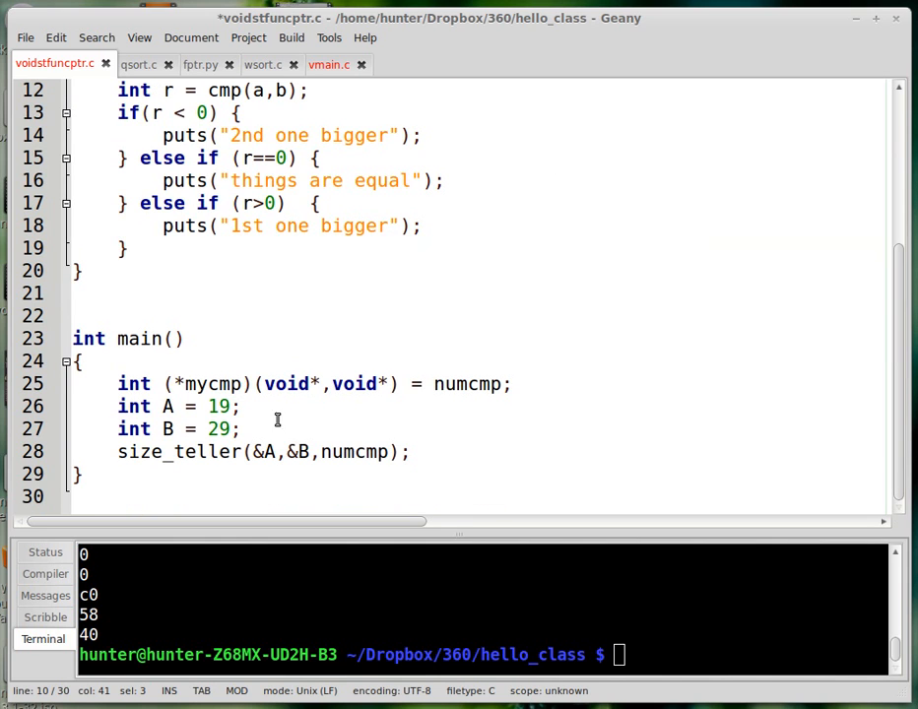
double_click(353, 451)
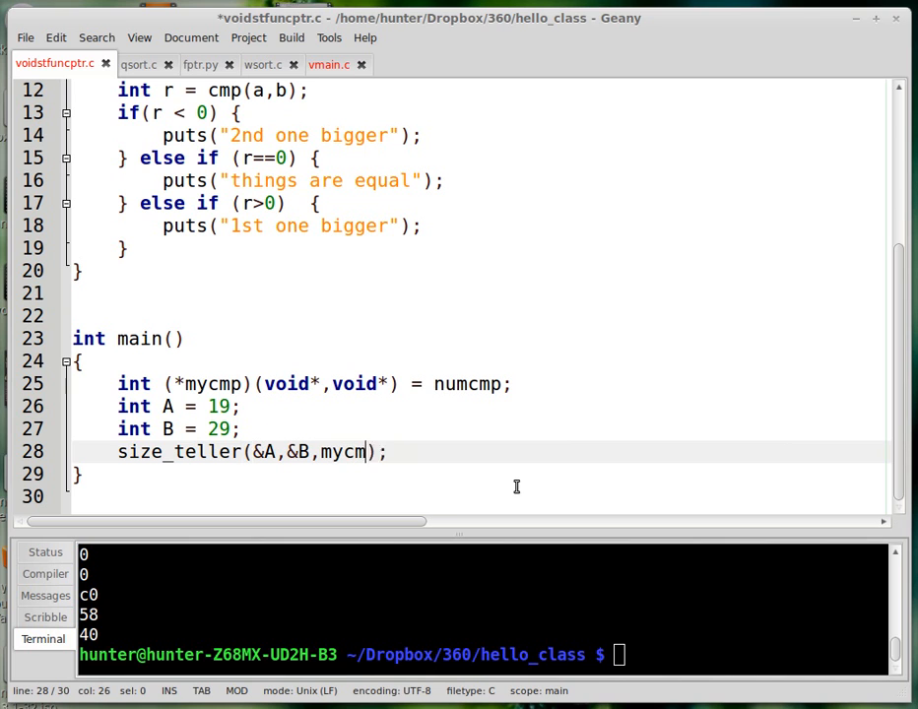
text(p)
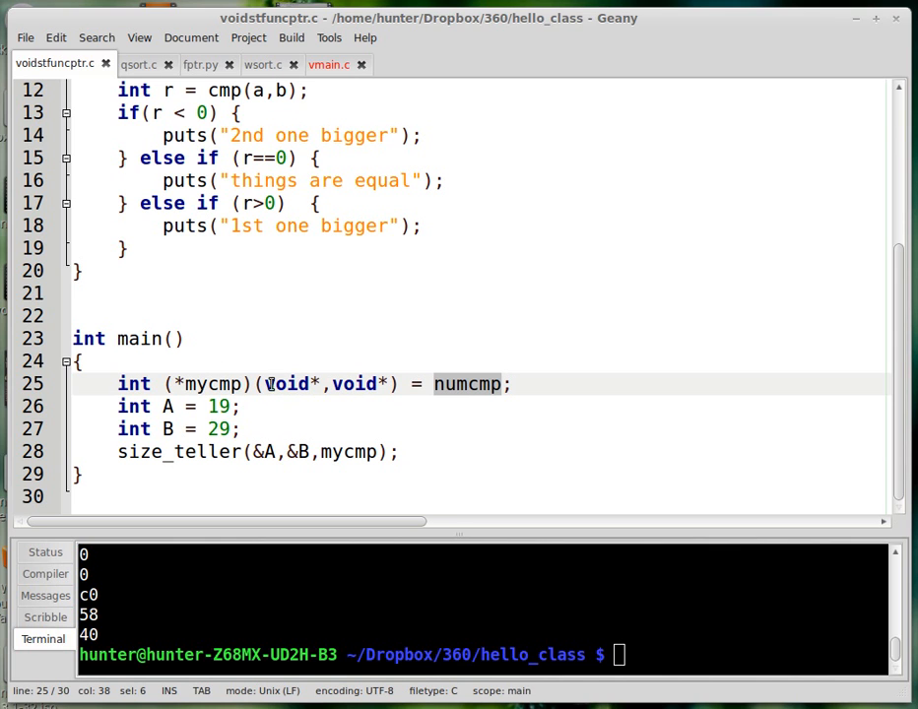
double_click(133, 383)
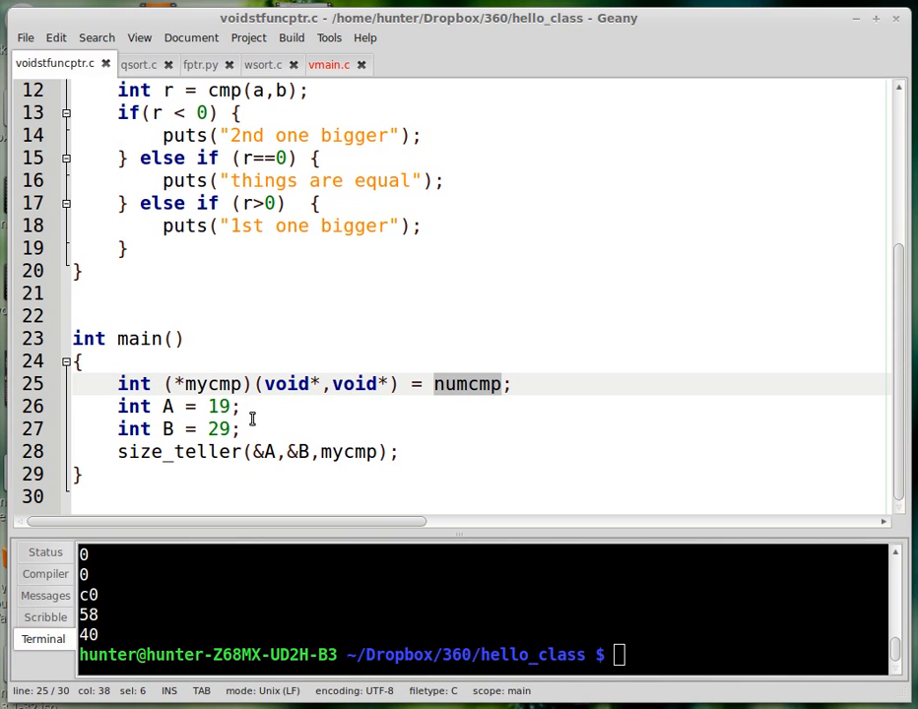
double_click(346, 451)
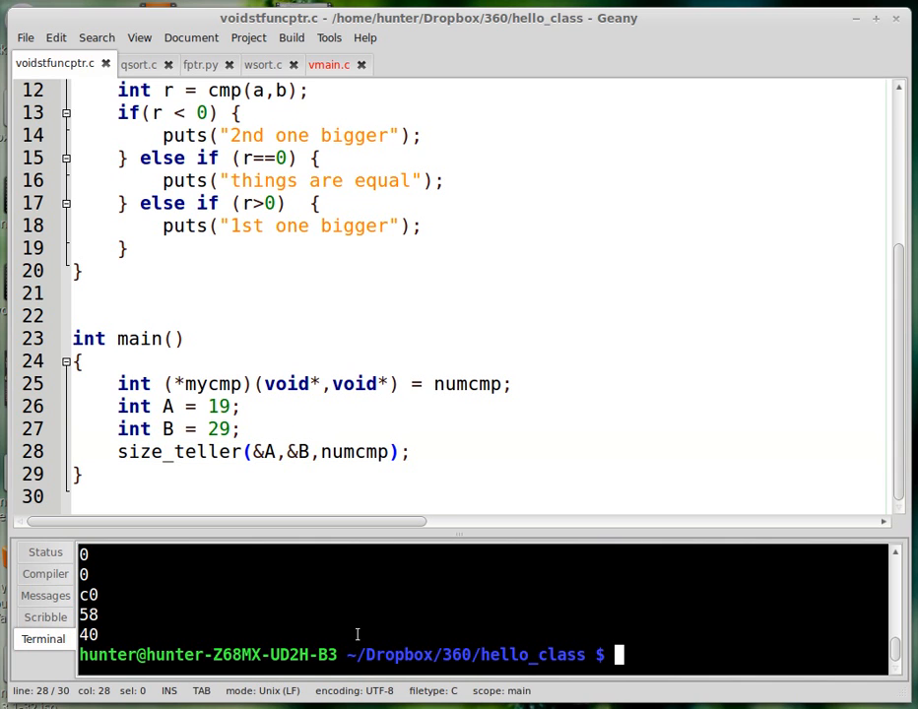
Step: Compile and run voidstfuncptr.c, then rerun with A set to 29
text(gcc voidstfuncptr.c)
text(./)
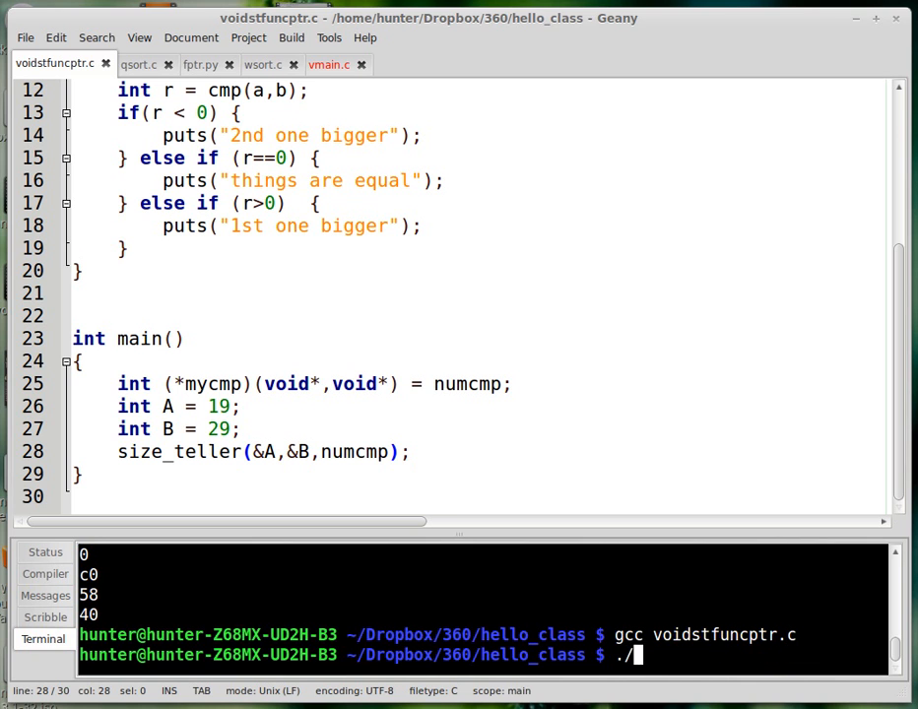
text(a.out)
key(Return)
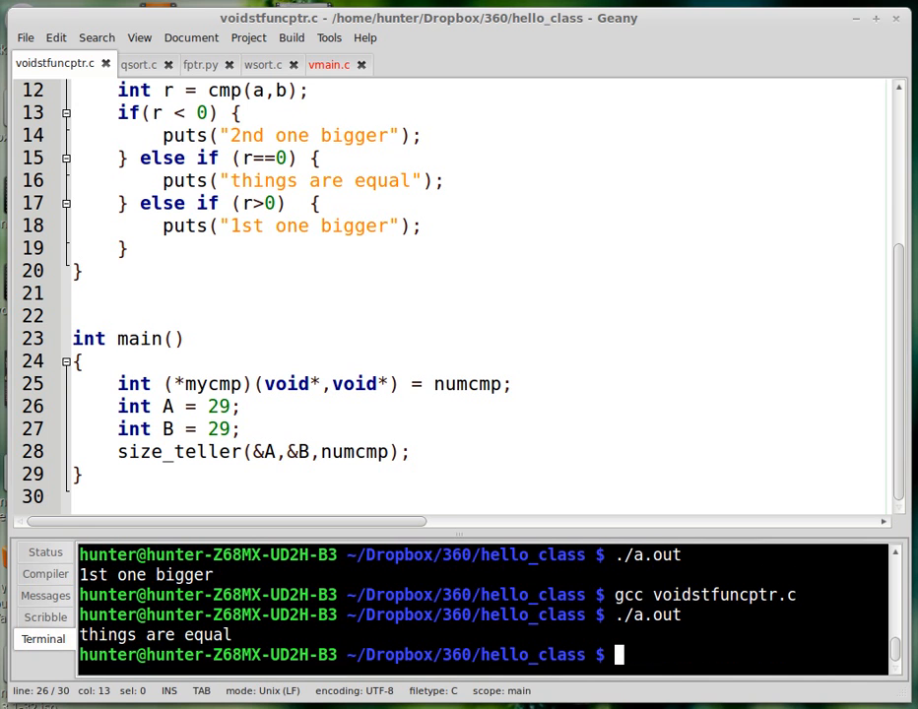
mouse_move(222, 351)
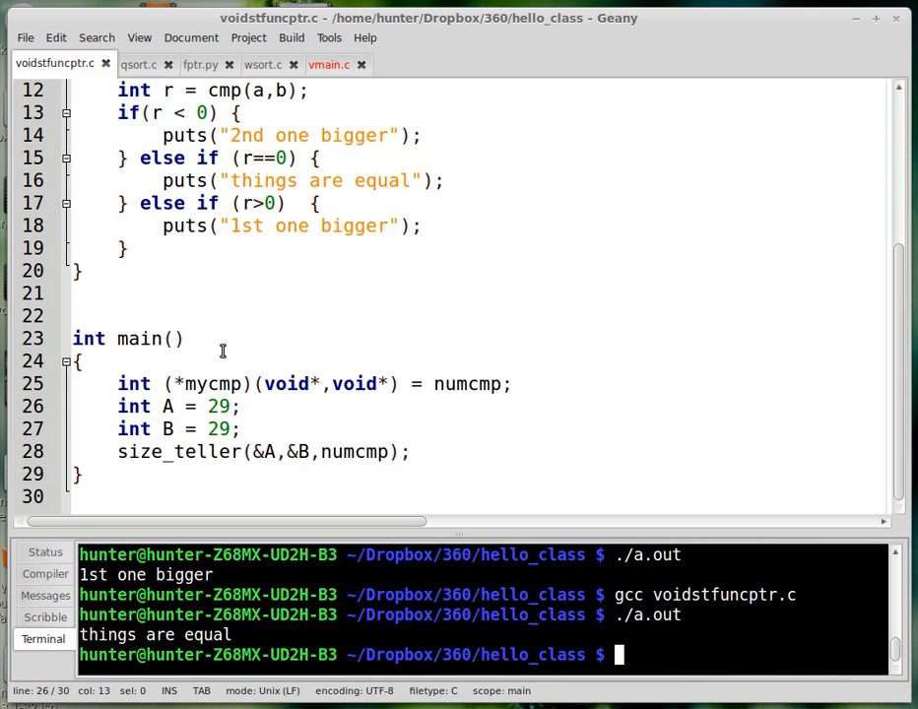
scroll(up, 3)
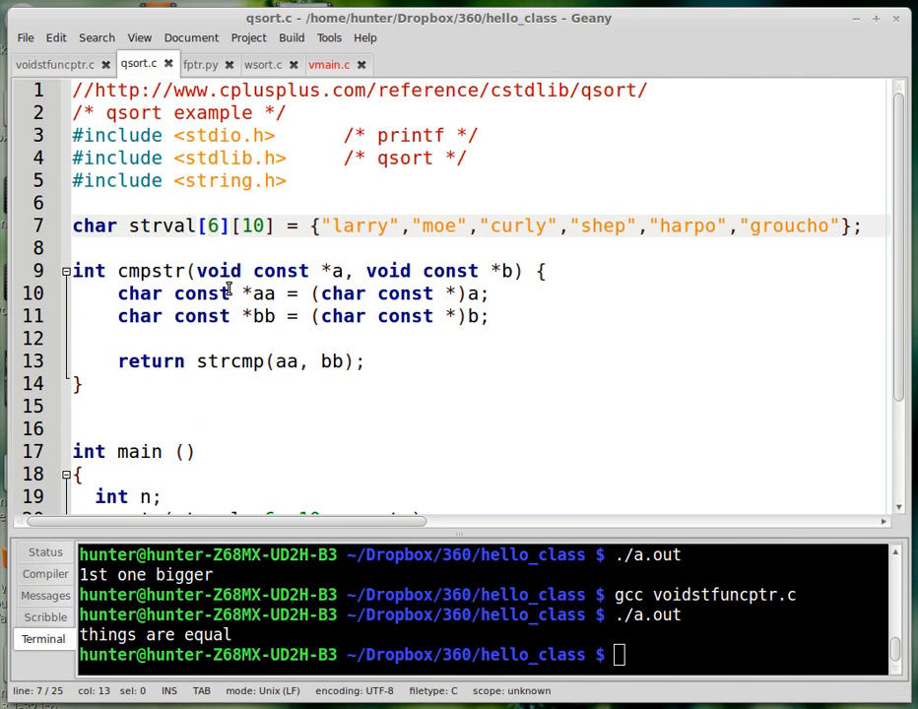
click(262, 64)
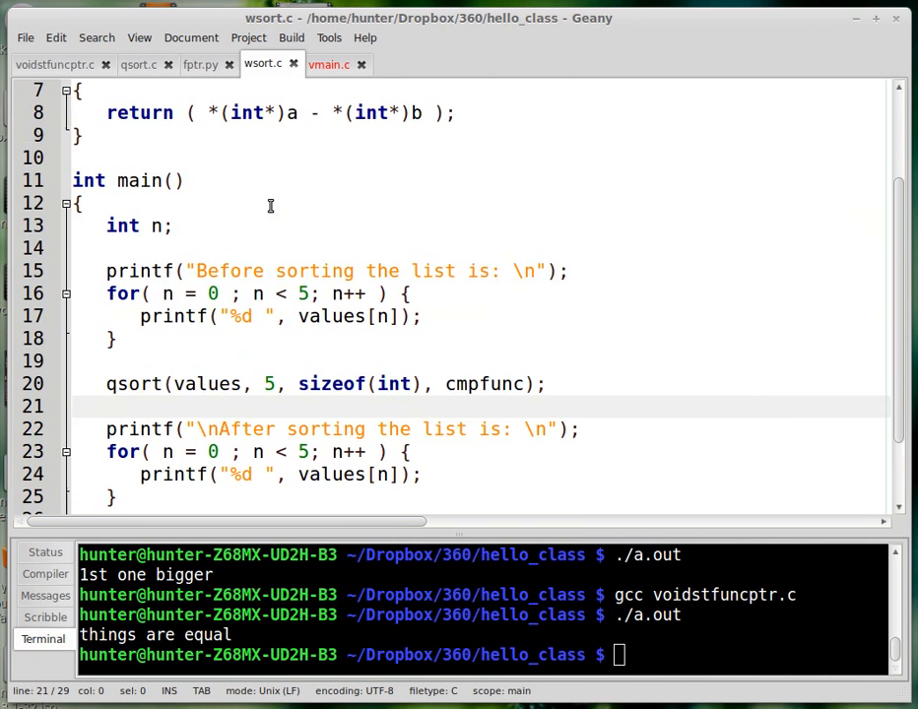
scroll(up, 3)
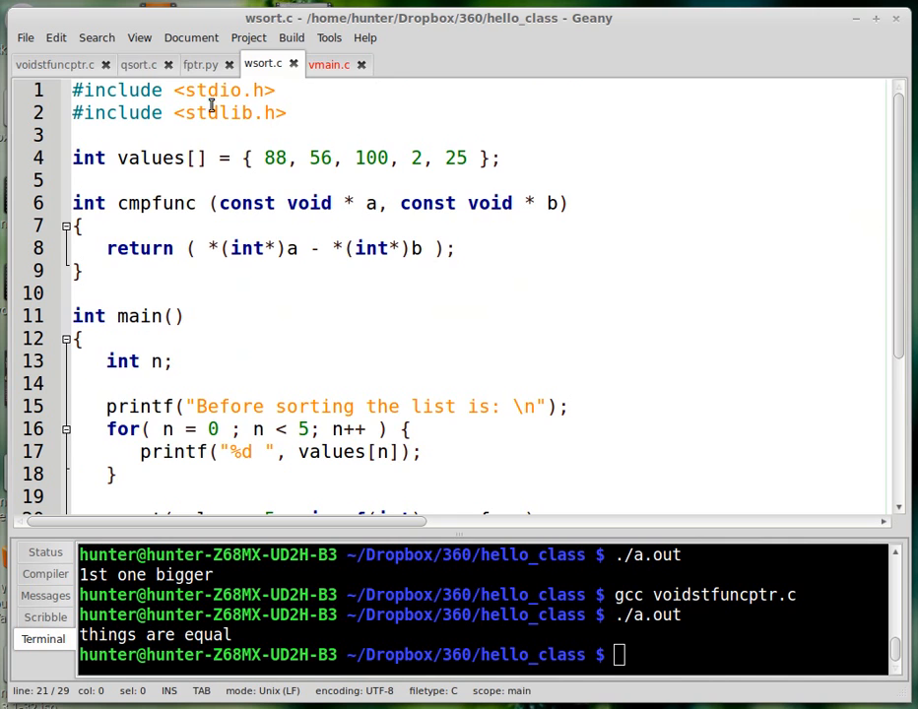
click(138, 64)
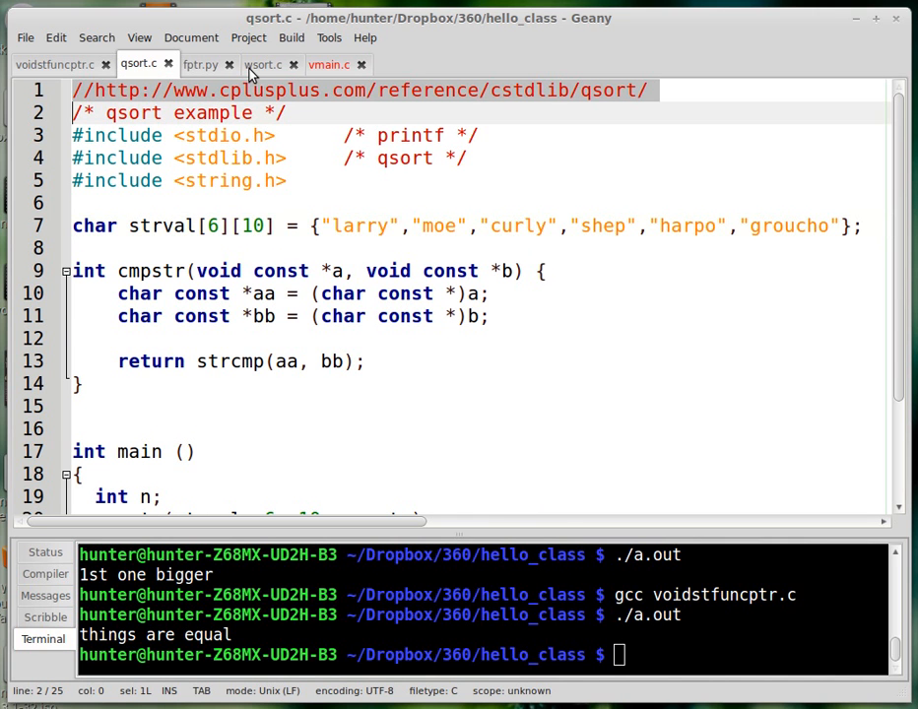
click(263, 64)
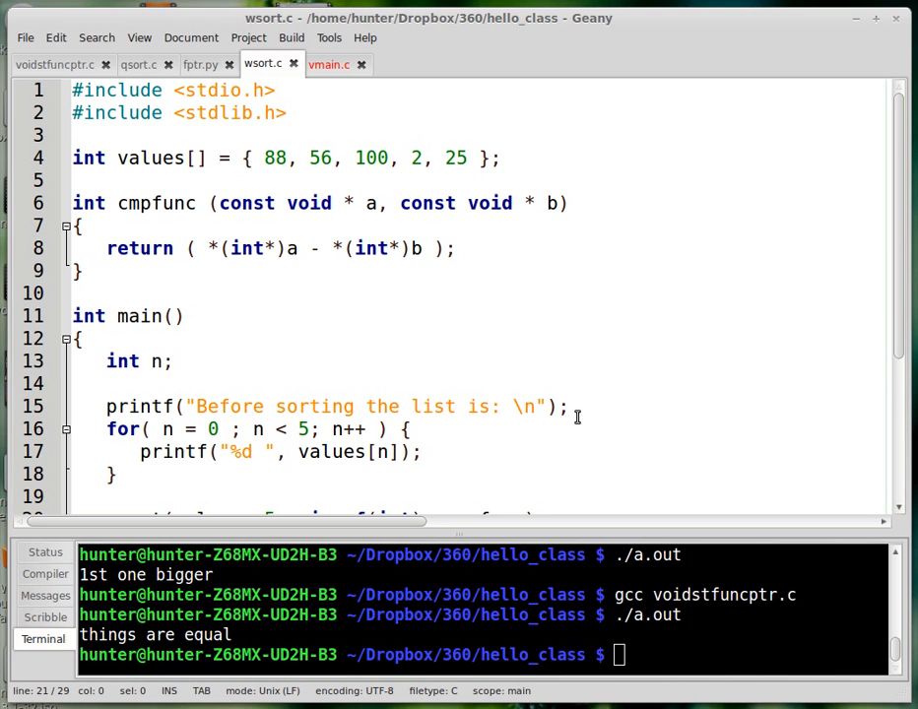
mouse_move(390, 326)
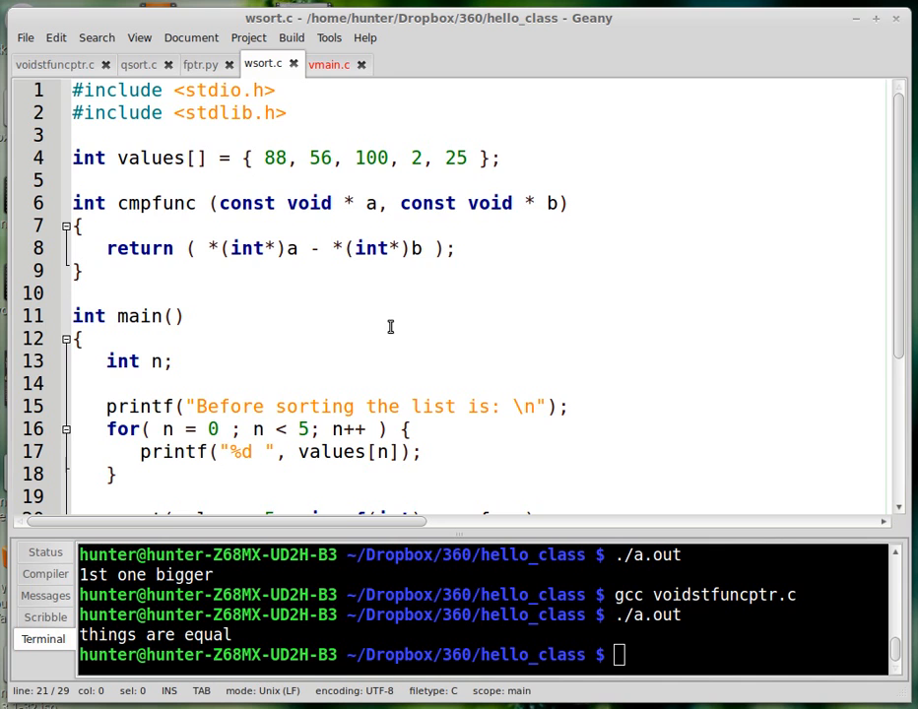
scroll(down, 3)
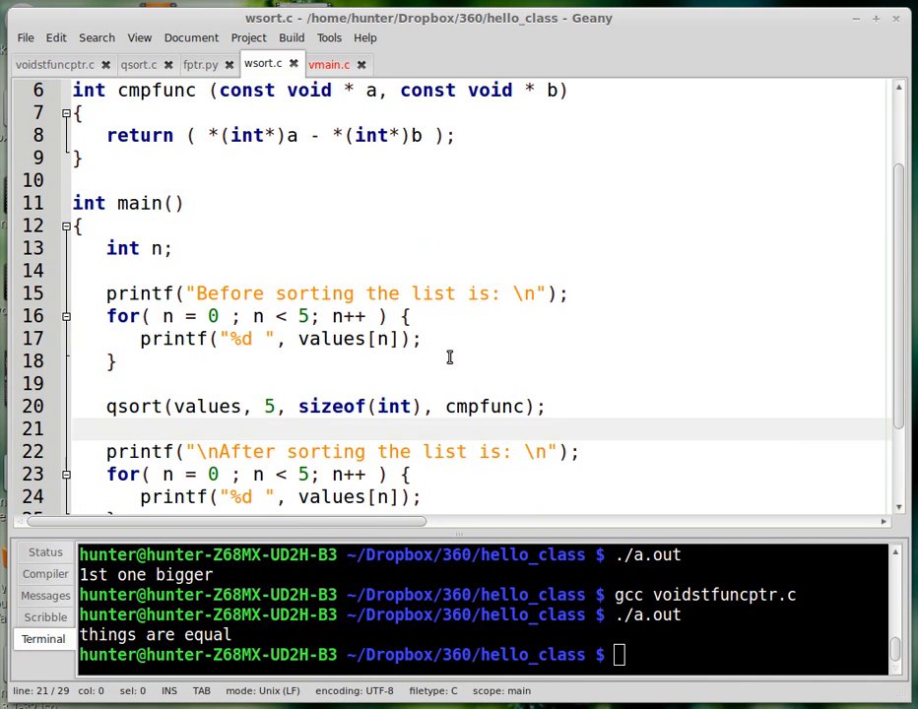
scroll(up, 3)
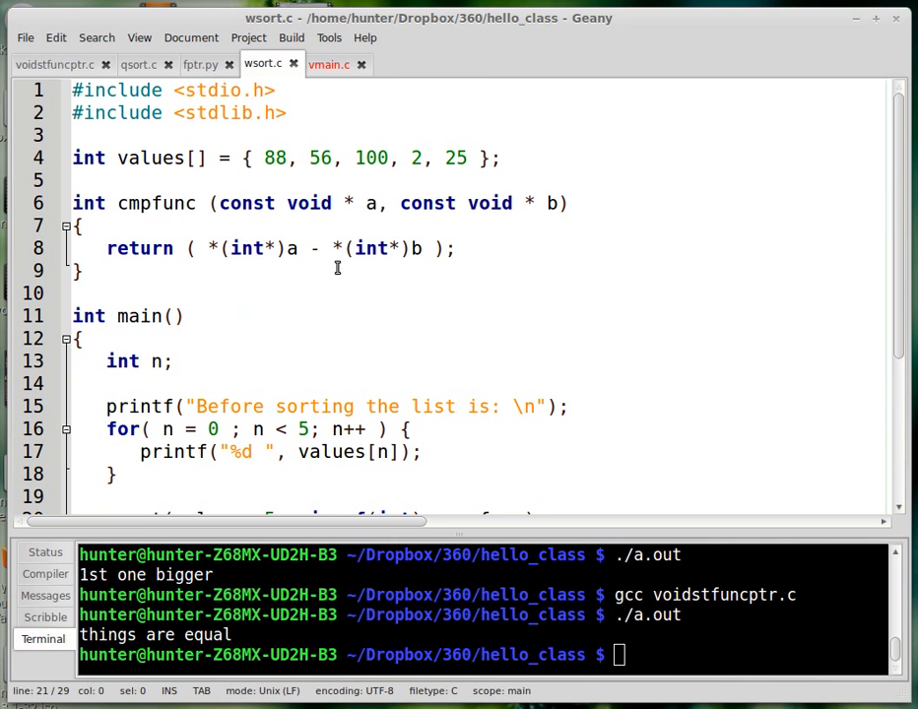
click(254, 112)
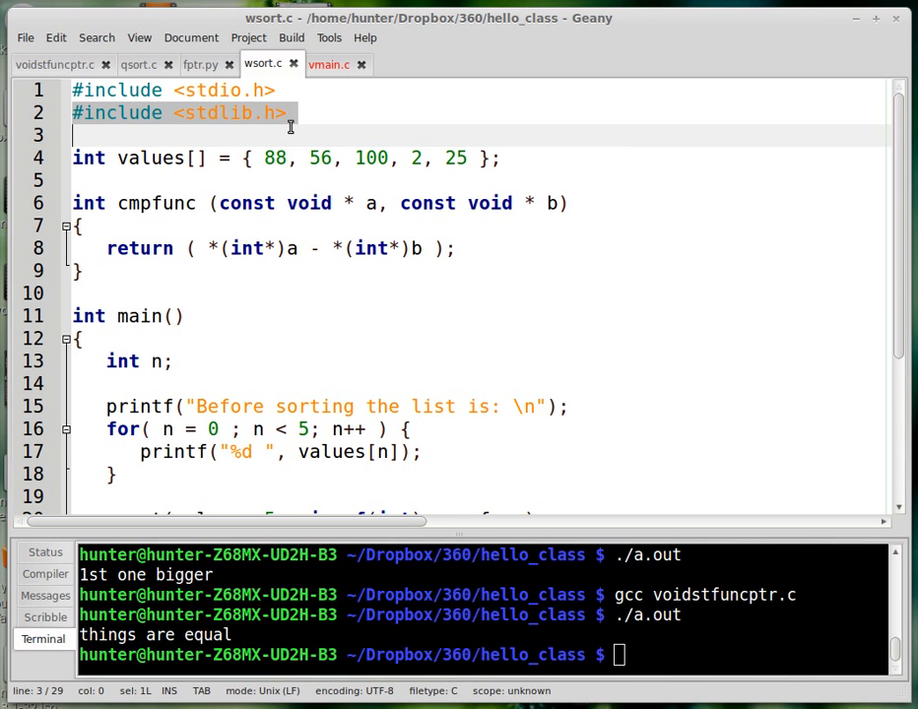
mouse_move(325, 273)
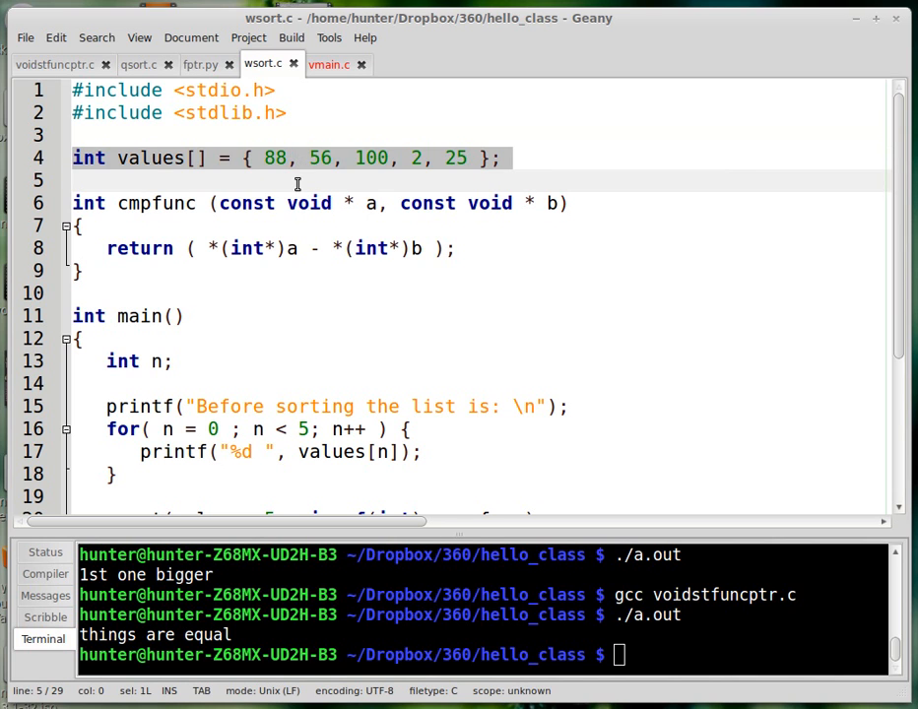
click(223, 272)
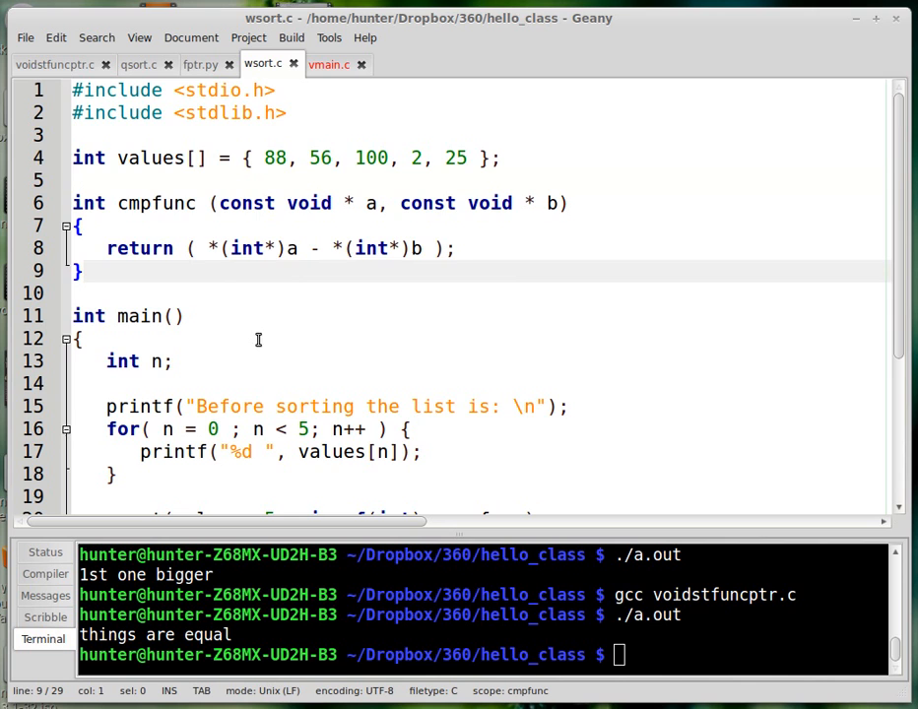
scroll(down, 3)
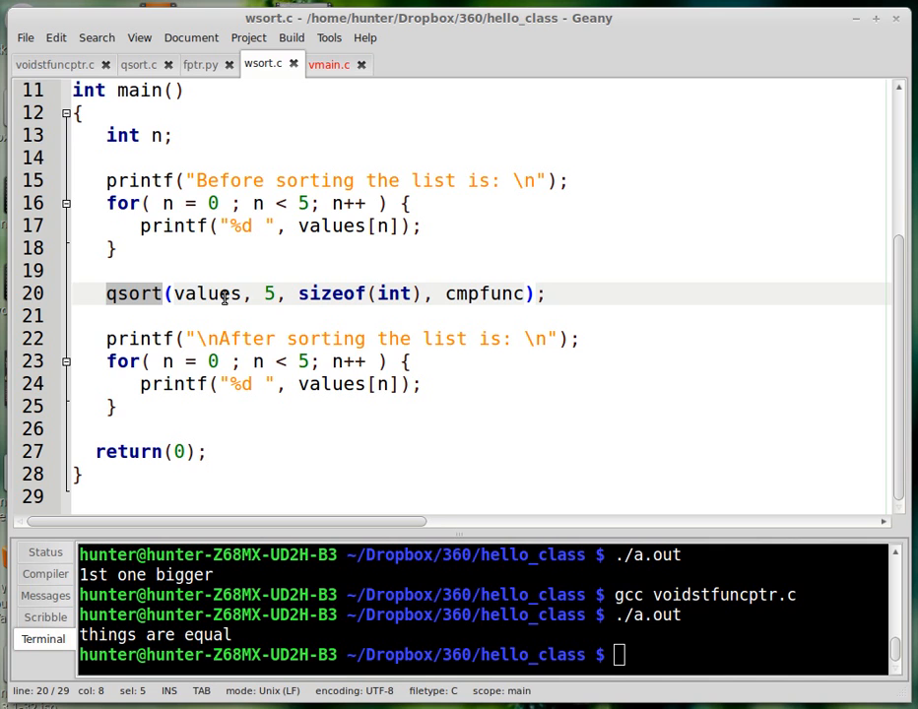
scroll(up, 3)
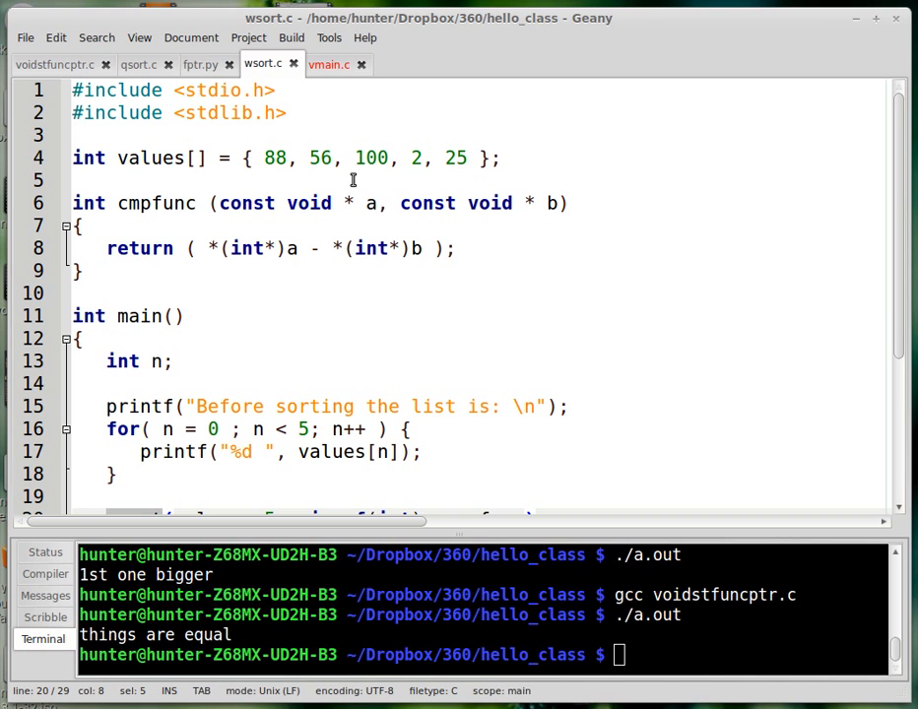
mouse_move(362, 171)
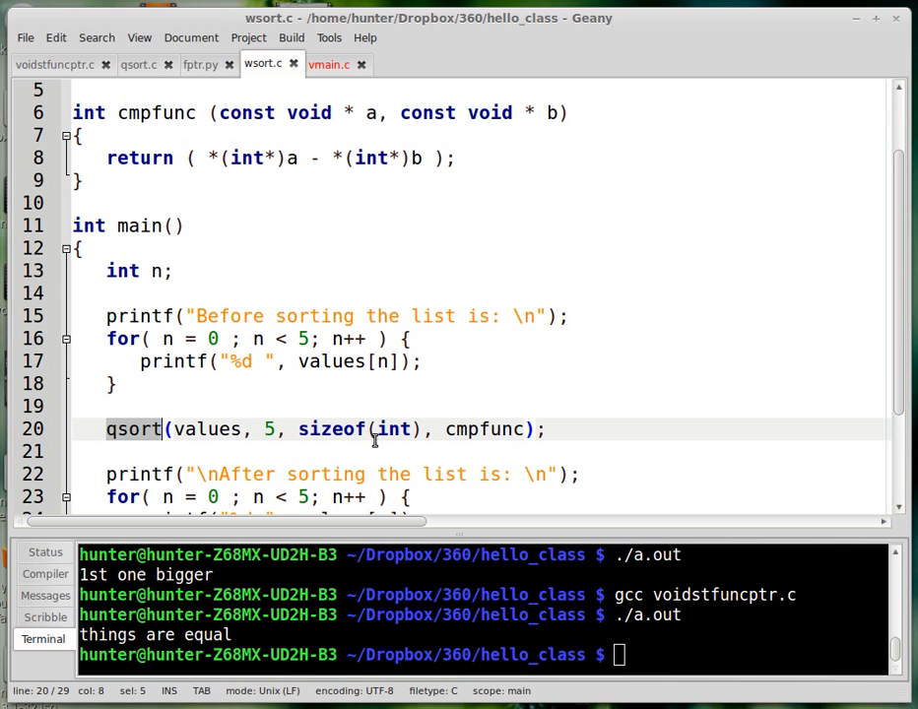
double_click(484, 429)
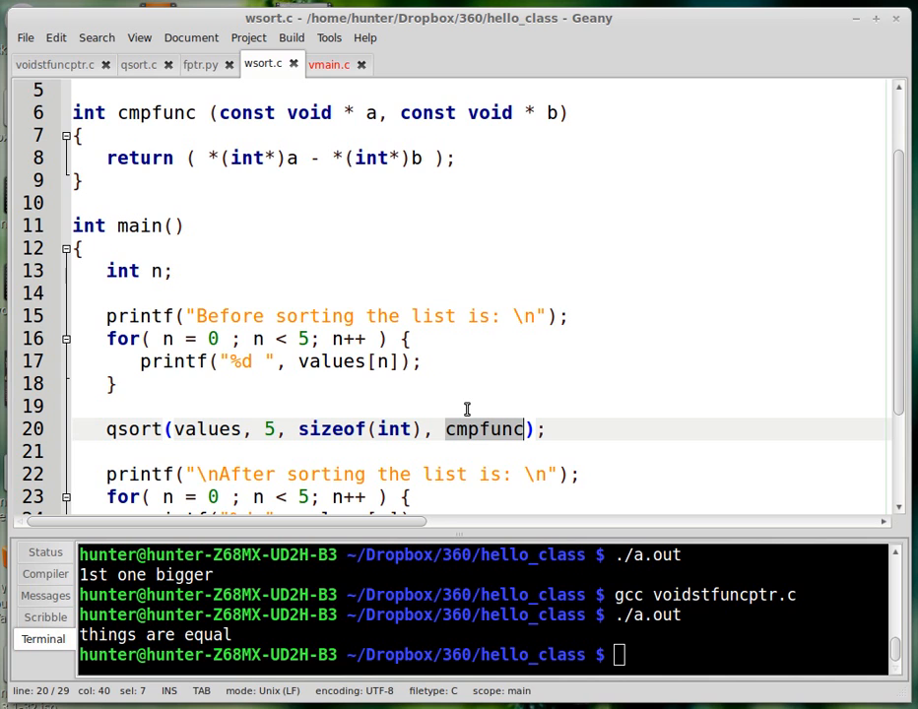
scroll(up, 3)
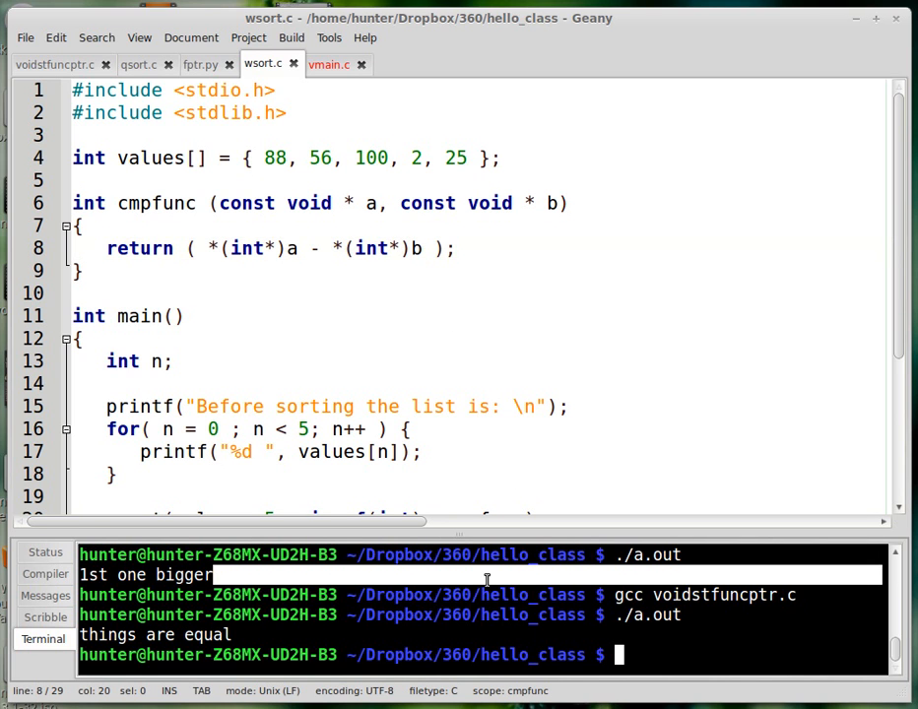
Step: Compile and run wsort.c, make cmpfunc return b minus a, then rebuild and rerun
text(gcc)
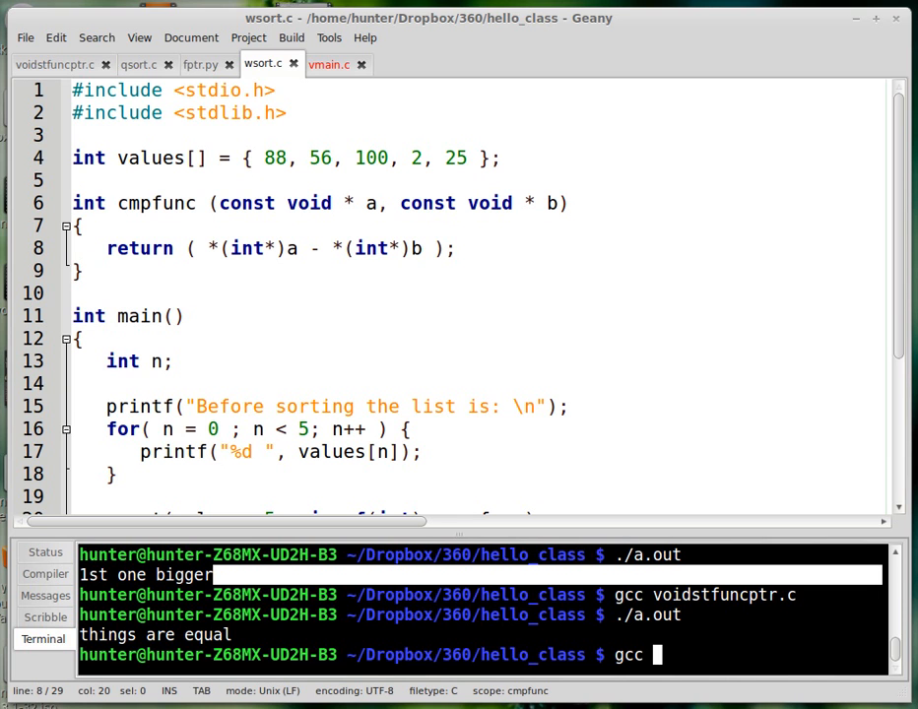
text(wsort.c)
text(./a.out)
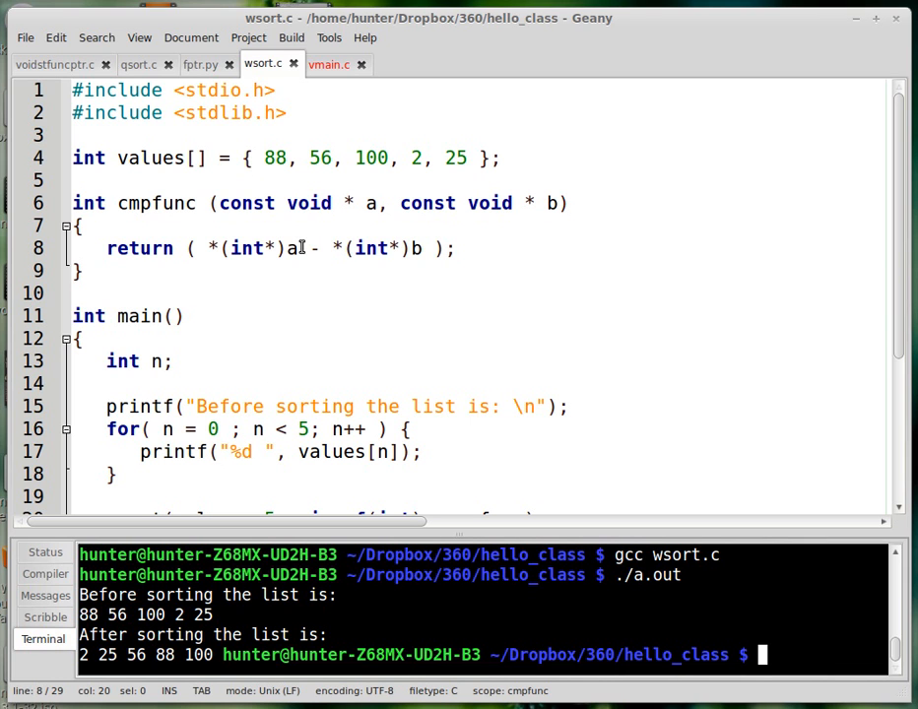
text(b)
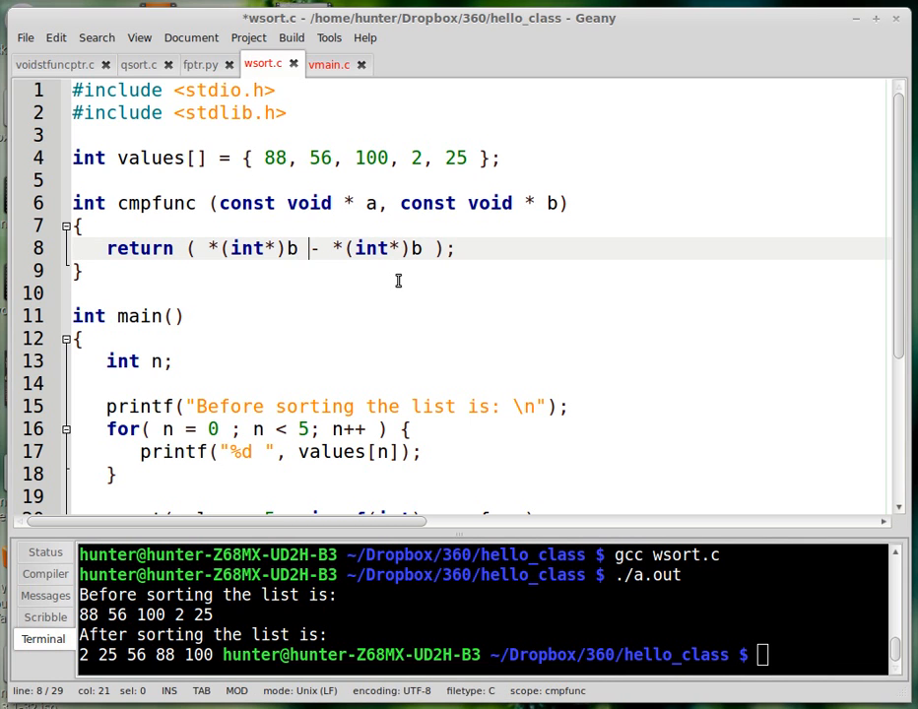
text(a)
click(821, 654)
text(gcc wsort.c)
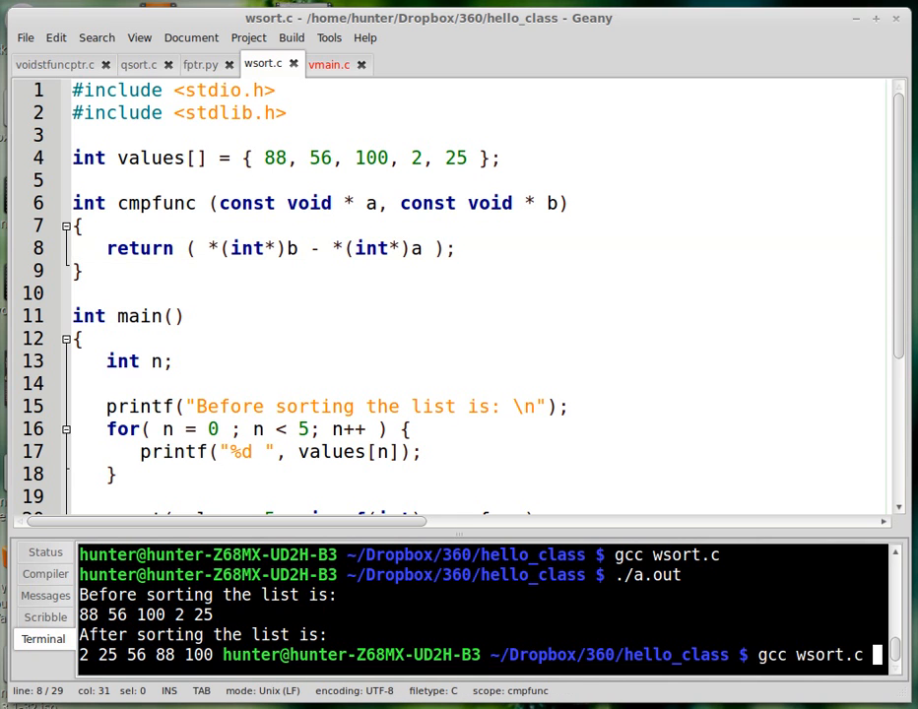
key(Return)
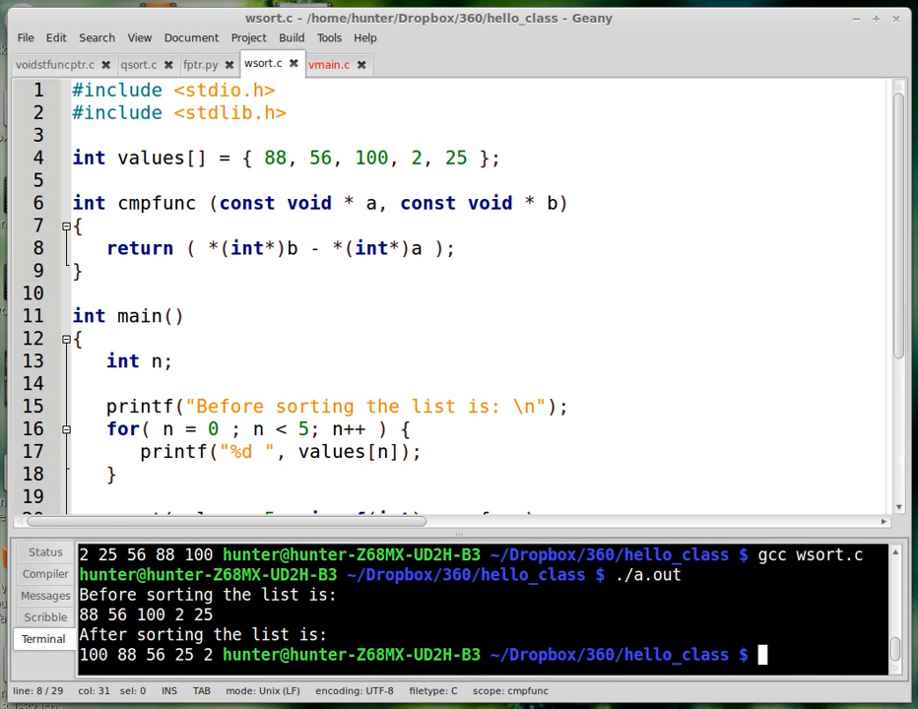
mouse_move(276, 258)
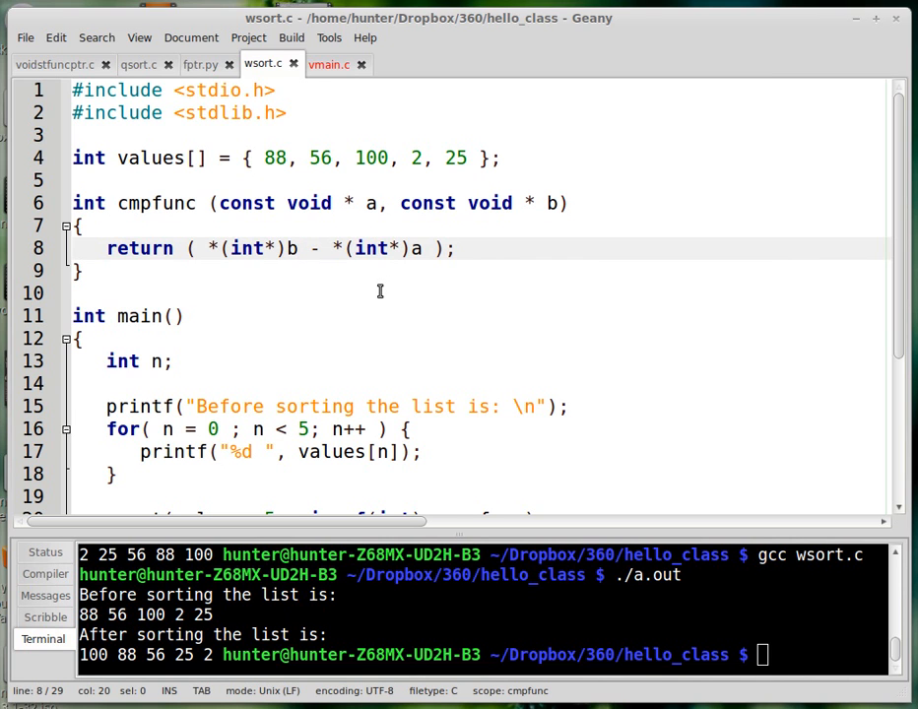
text(%)
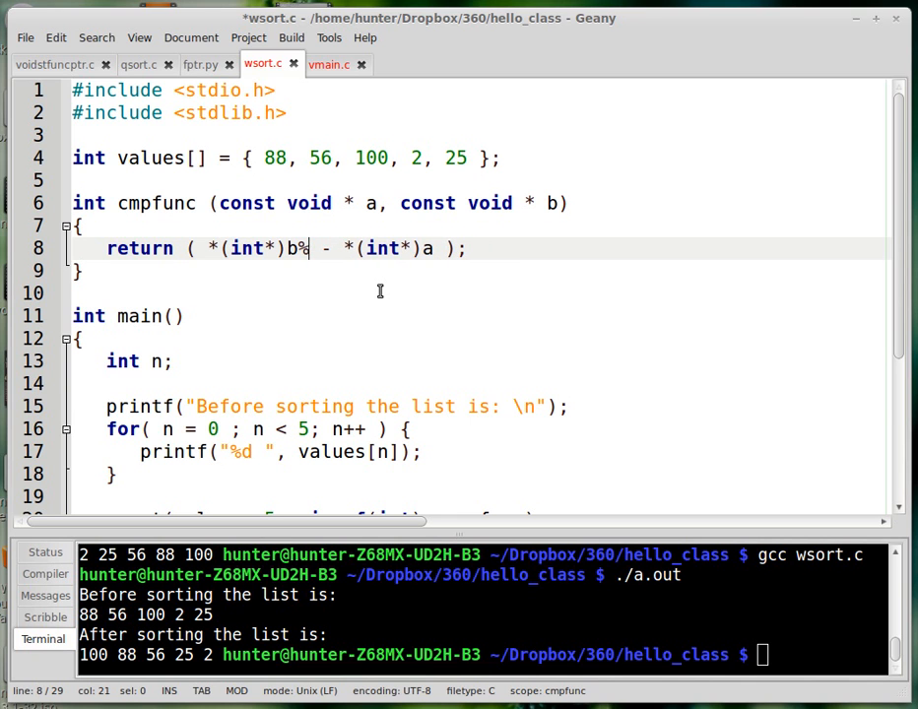
scroll(down, 3)
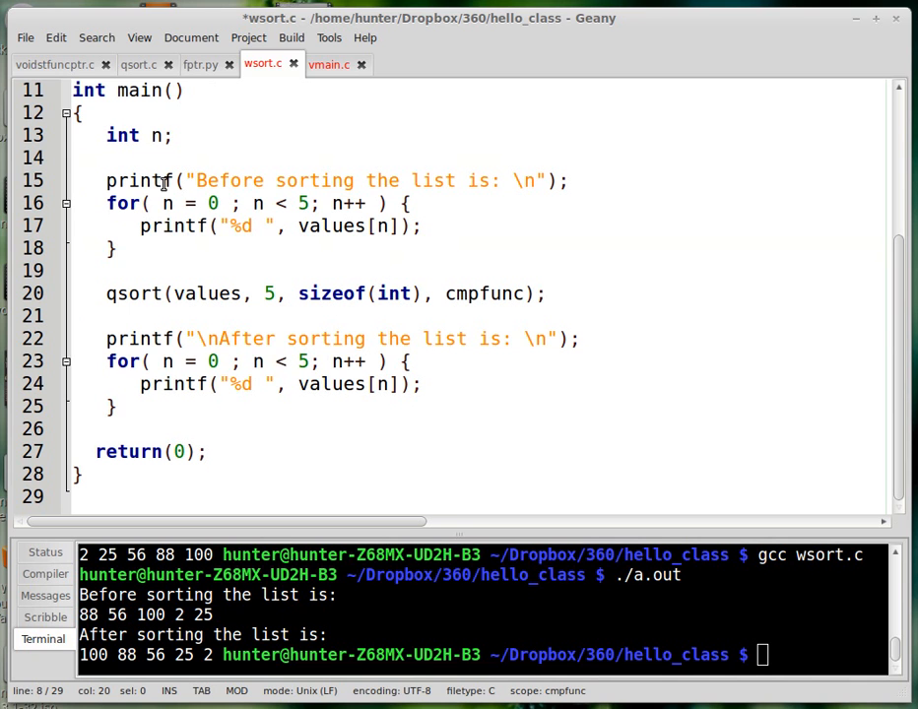
mouse_move(116, 53)
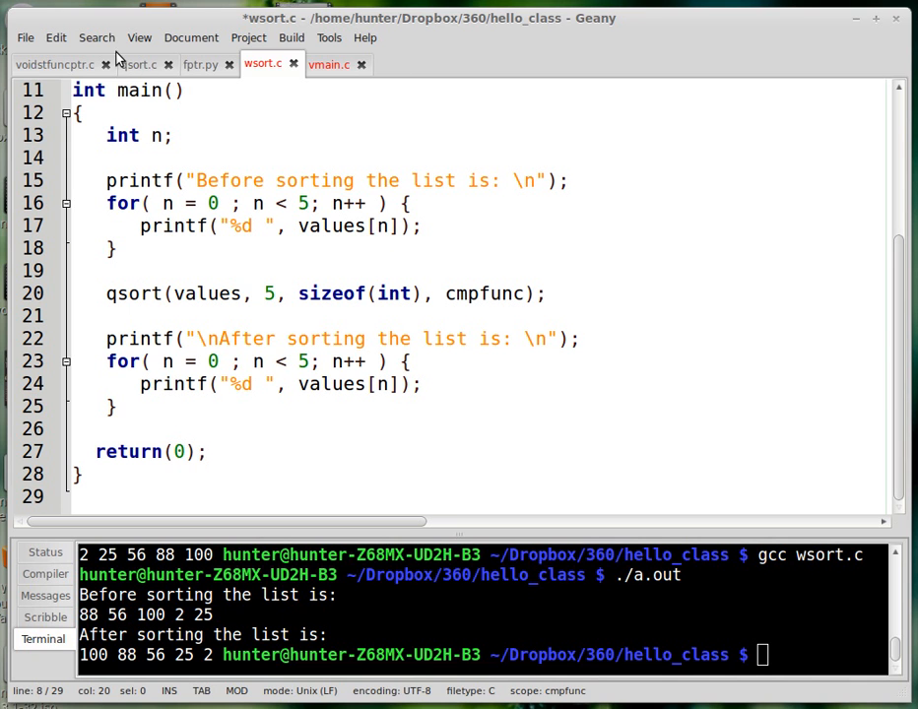
click(139, 64)
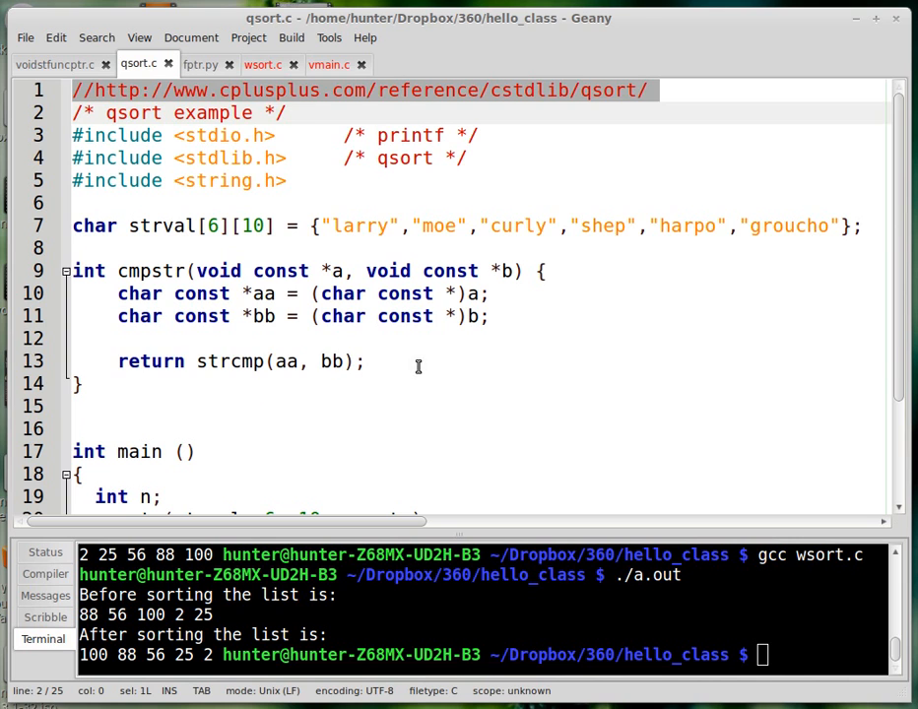
click(448, 225)
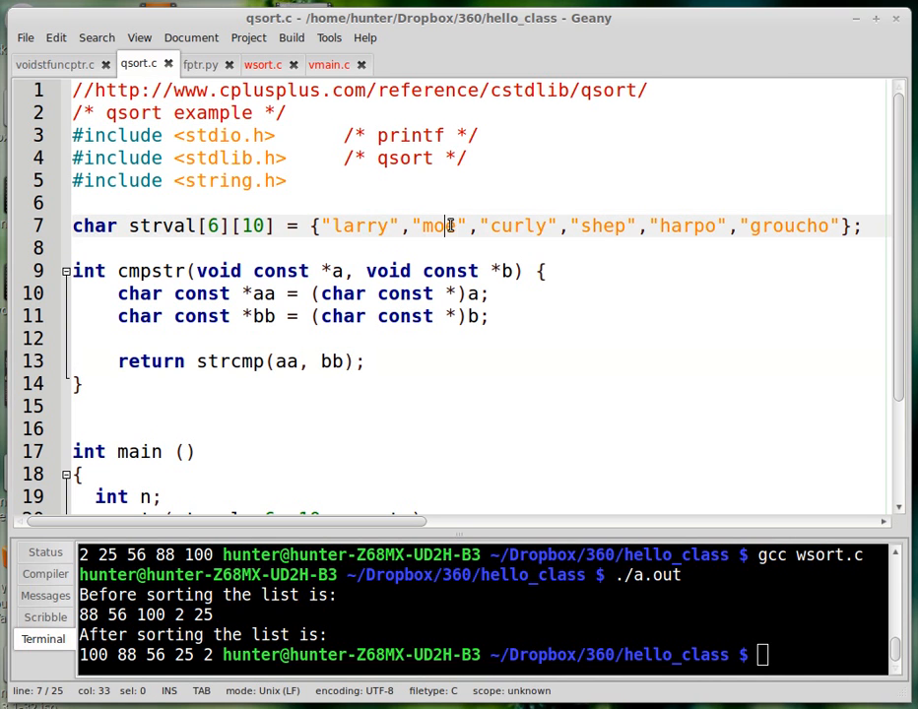
double_click(600, 227)
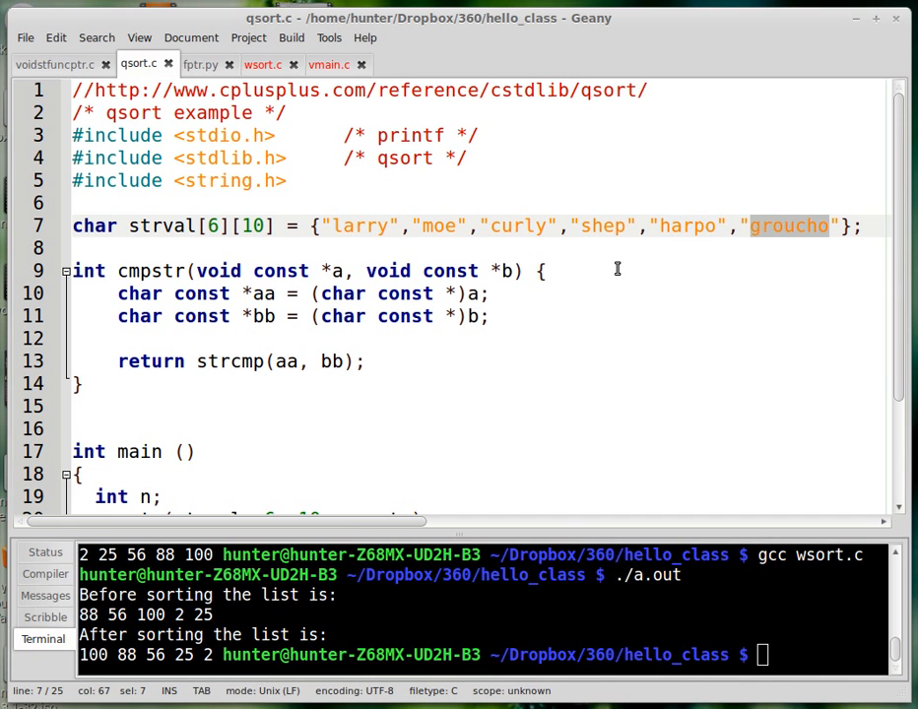
scroll(down, 3)
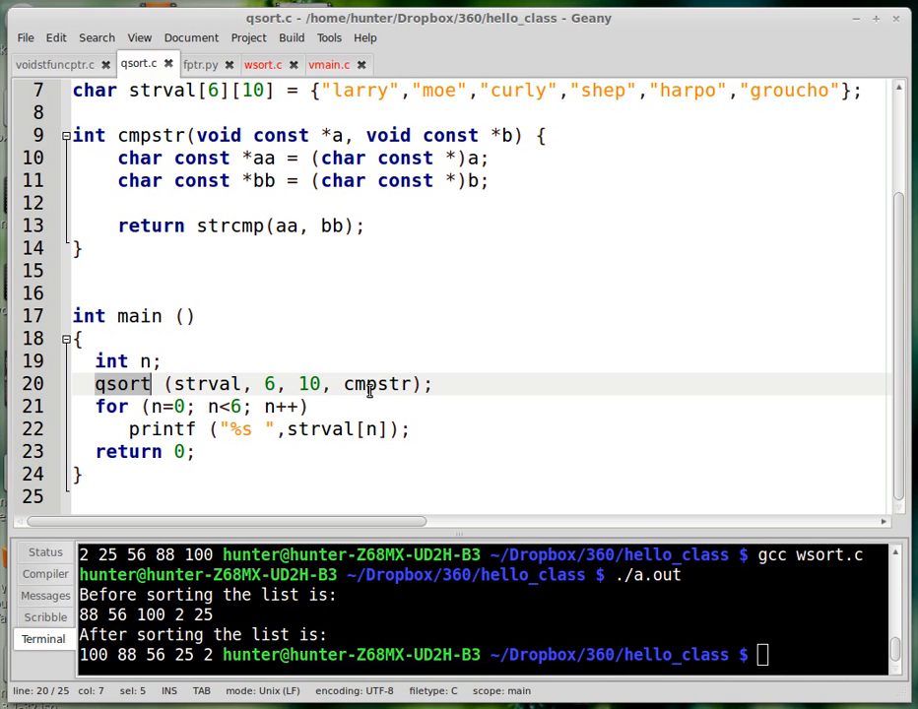
double_click(375, 384)
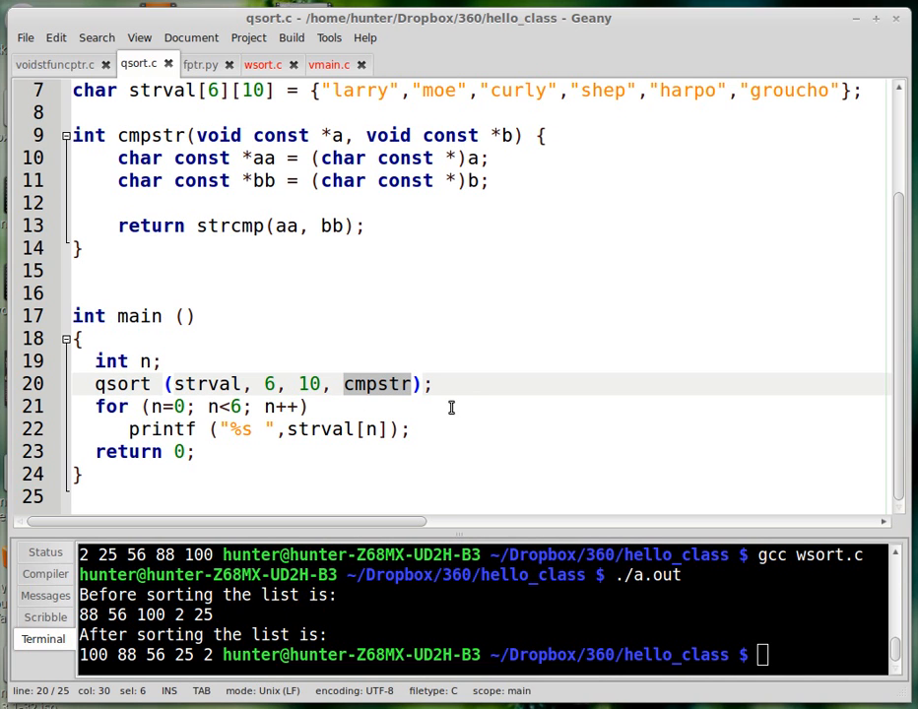
scroll(up, 3)
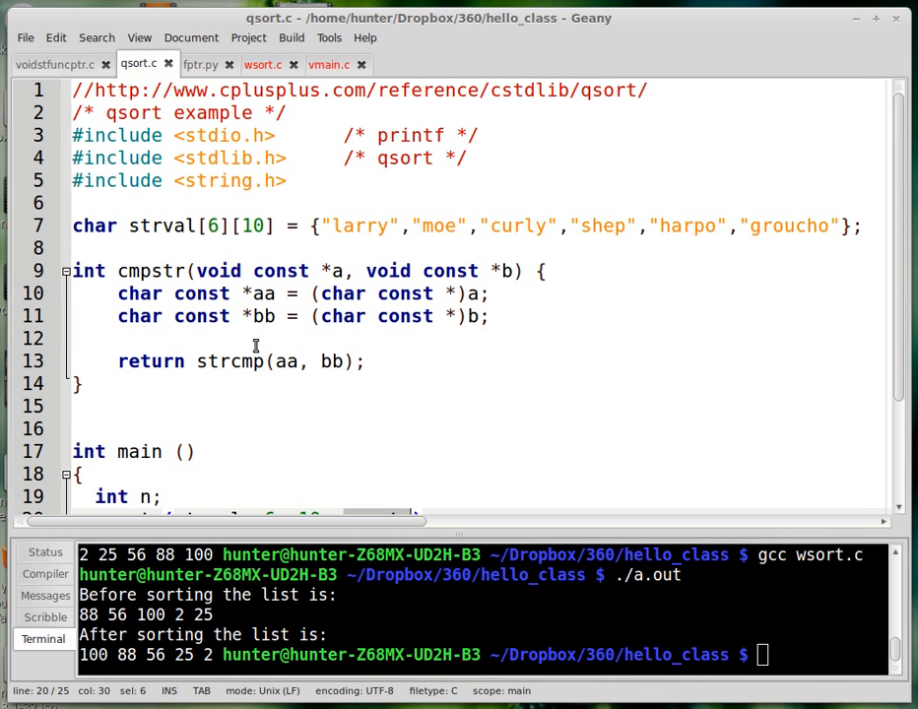
mouse_move(136, 287)
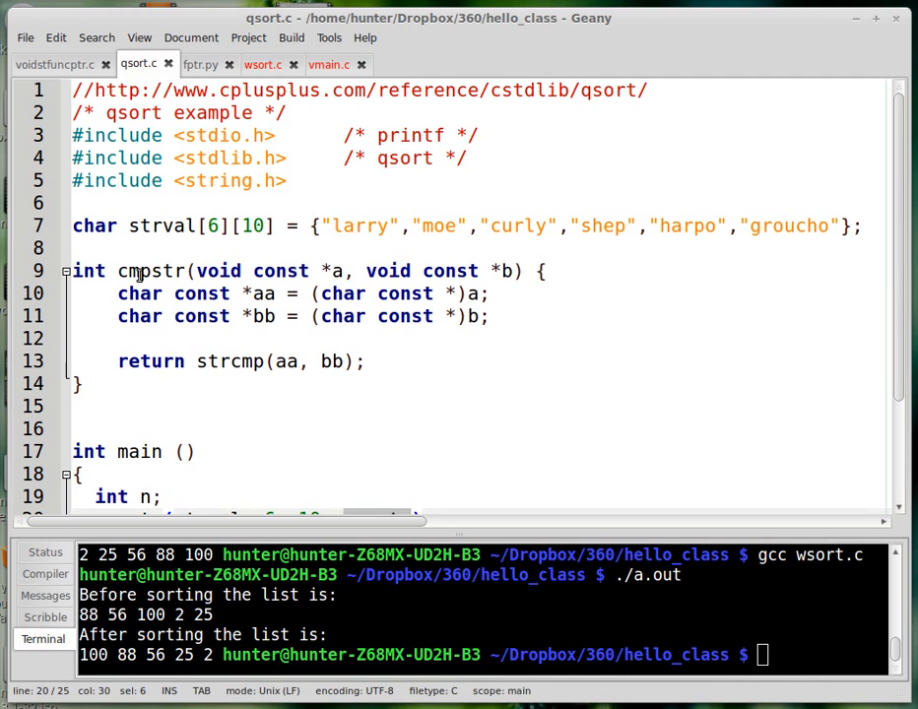
double_click(229, 361)
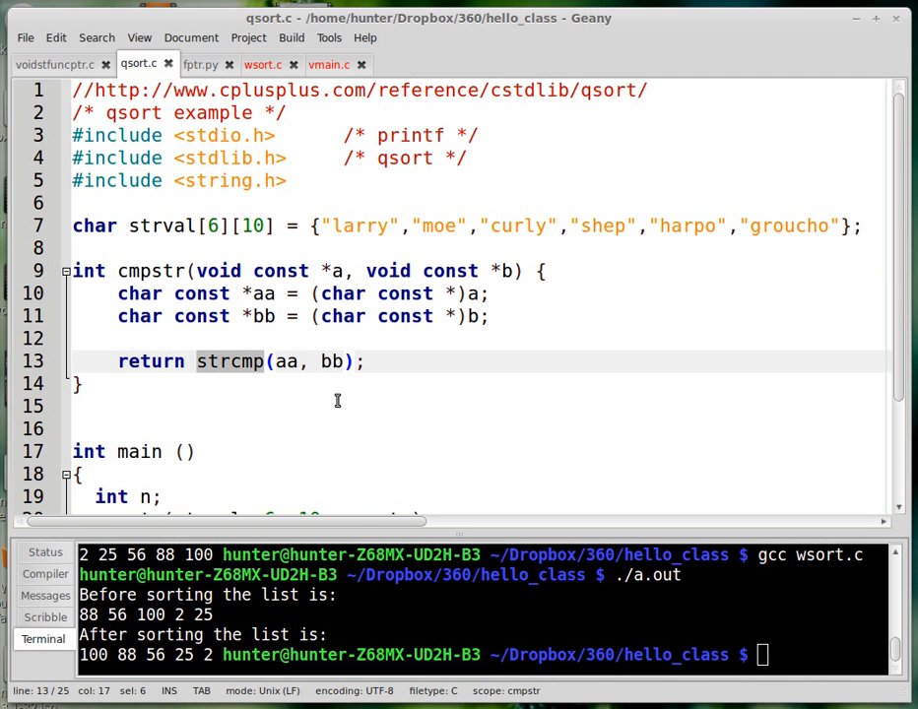
mouse_move(339, 382)
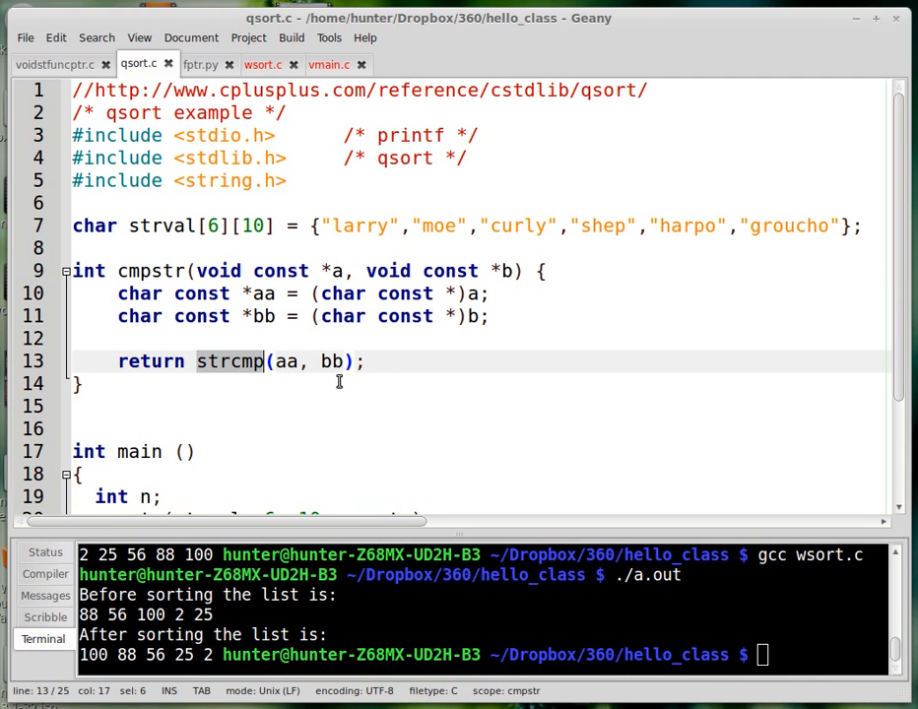
text(str)
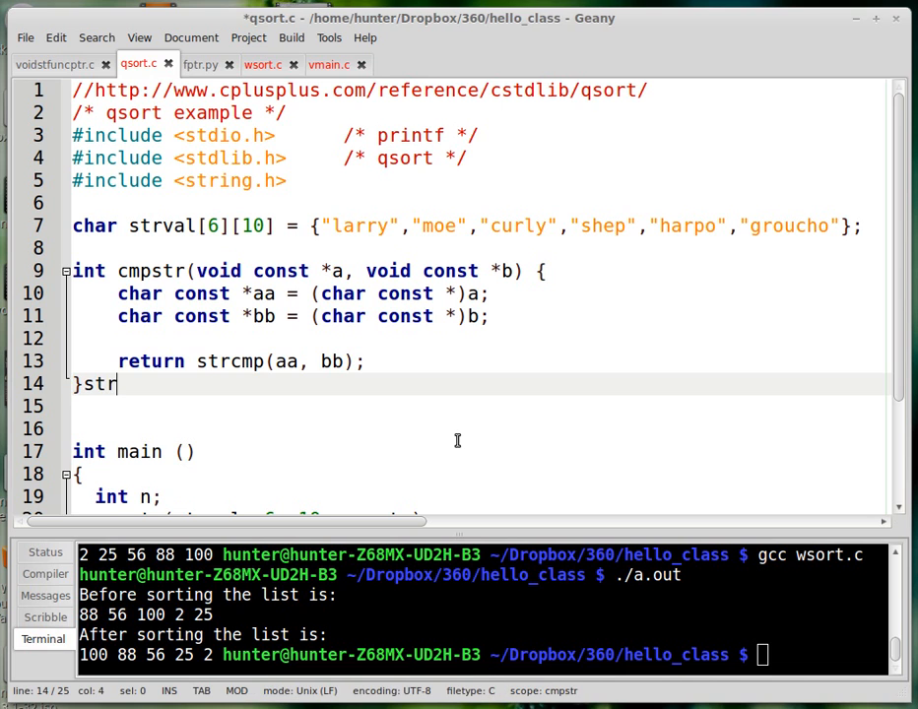
text(cmp)
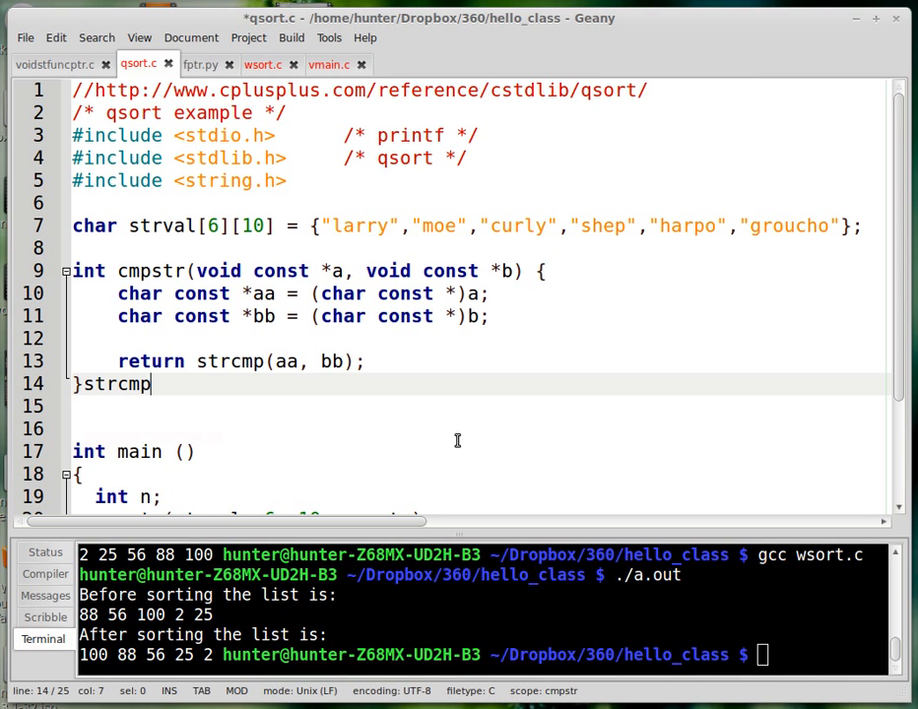
text(()
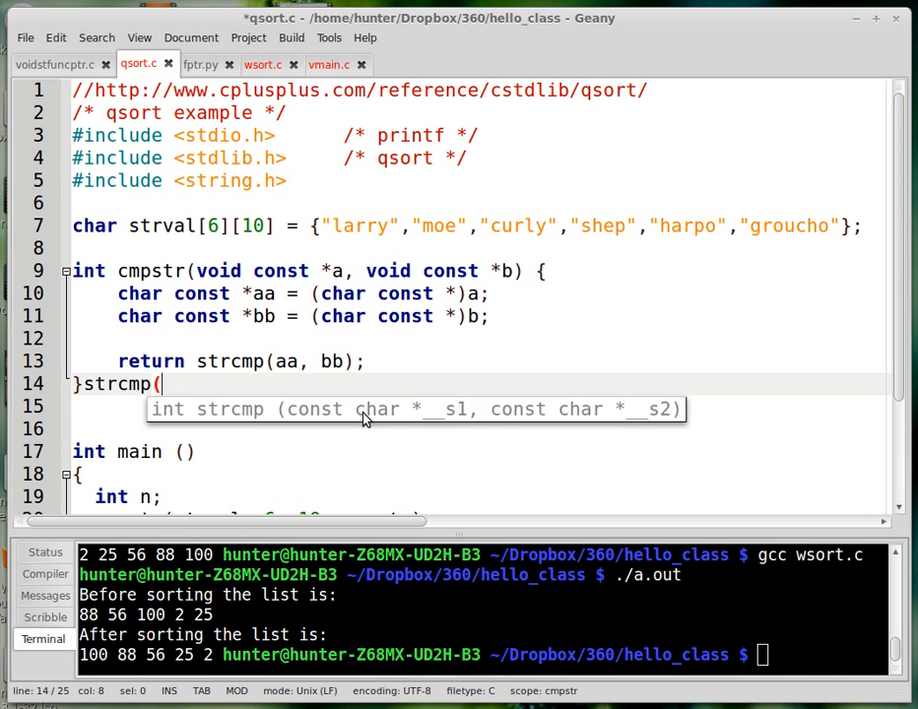
mouse_move(300, 267)
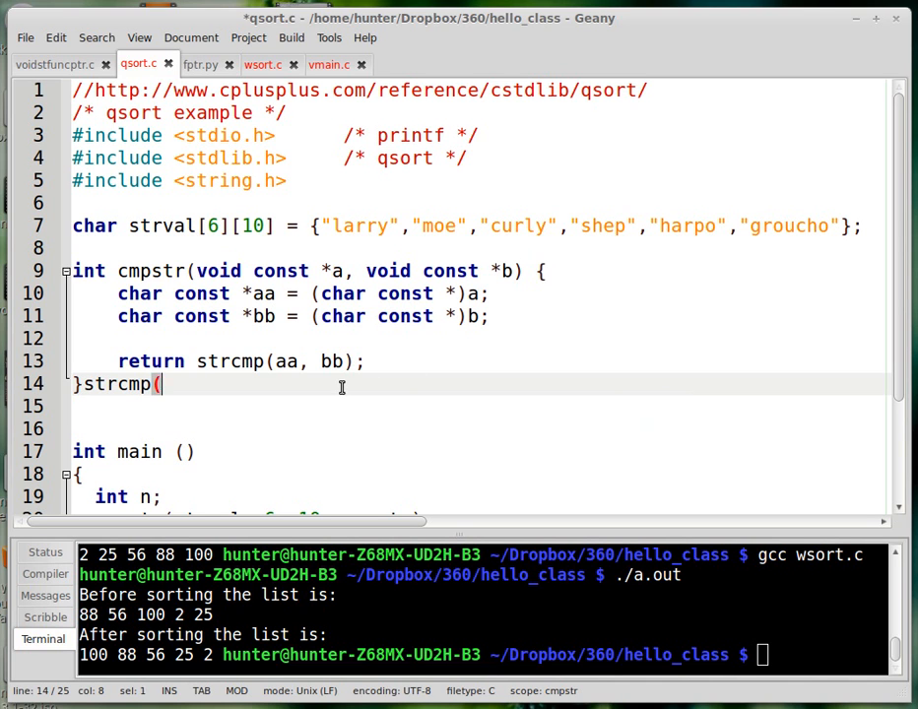
key(BackSpace)
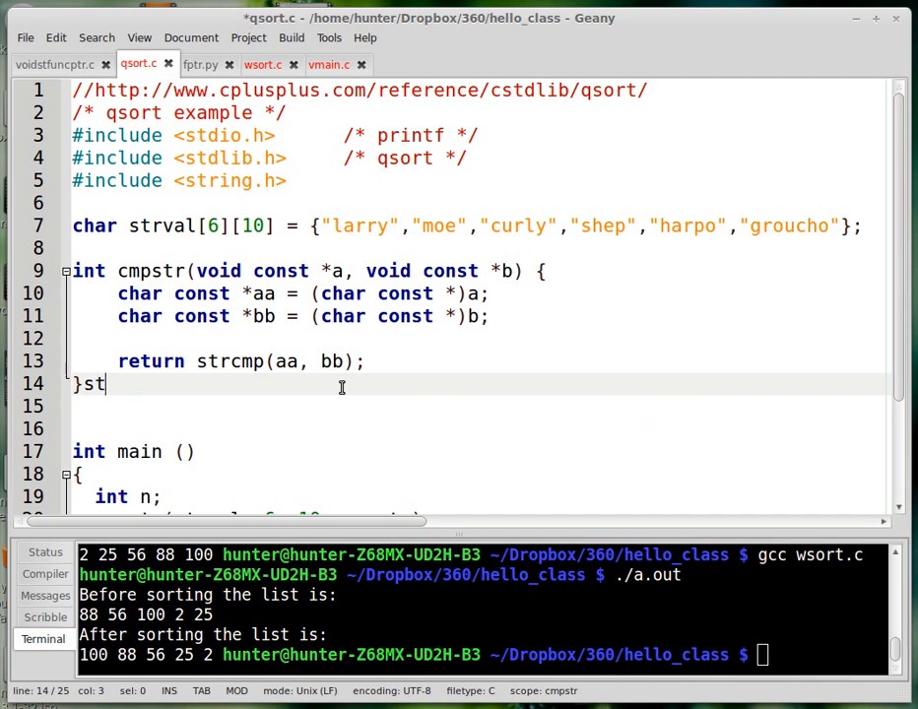
text(qs)
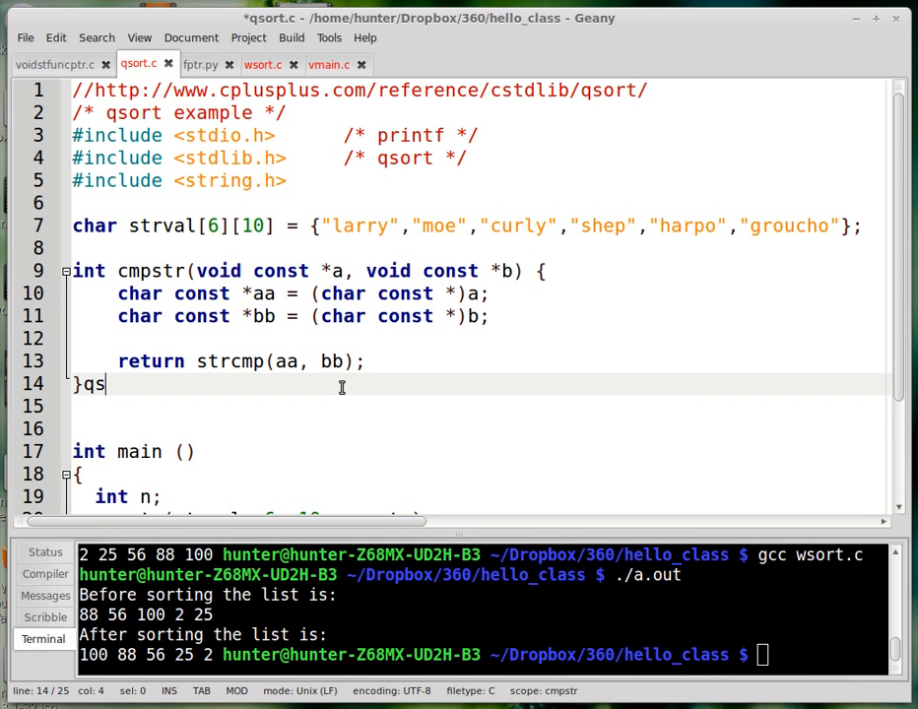
text(ort()
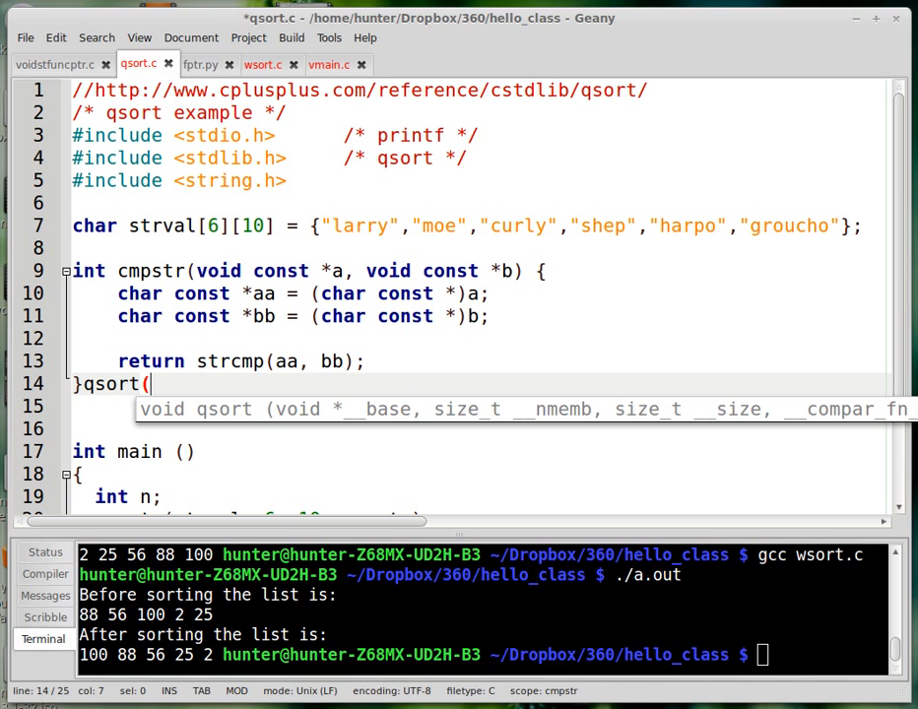
mouse_move(411, 261)
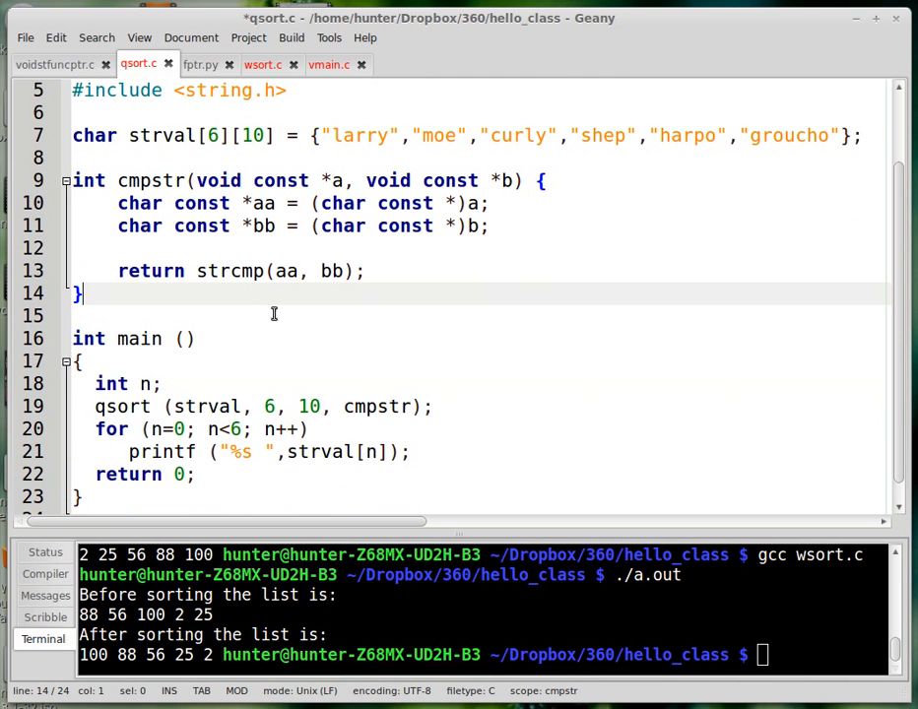
Step: Highlight the count 6 and size 10 in the qsort call, then compile and run qsort.c
scroll(up, 3)
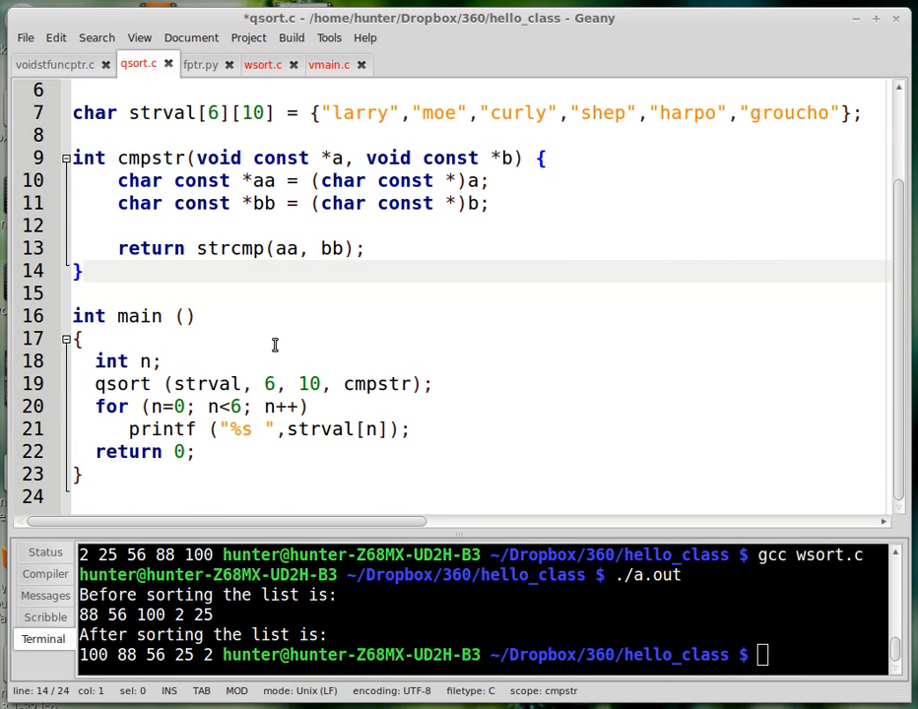
double_click(206, 383)
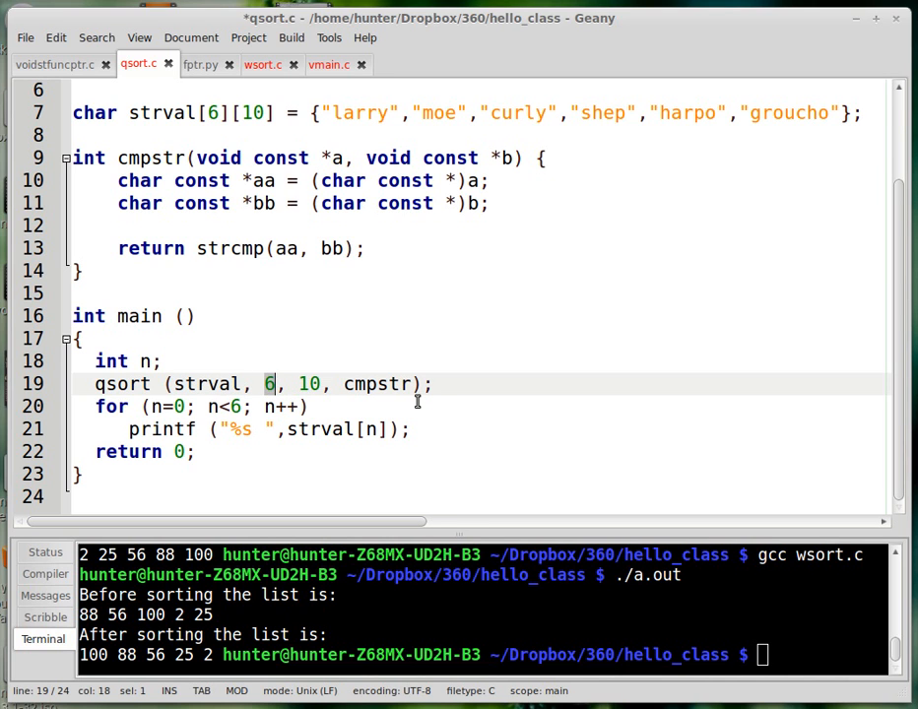
mouse_move(438, 406)
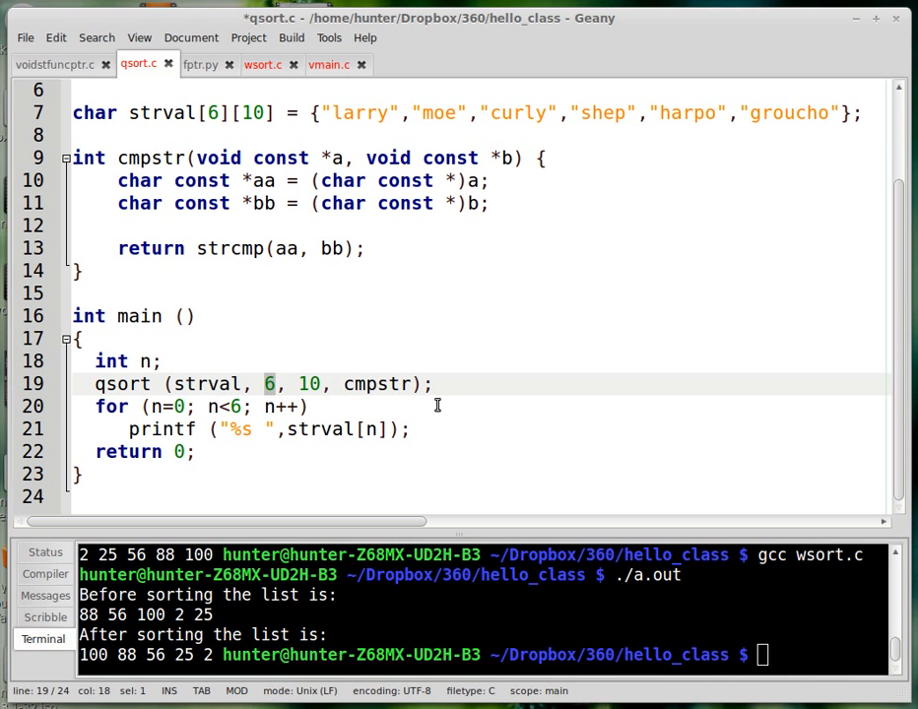
double_click(308, 384)
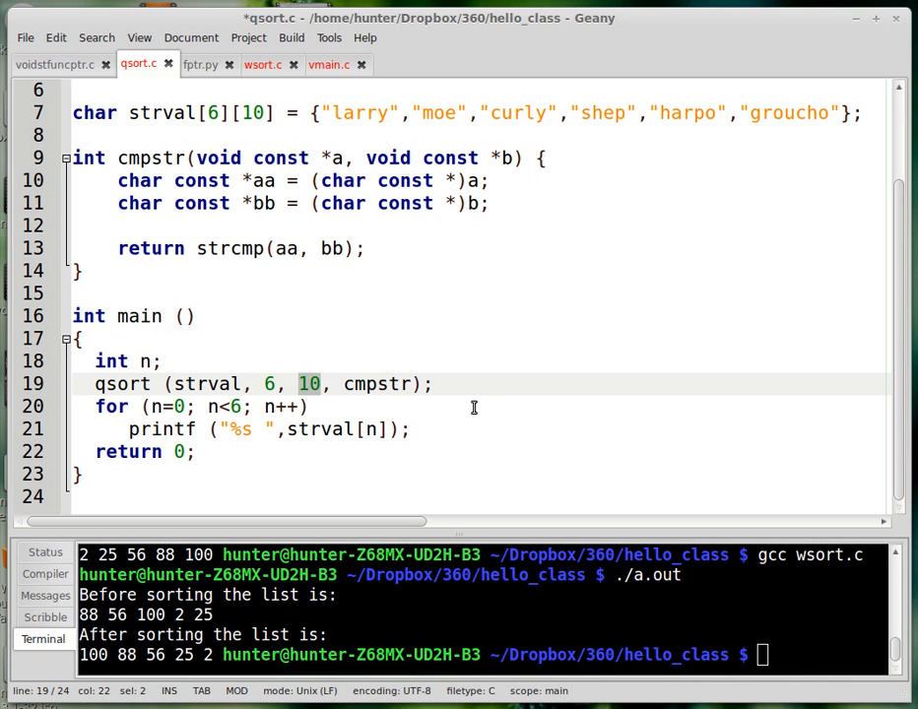
scroll(up, 3)
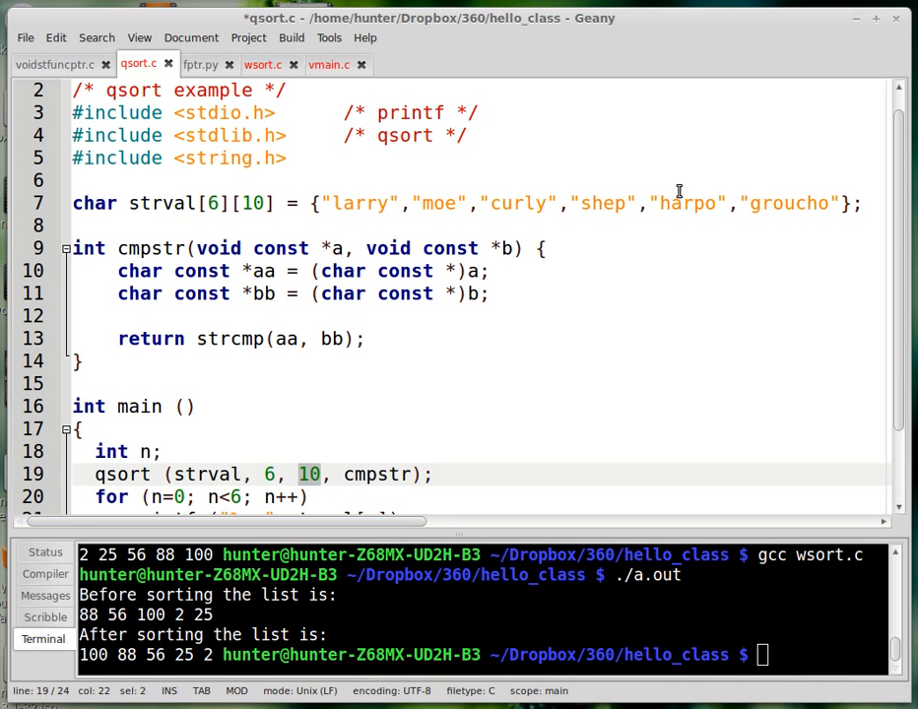
mouse_move(463, 344)
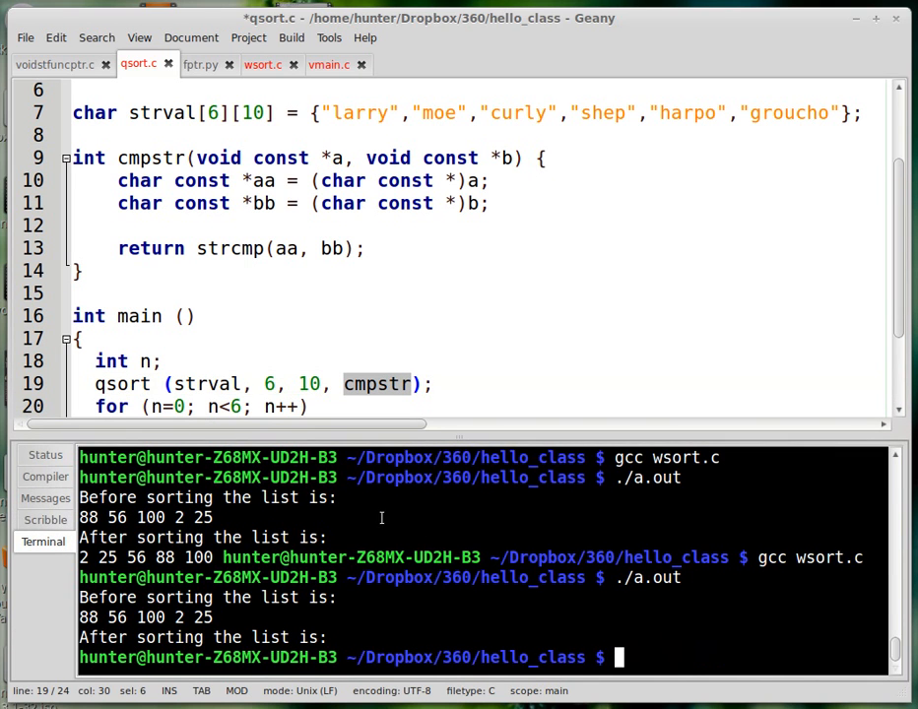
text(gccv)
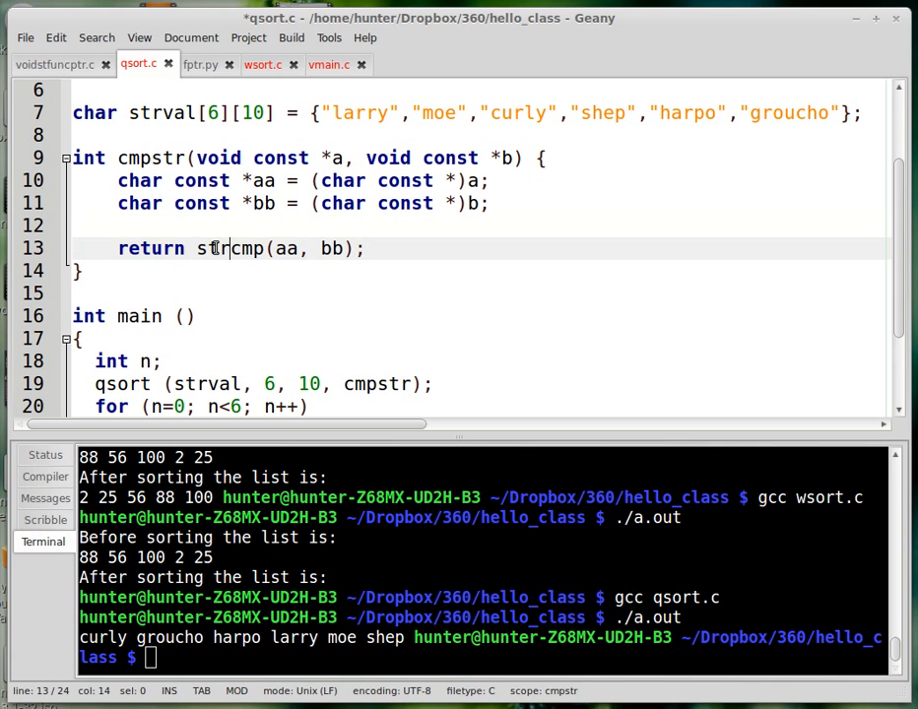
Step: Replace strcmp in cmpstr with strlen(aa)-strlen(bb), save, and rerun qsort.c
double_click(230, 248)
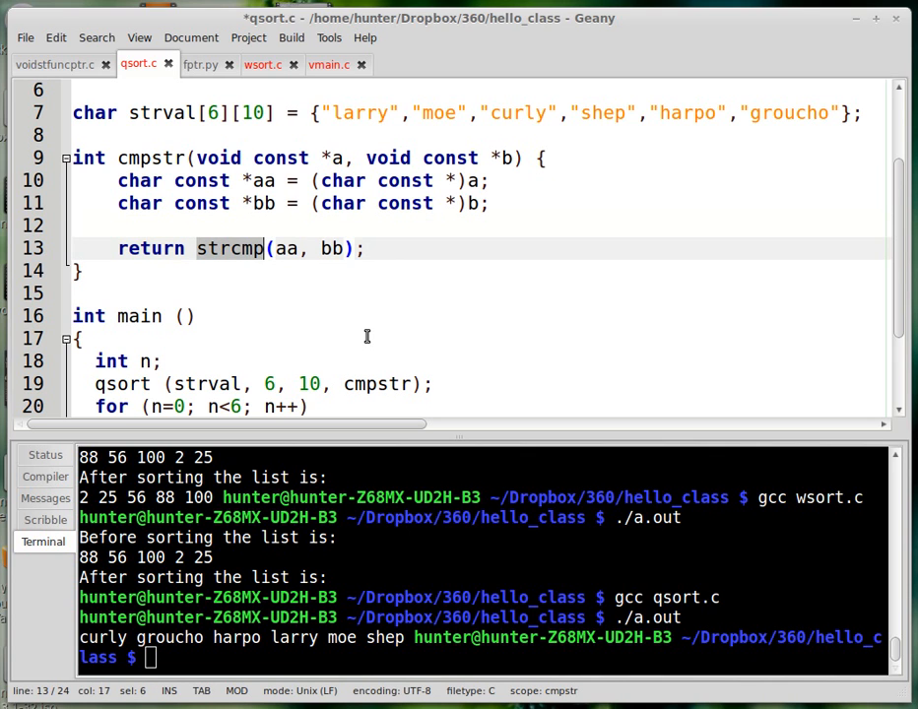
text(strlen)
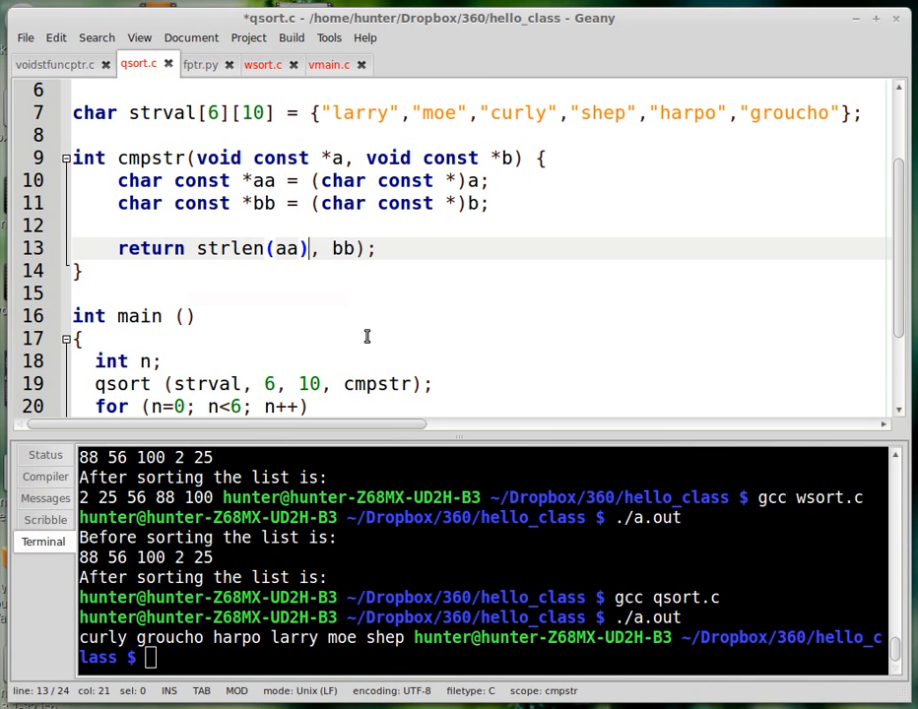
text(-strlen()
click(482, 657)
text(gcc qsort.c)
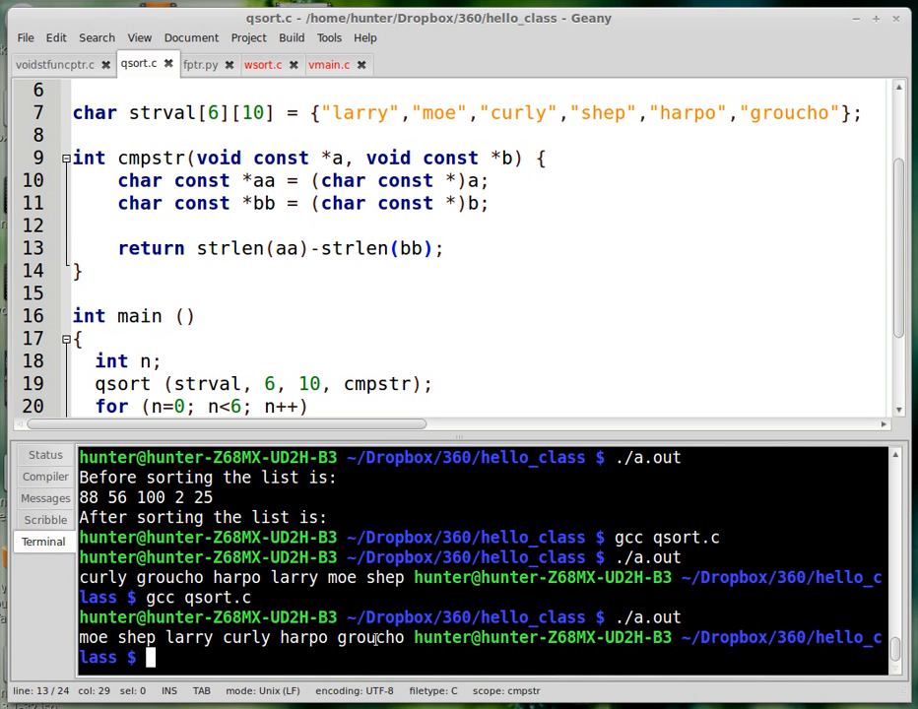
mouse_move(403, 345)
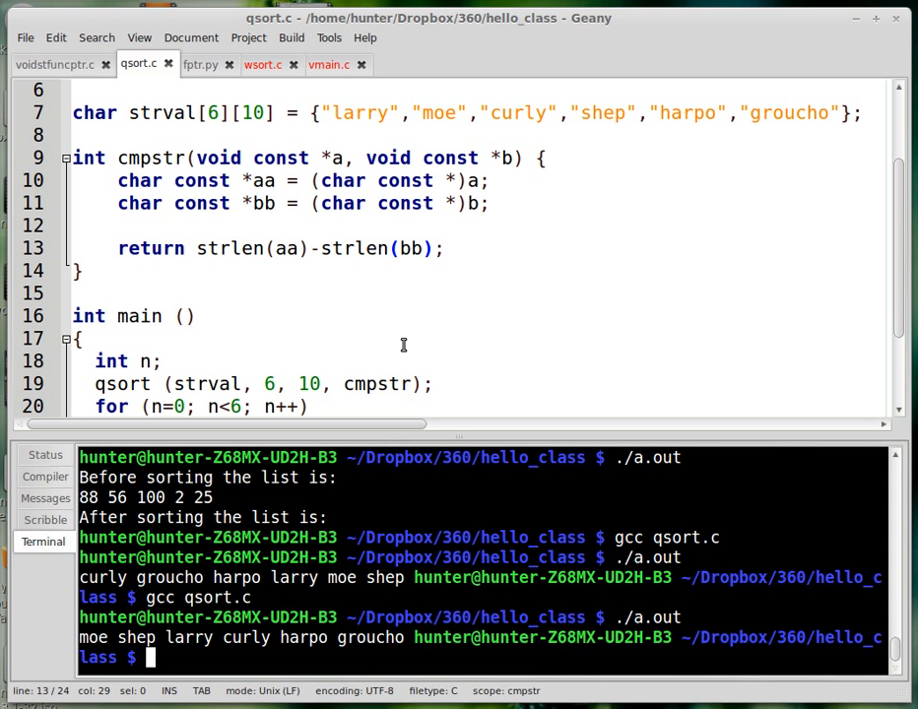
mouse_move(404, 229)
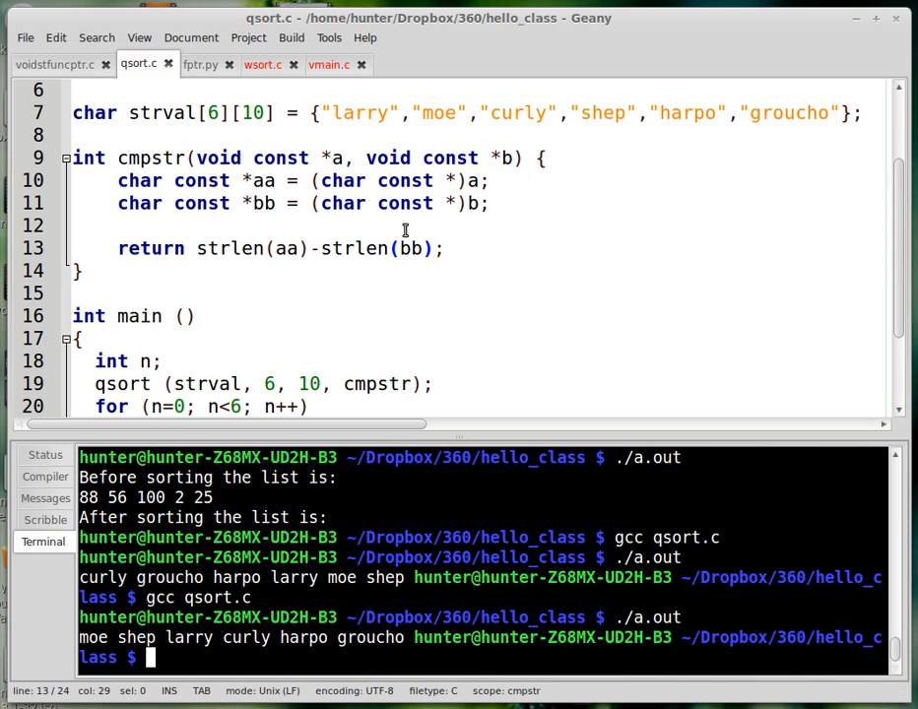
click(471, 112)
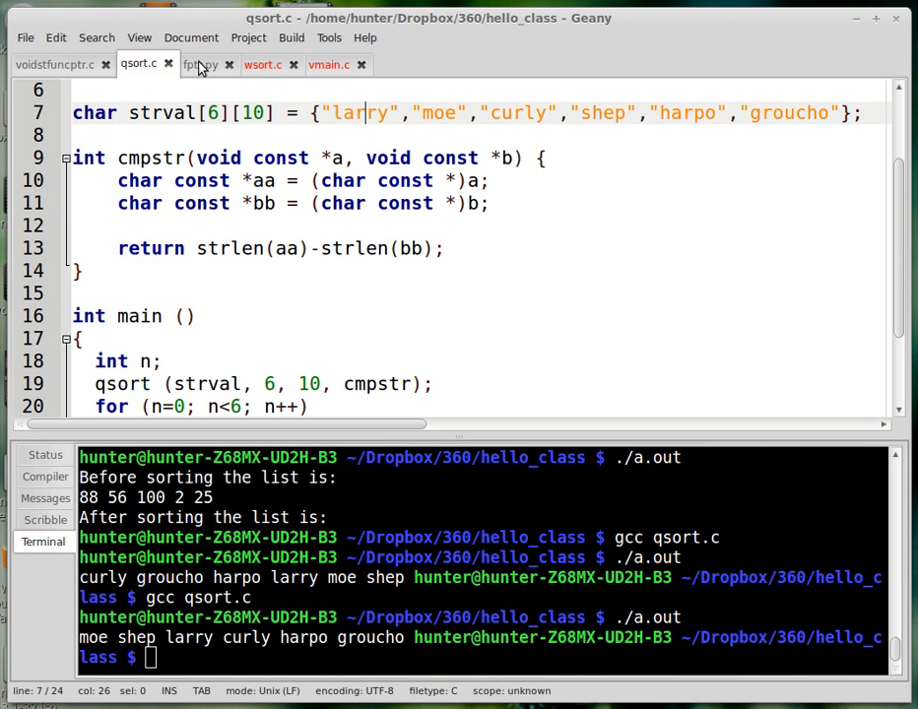
Step: Switch from wsort.c to vmain.c briefly, then return to wsort.c
click(262, 64)
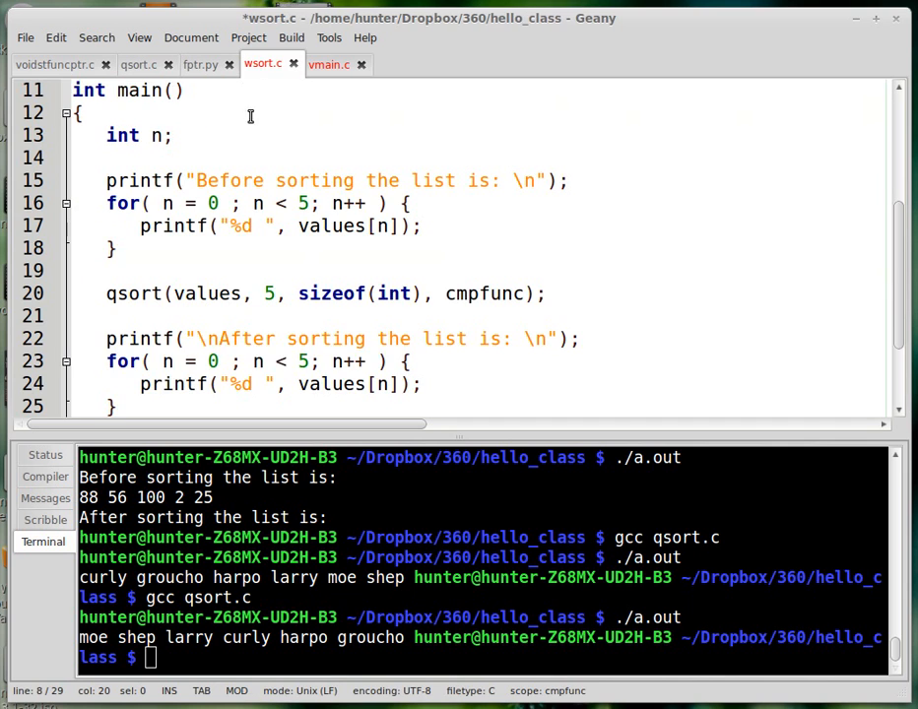
click(329, 64)
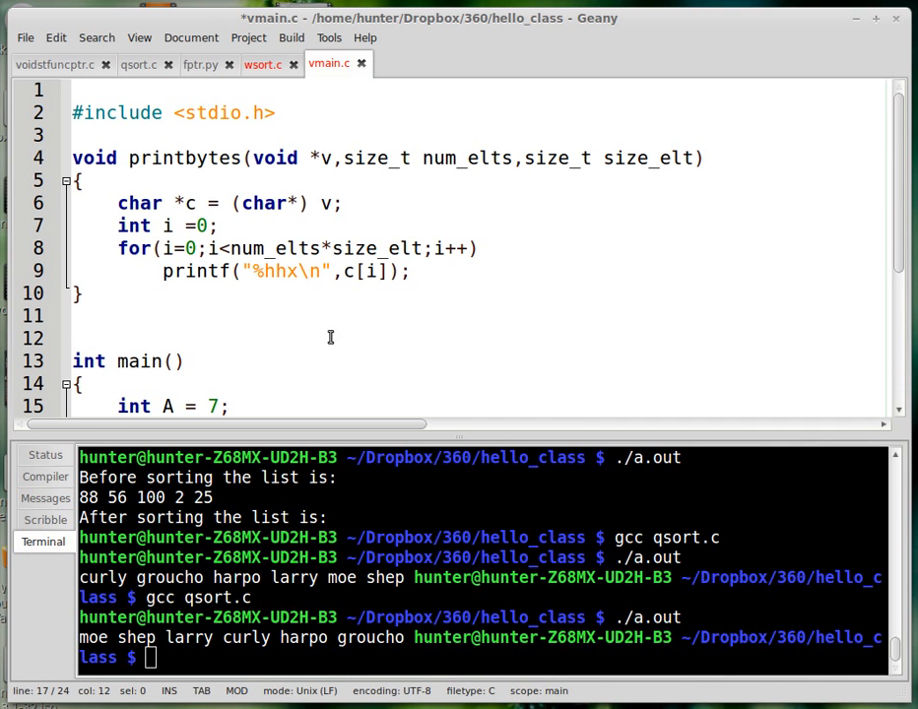
click(262, 63)
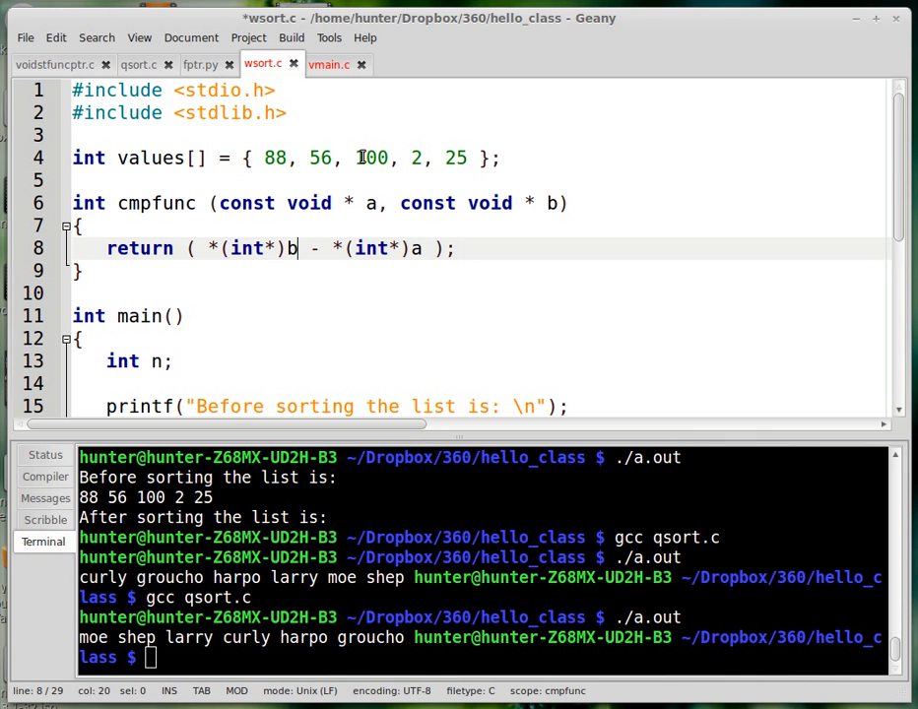
Step: Highlight the values 100 and then 88 in wsort.c's values array
double_click(371, 157)
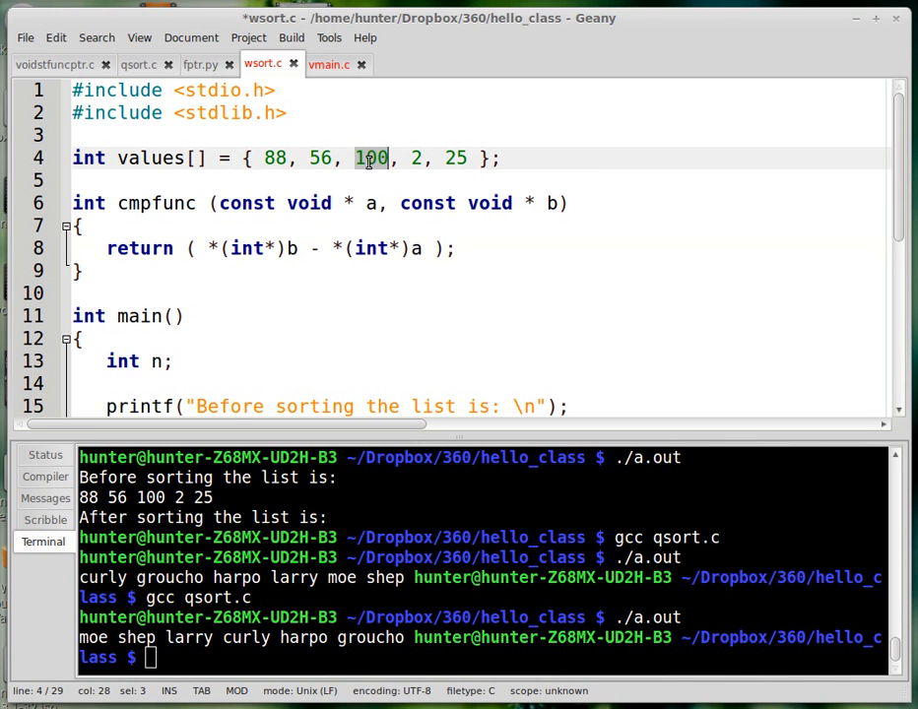
mouse_move(366, 173)
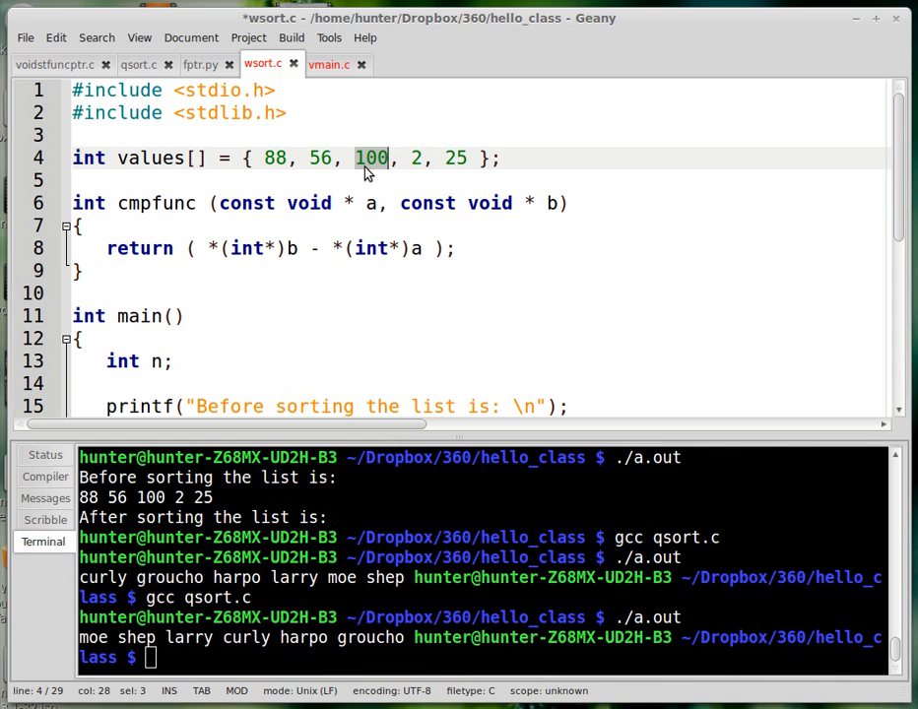
click(363, 158)
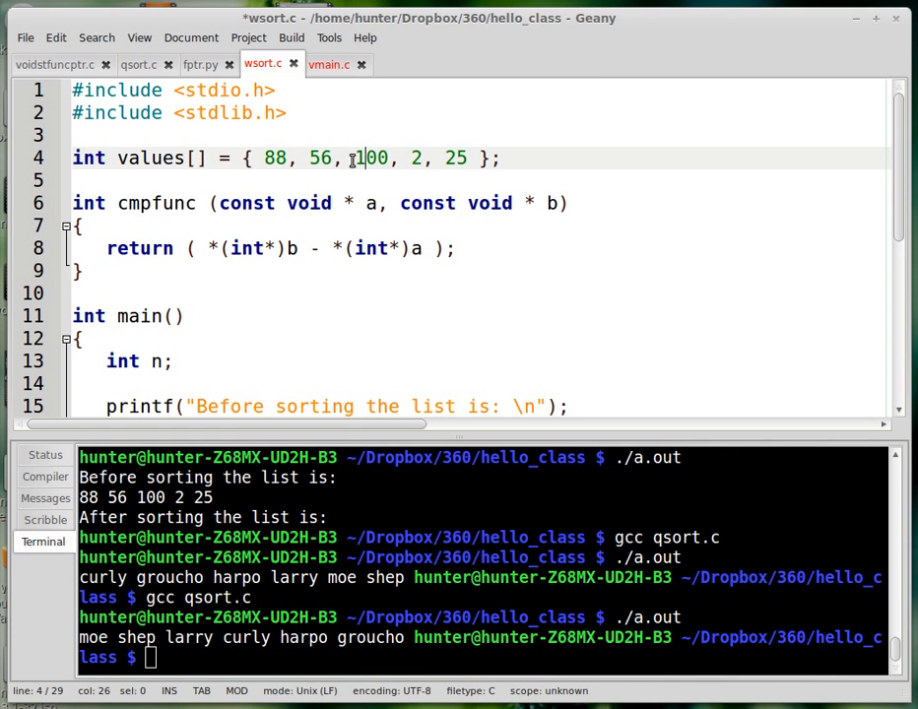
double_click(370, 157)
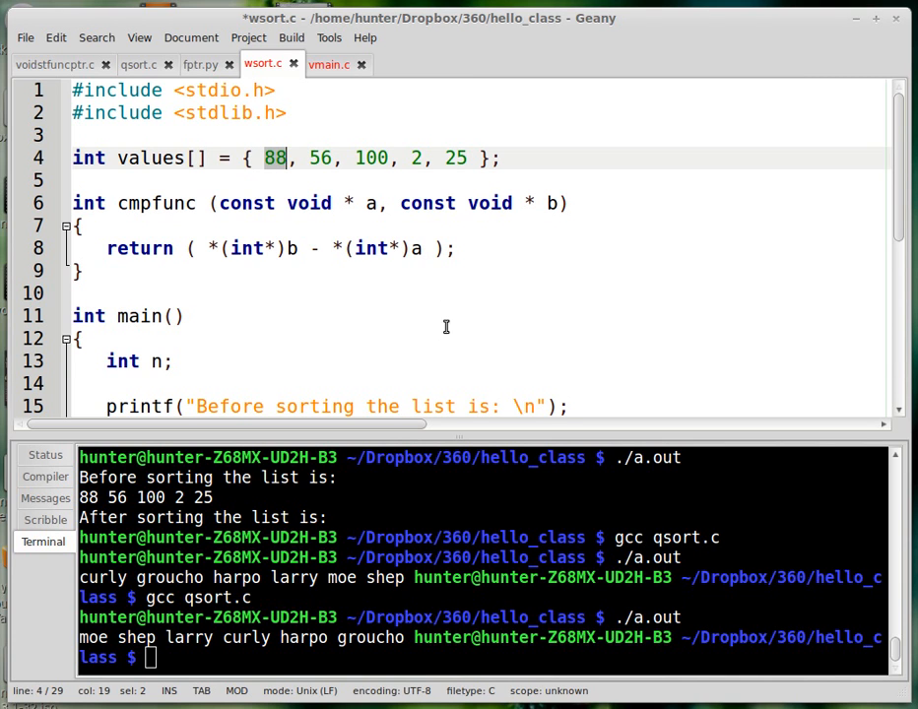
mouse_move(433, 551)
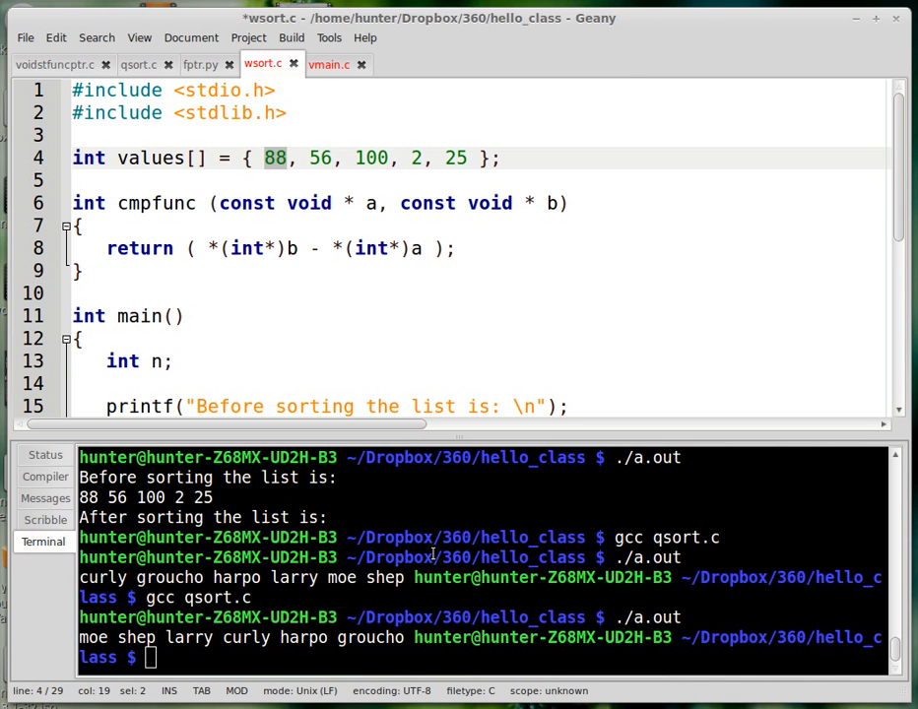